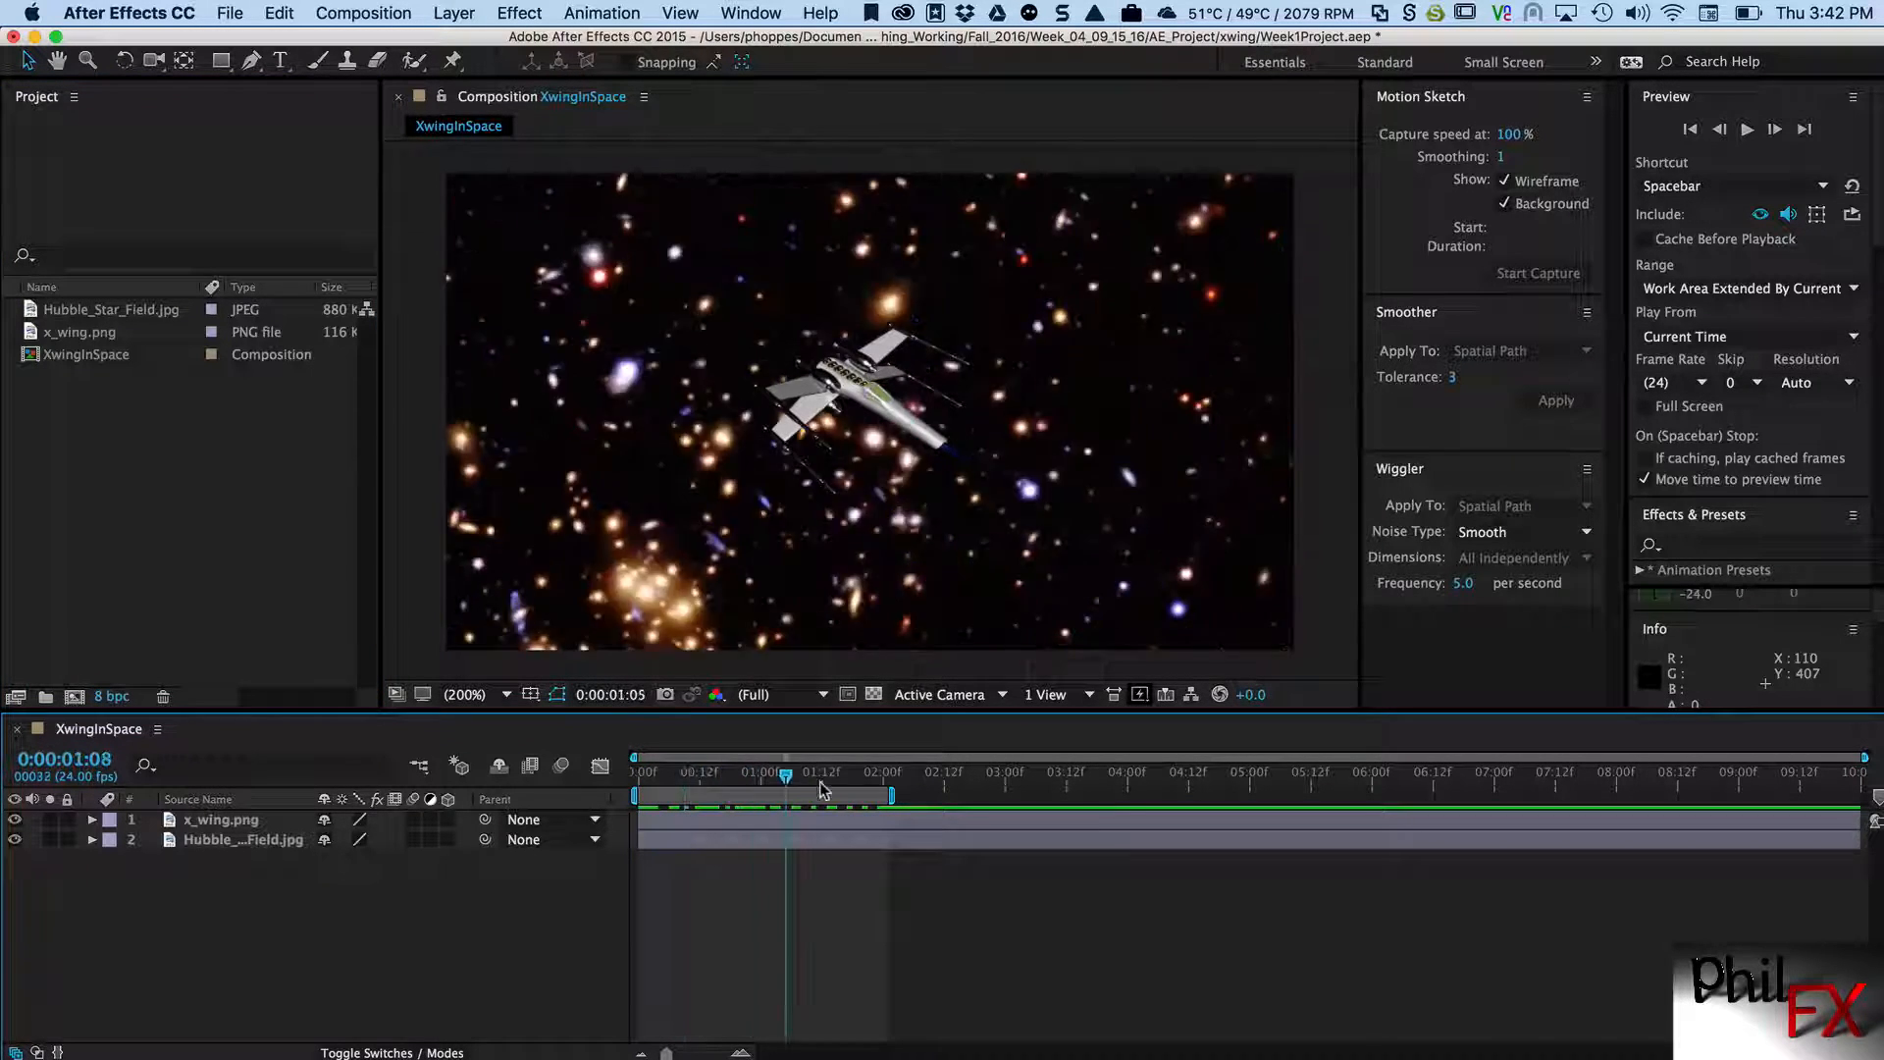
- Make a new composition named XWingInSpace: 1200×750 pixels, 15 fps, 3 seconds long
click(638, 772)
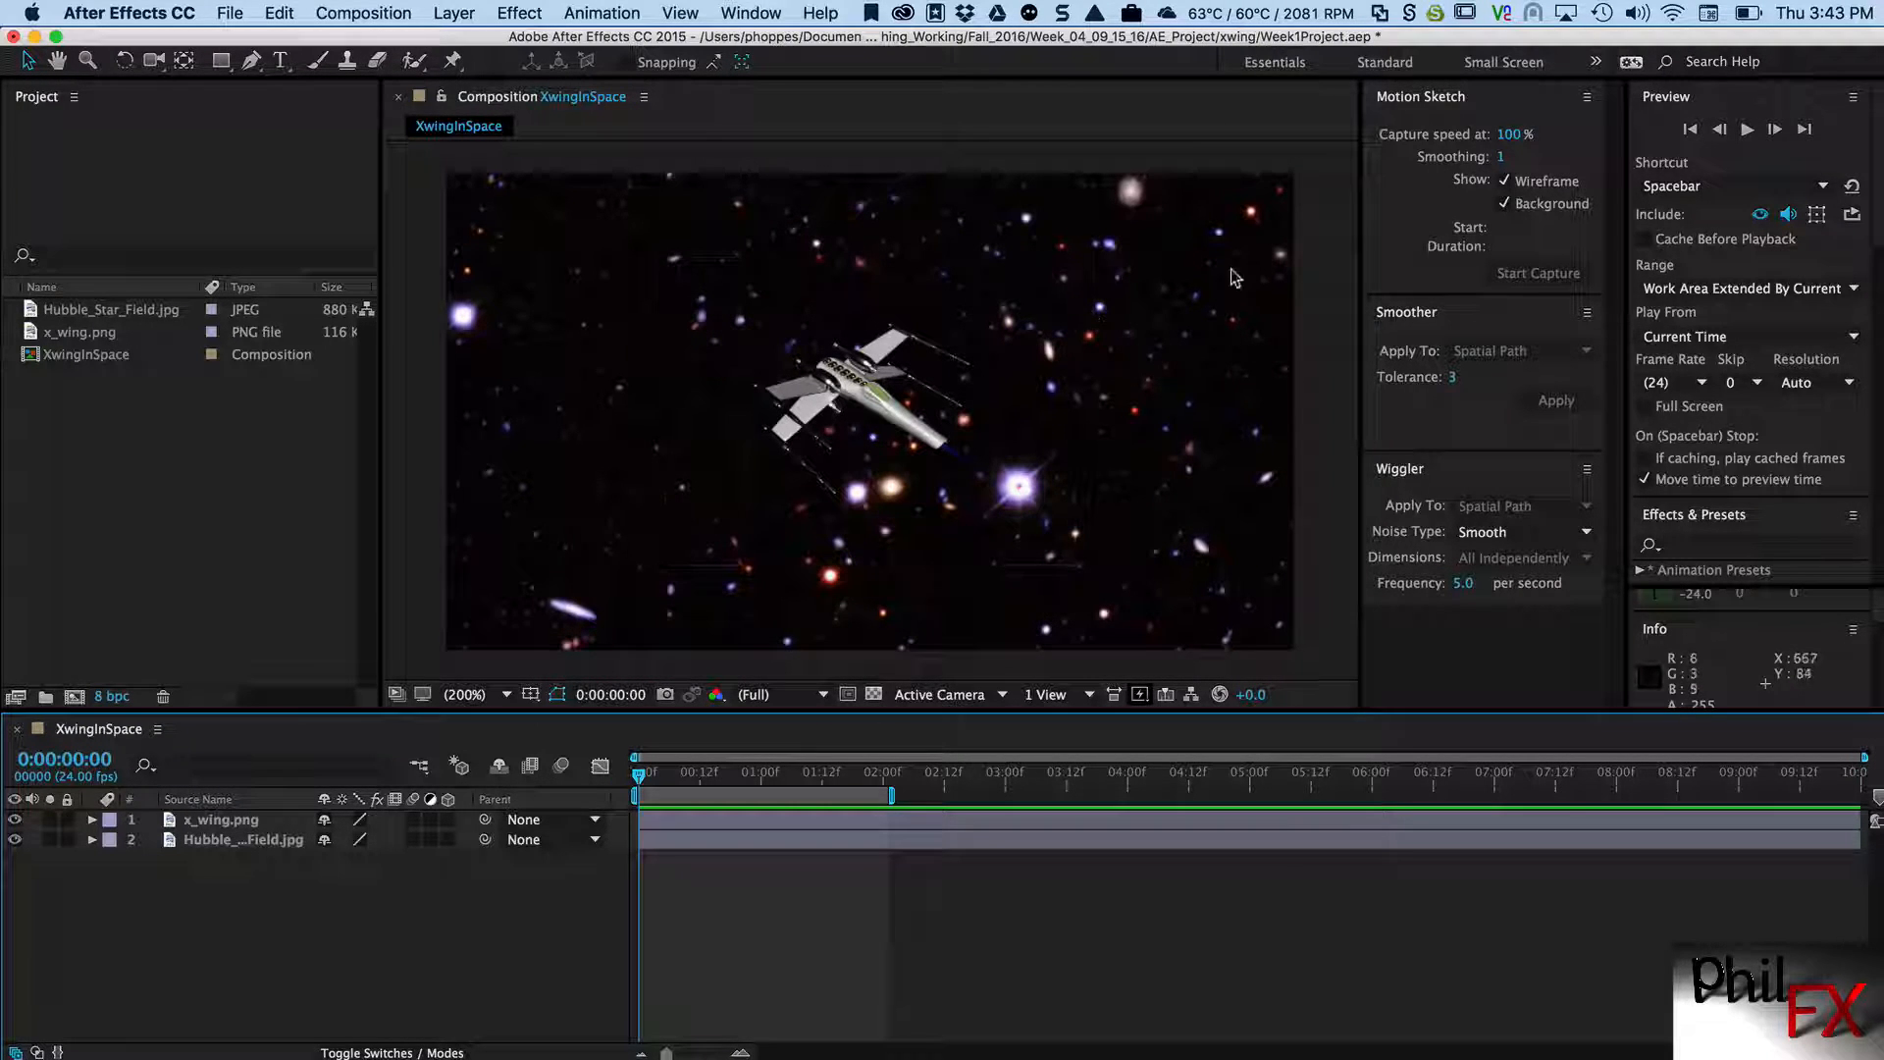
click(853, 396)
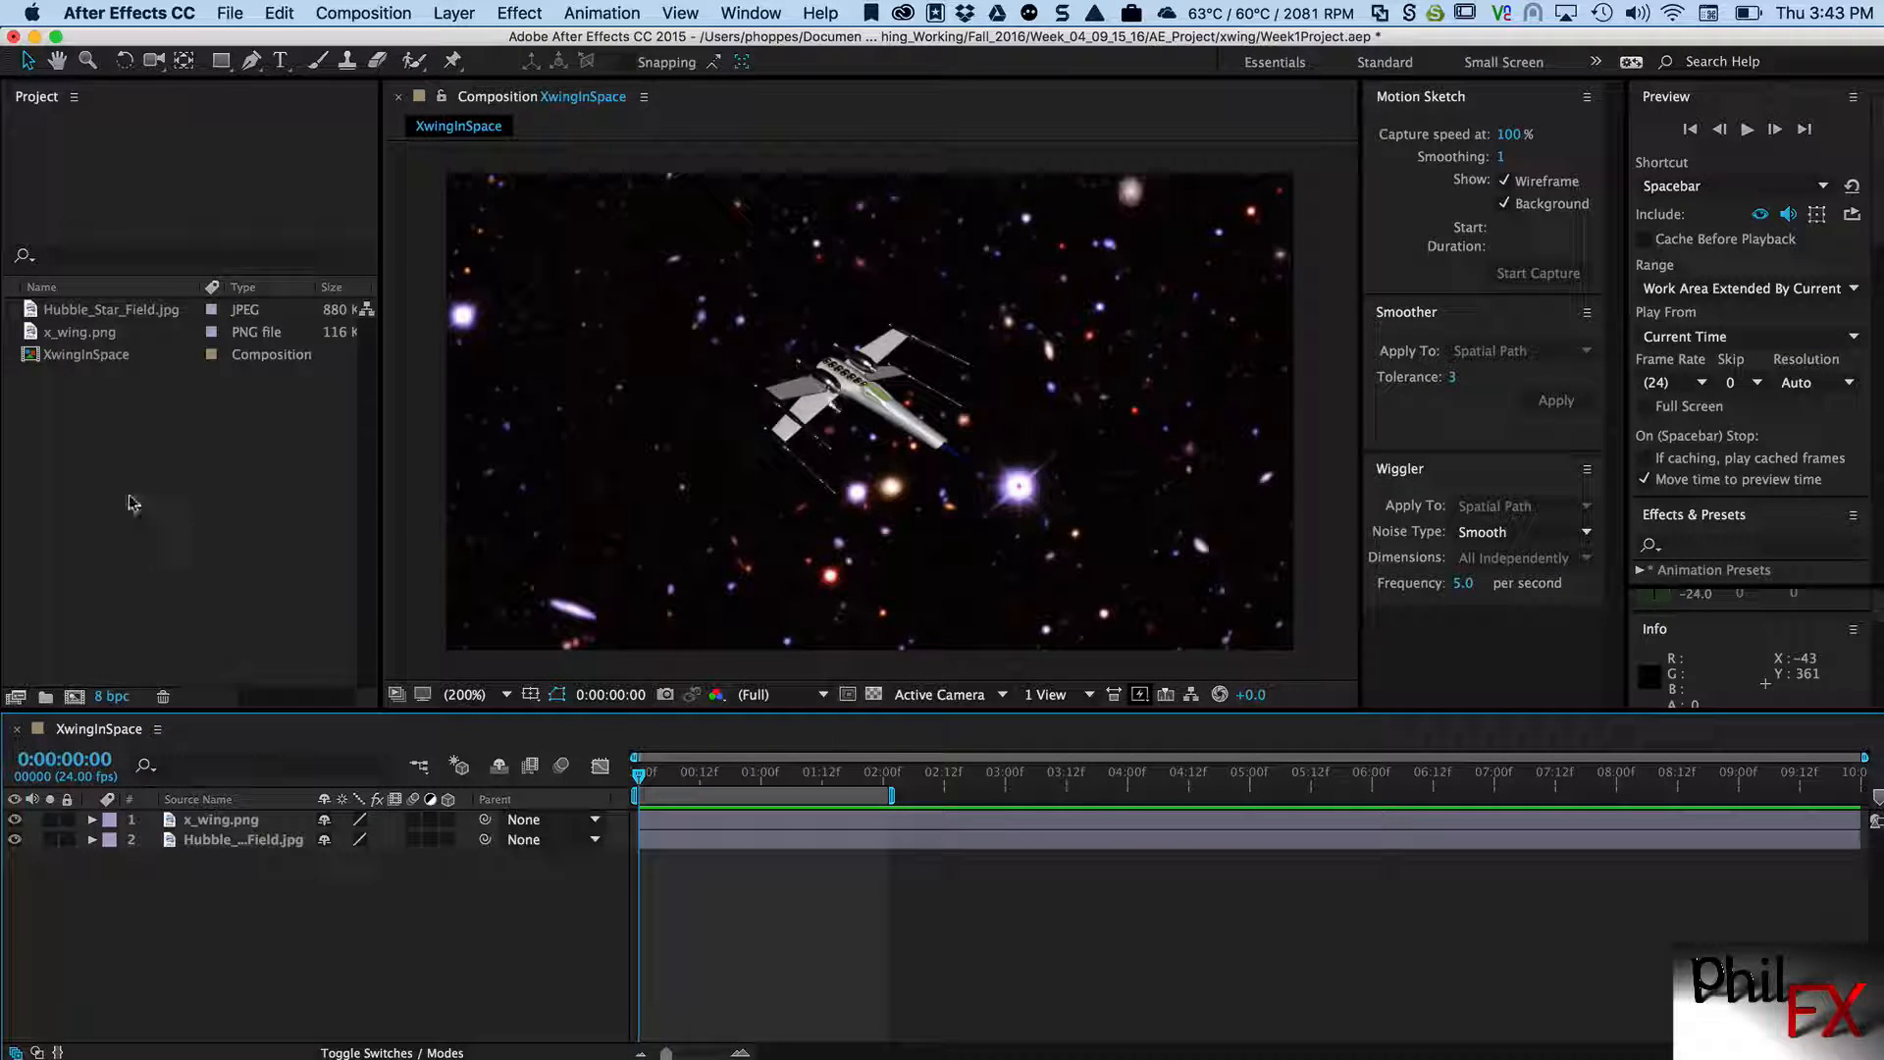
click(363, 13)
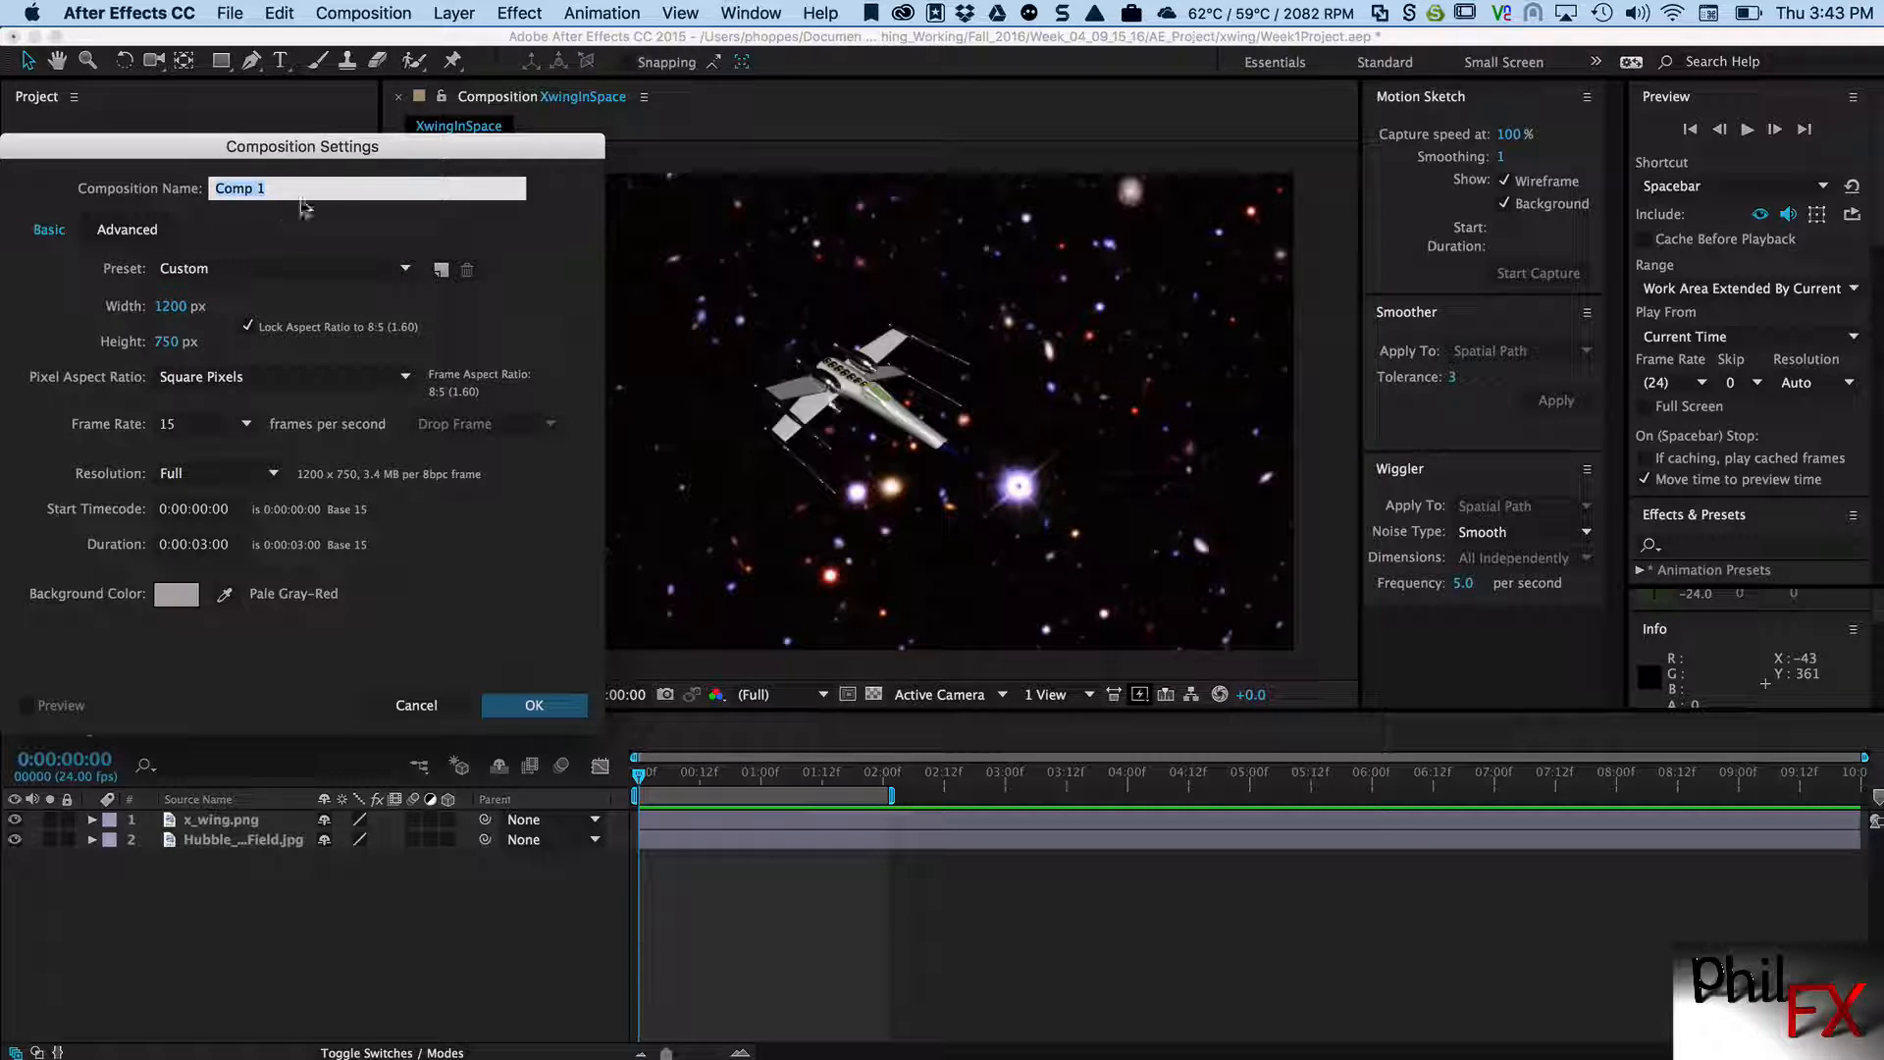
text(X)
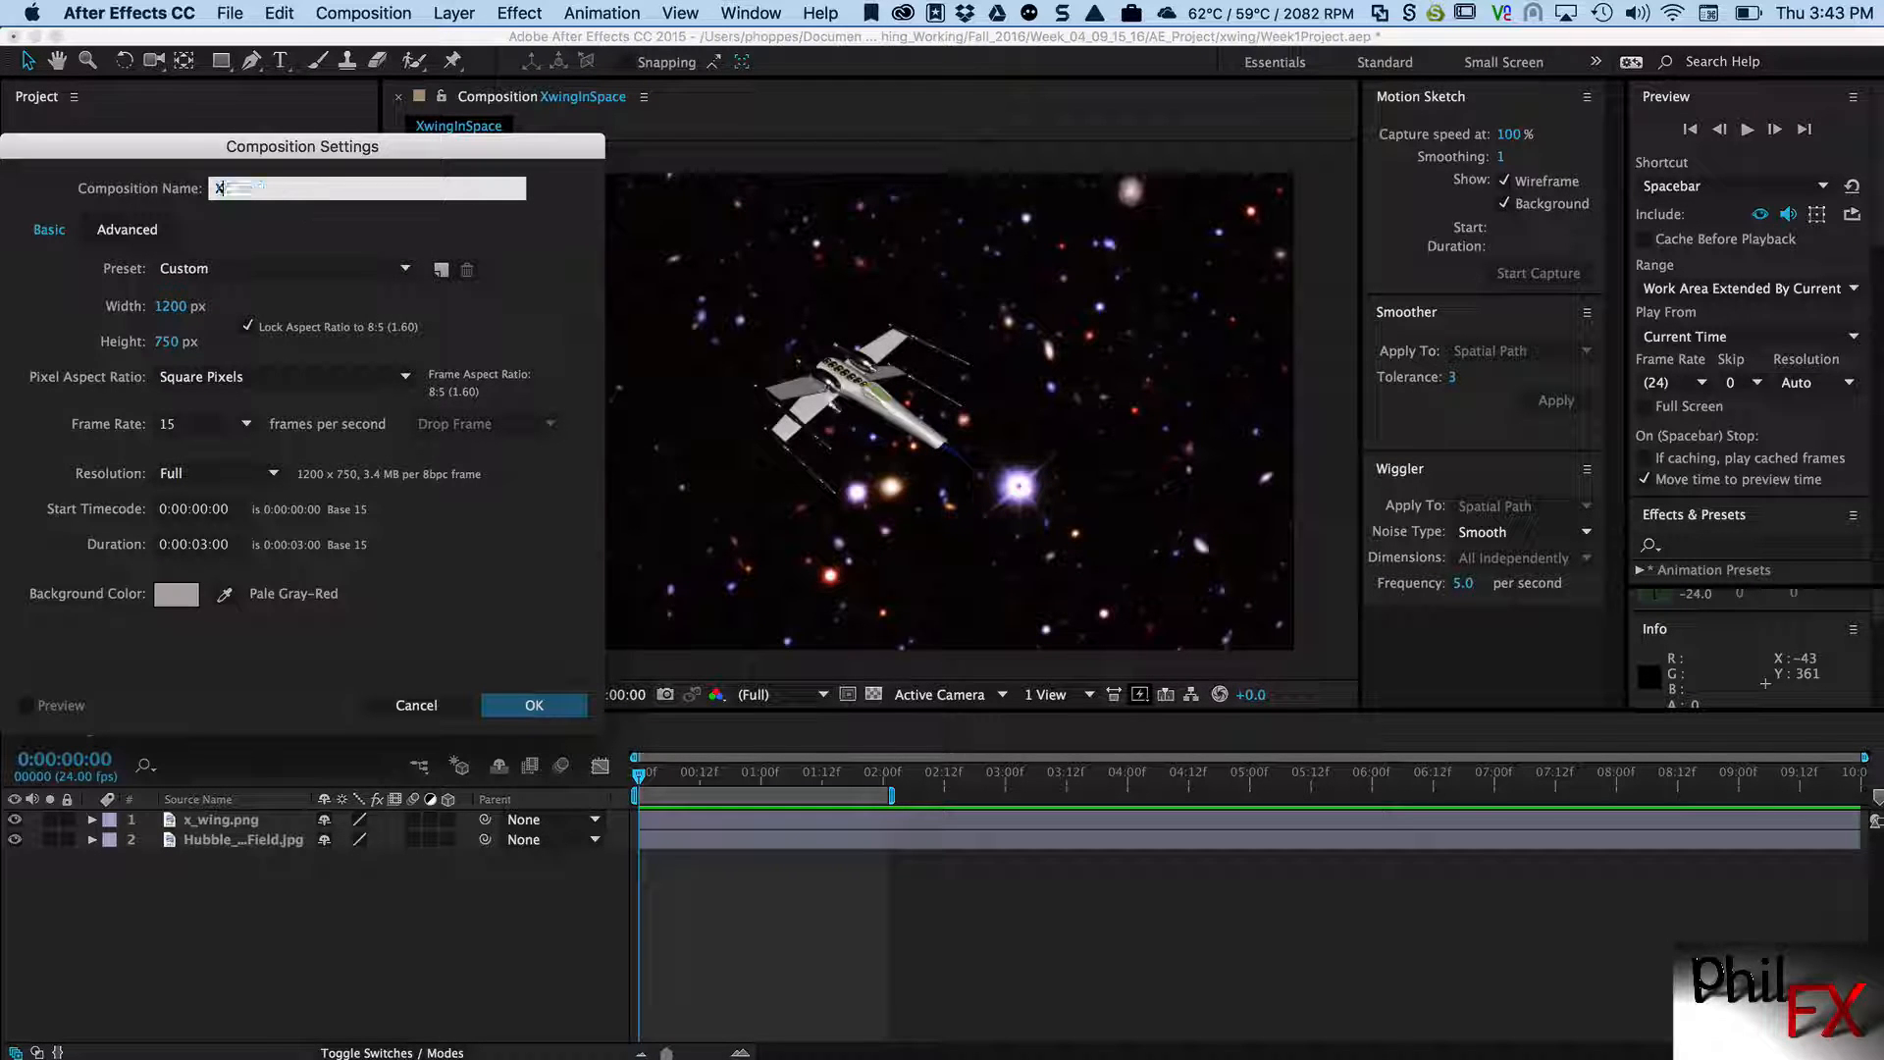
text(WingInSpac)
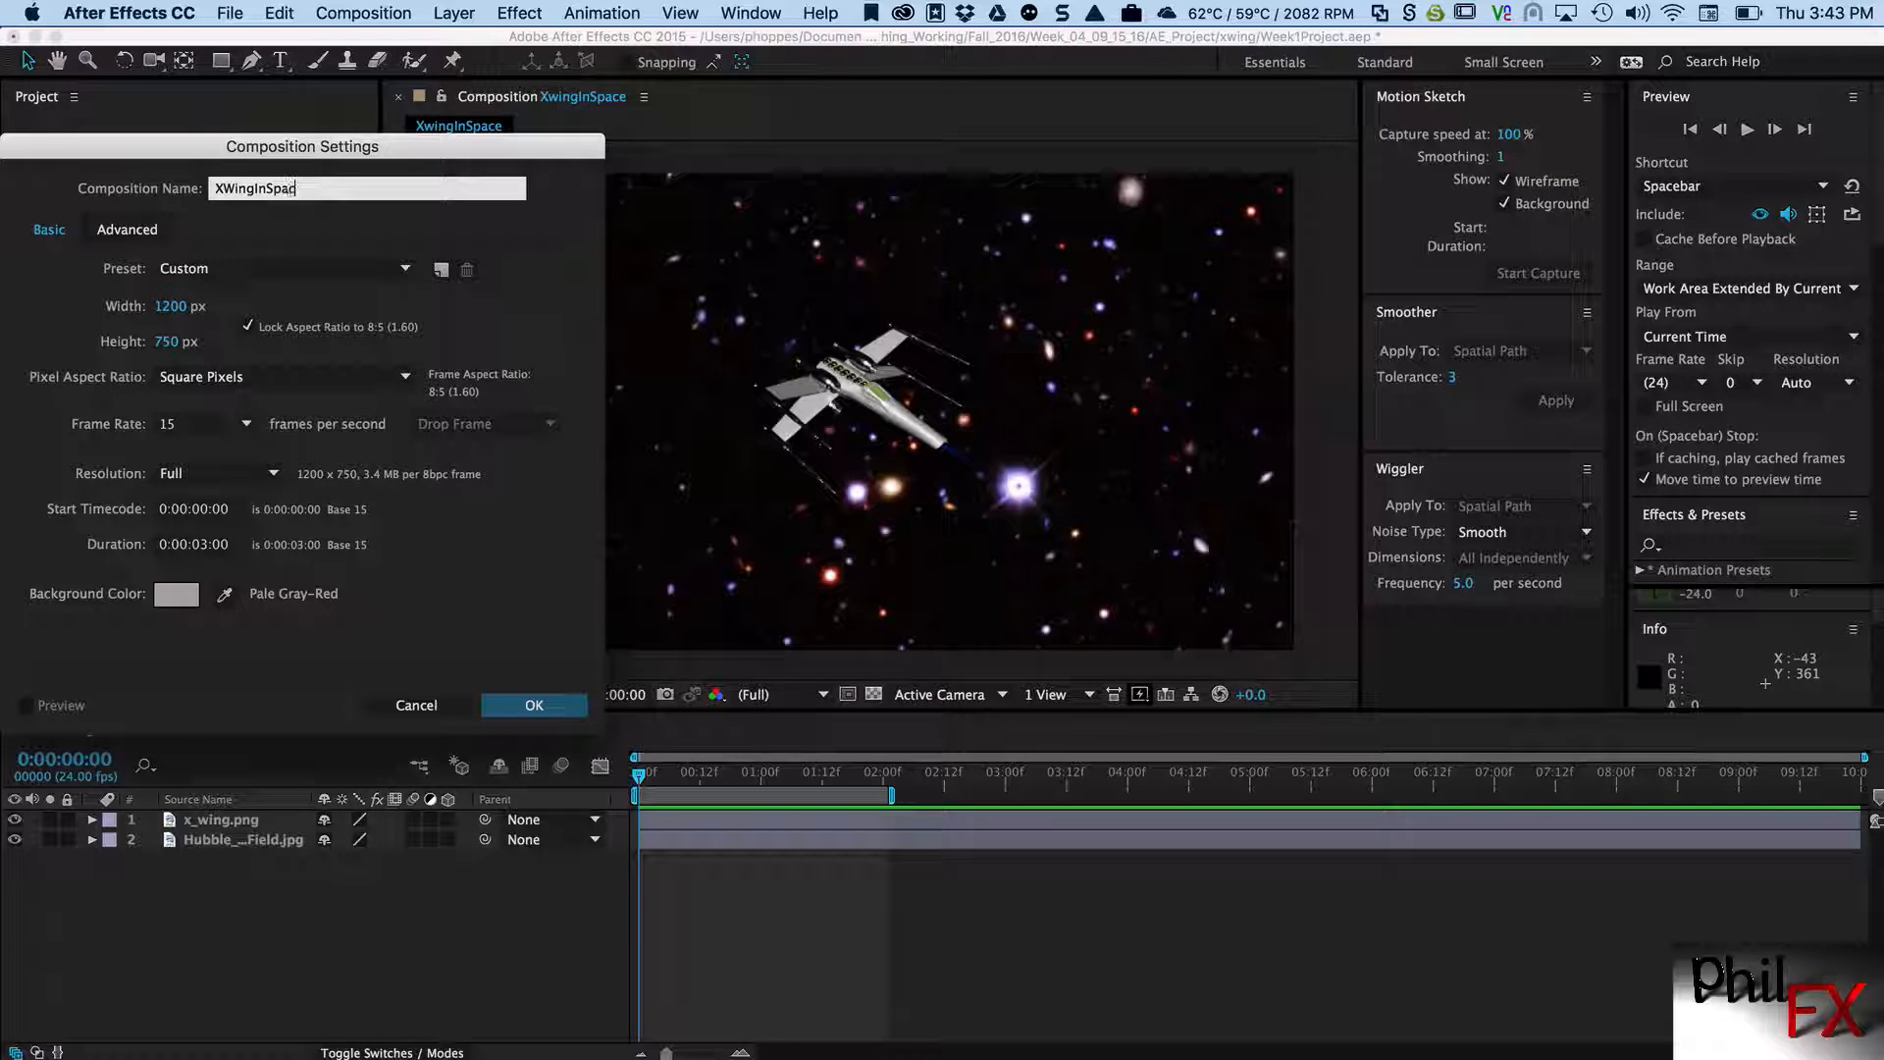
click(534, 705)
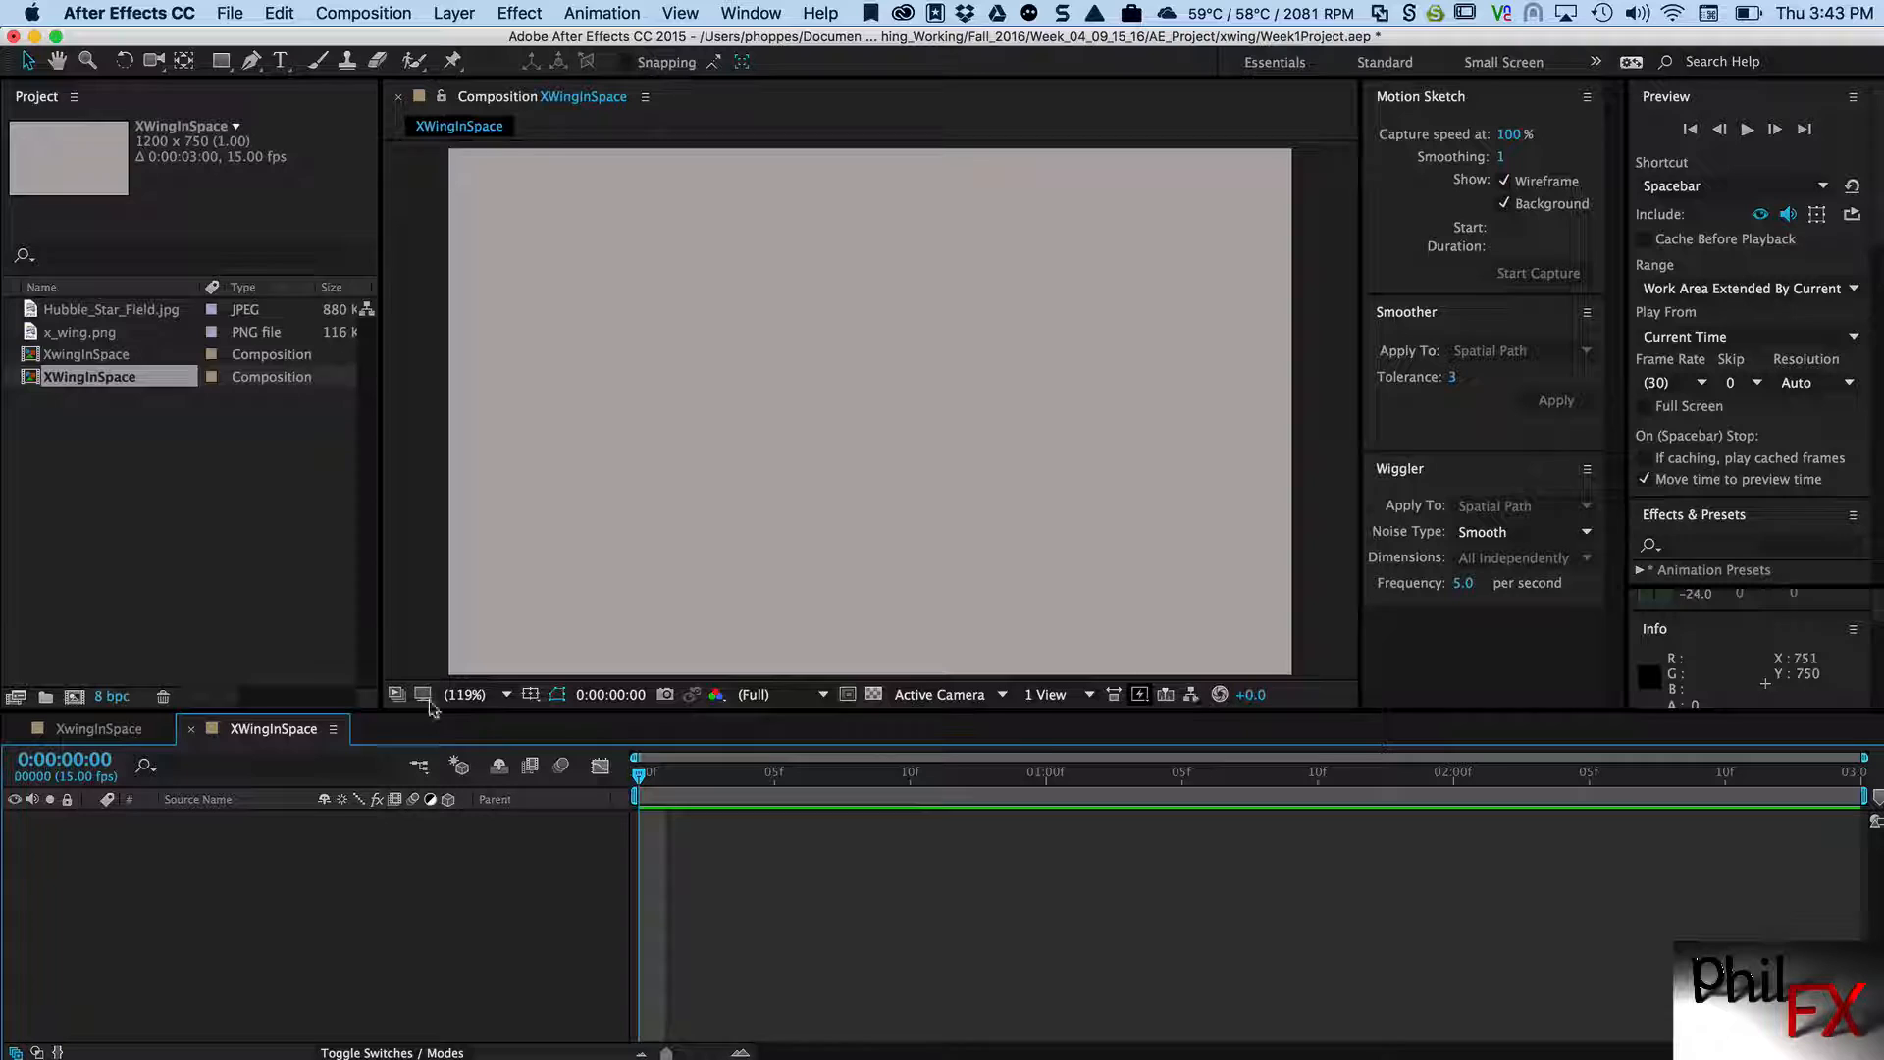
- Place x_wing.png over Hubble_Star_Field.jpg, scale the ship to 40%, and move it lower left
click(109, 309)
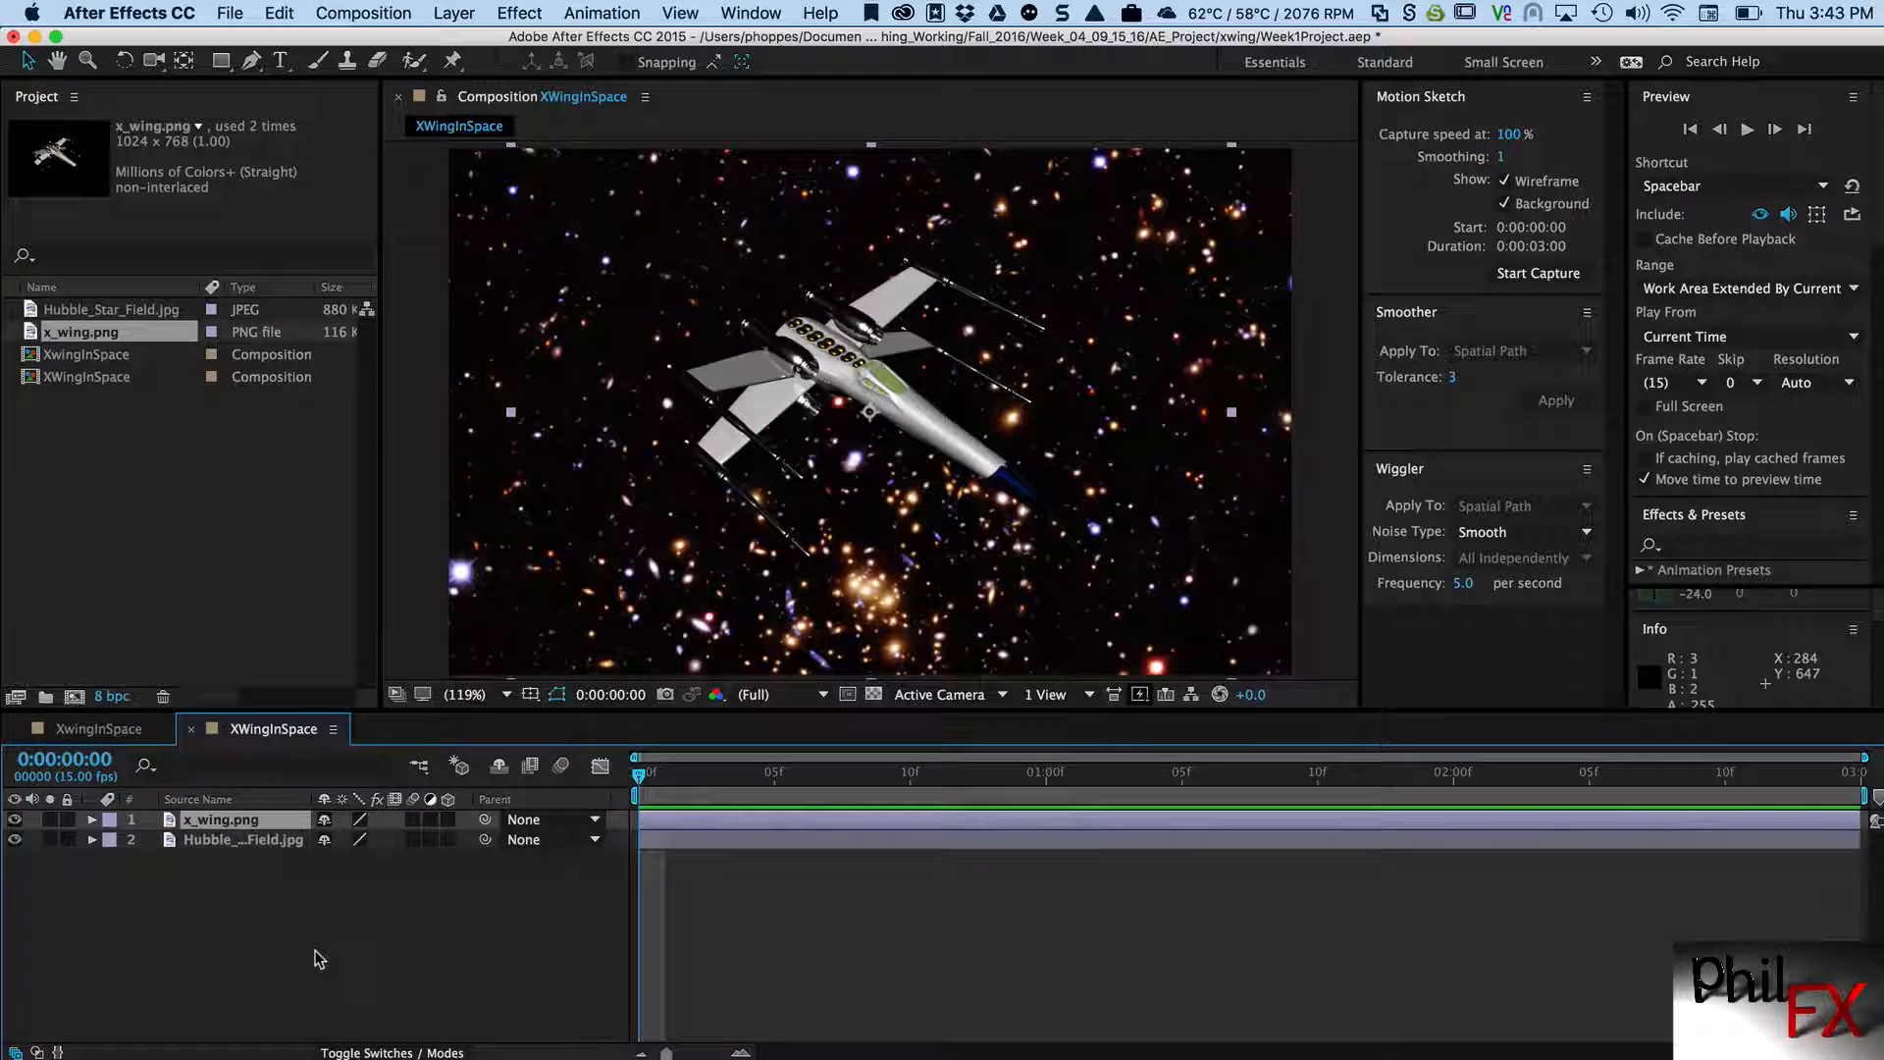
click(91, 820)
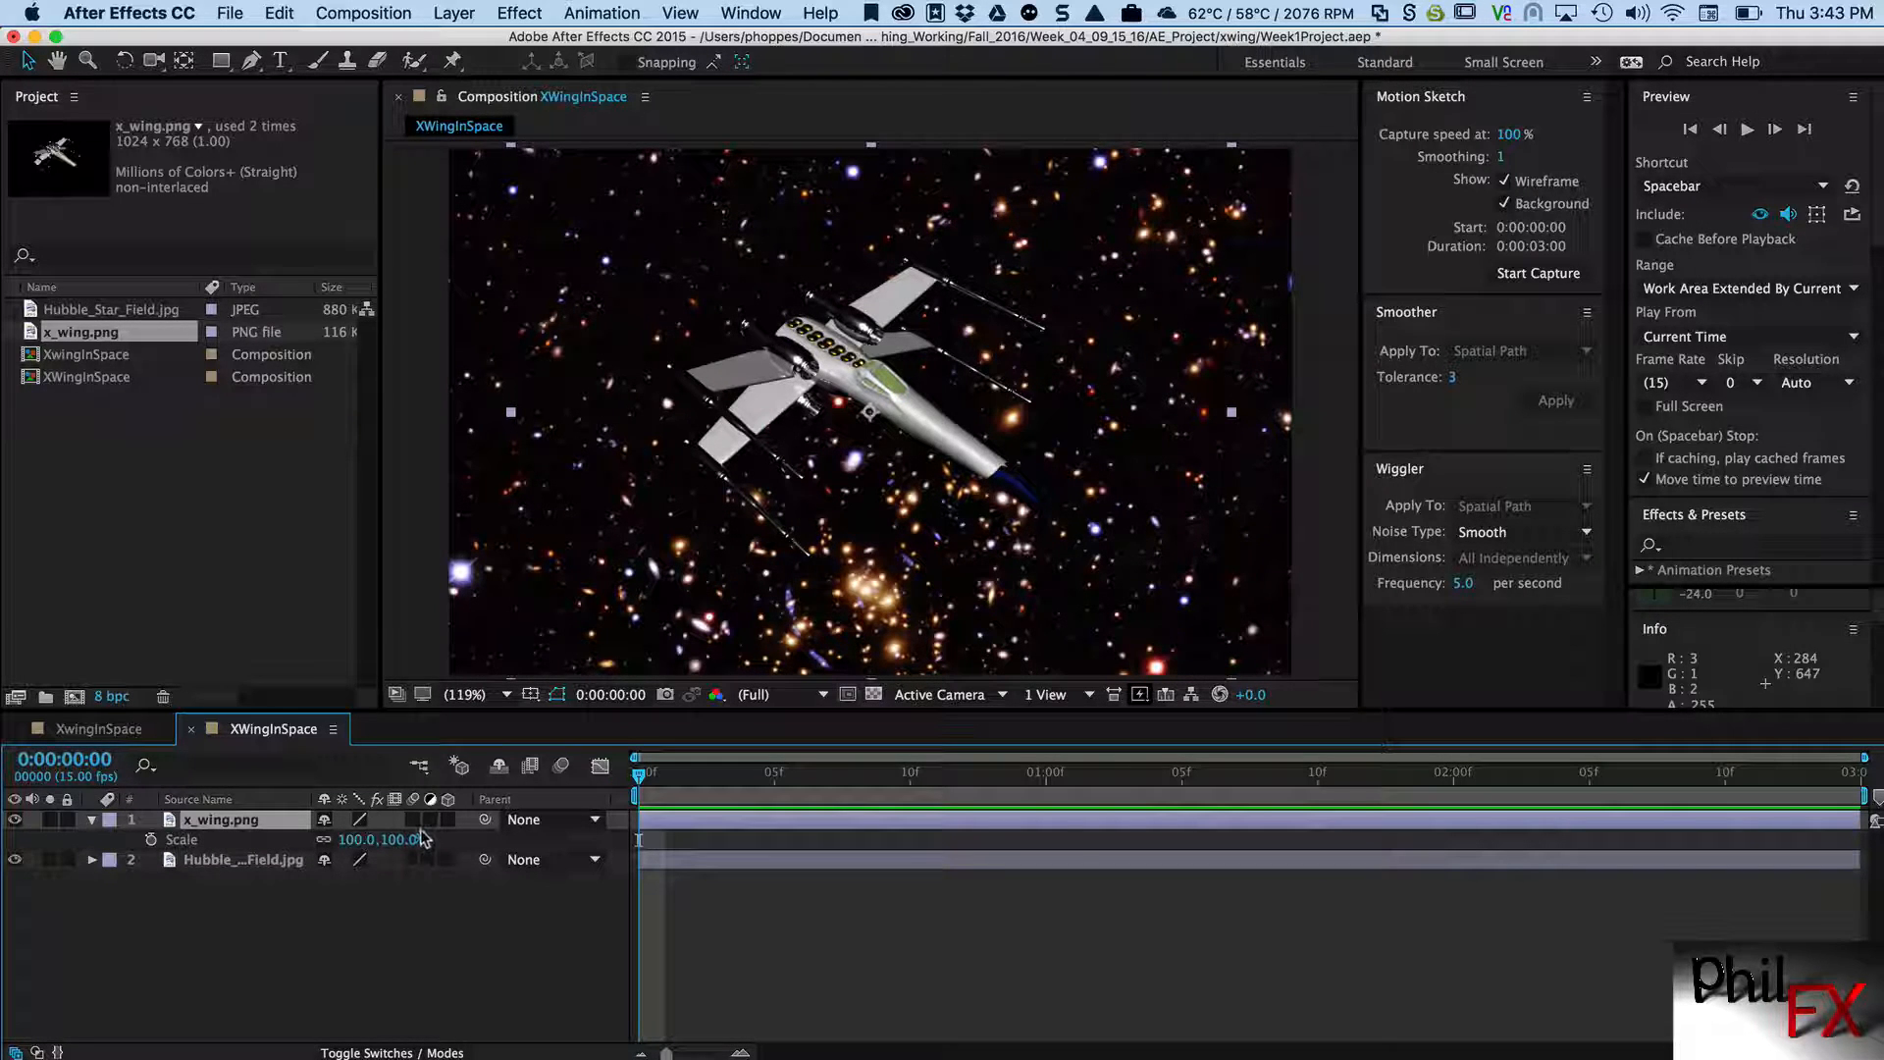
drag(396, 839, 343, 839)
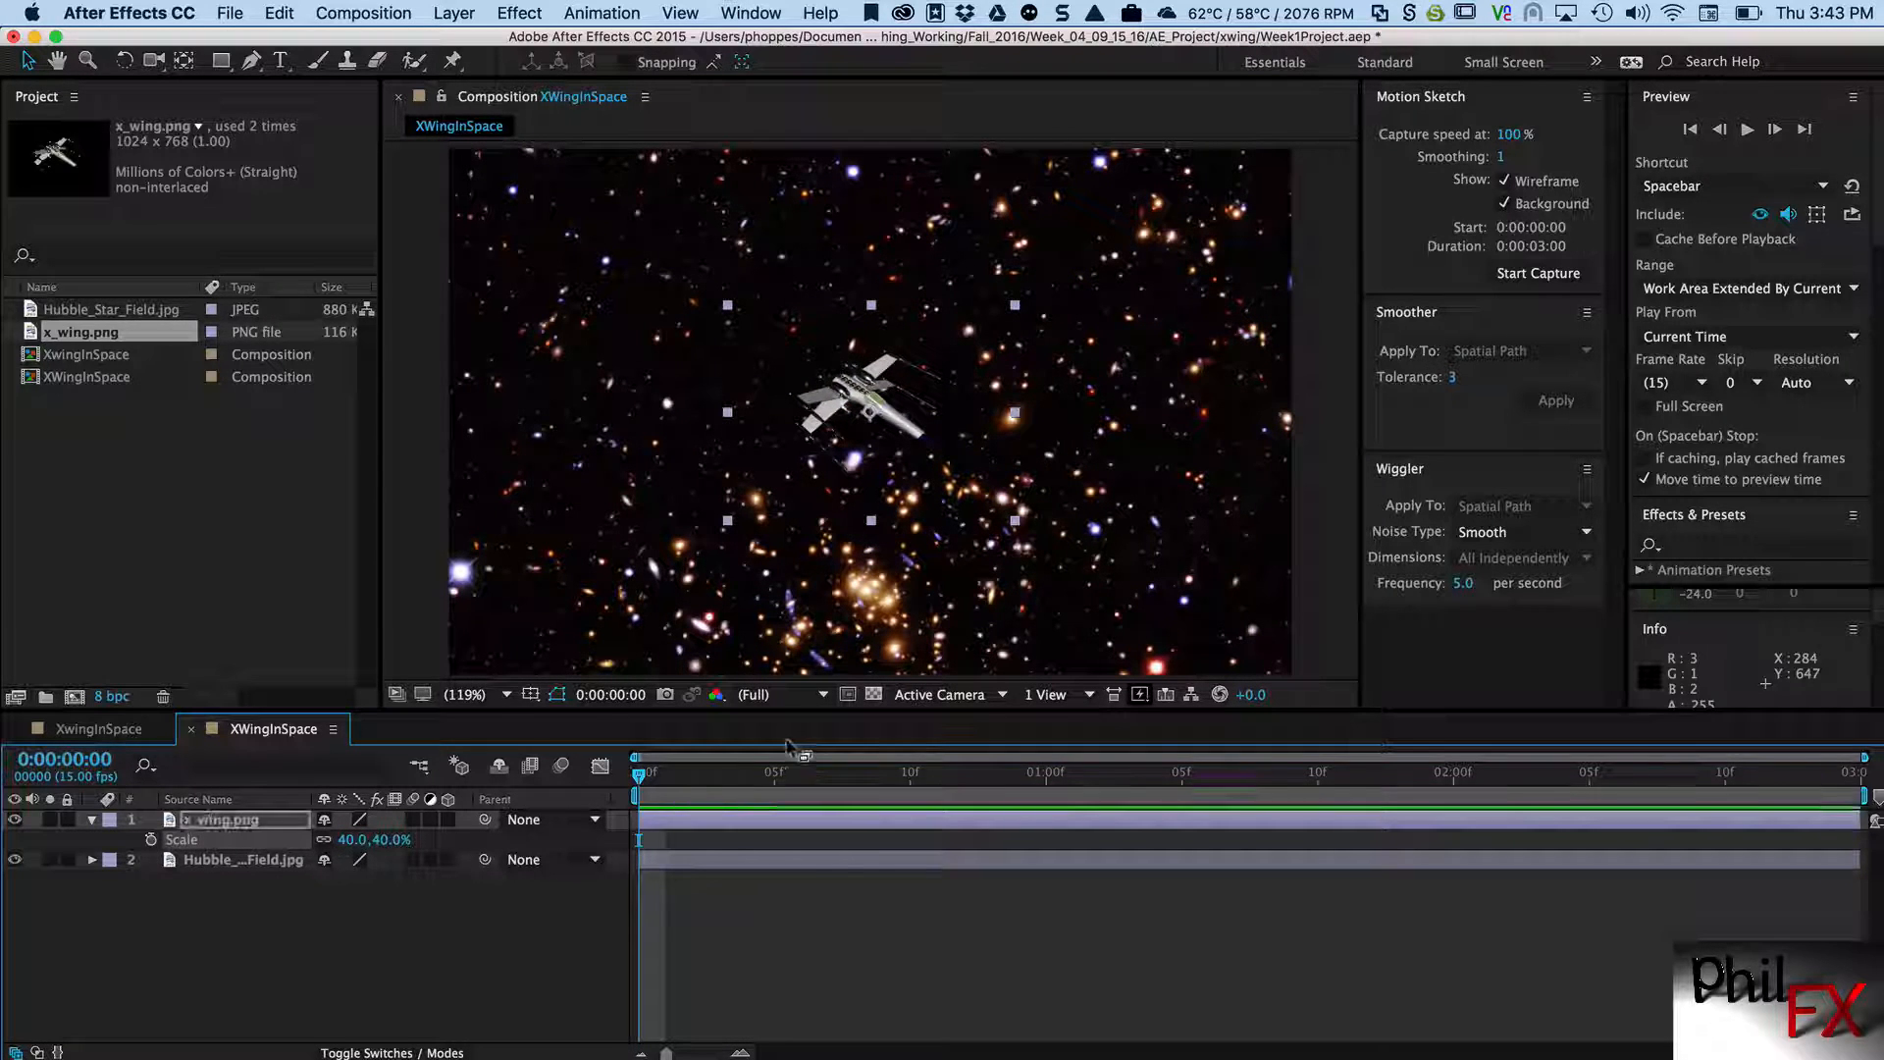
drag(866, 396, 703, 547)
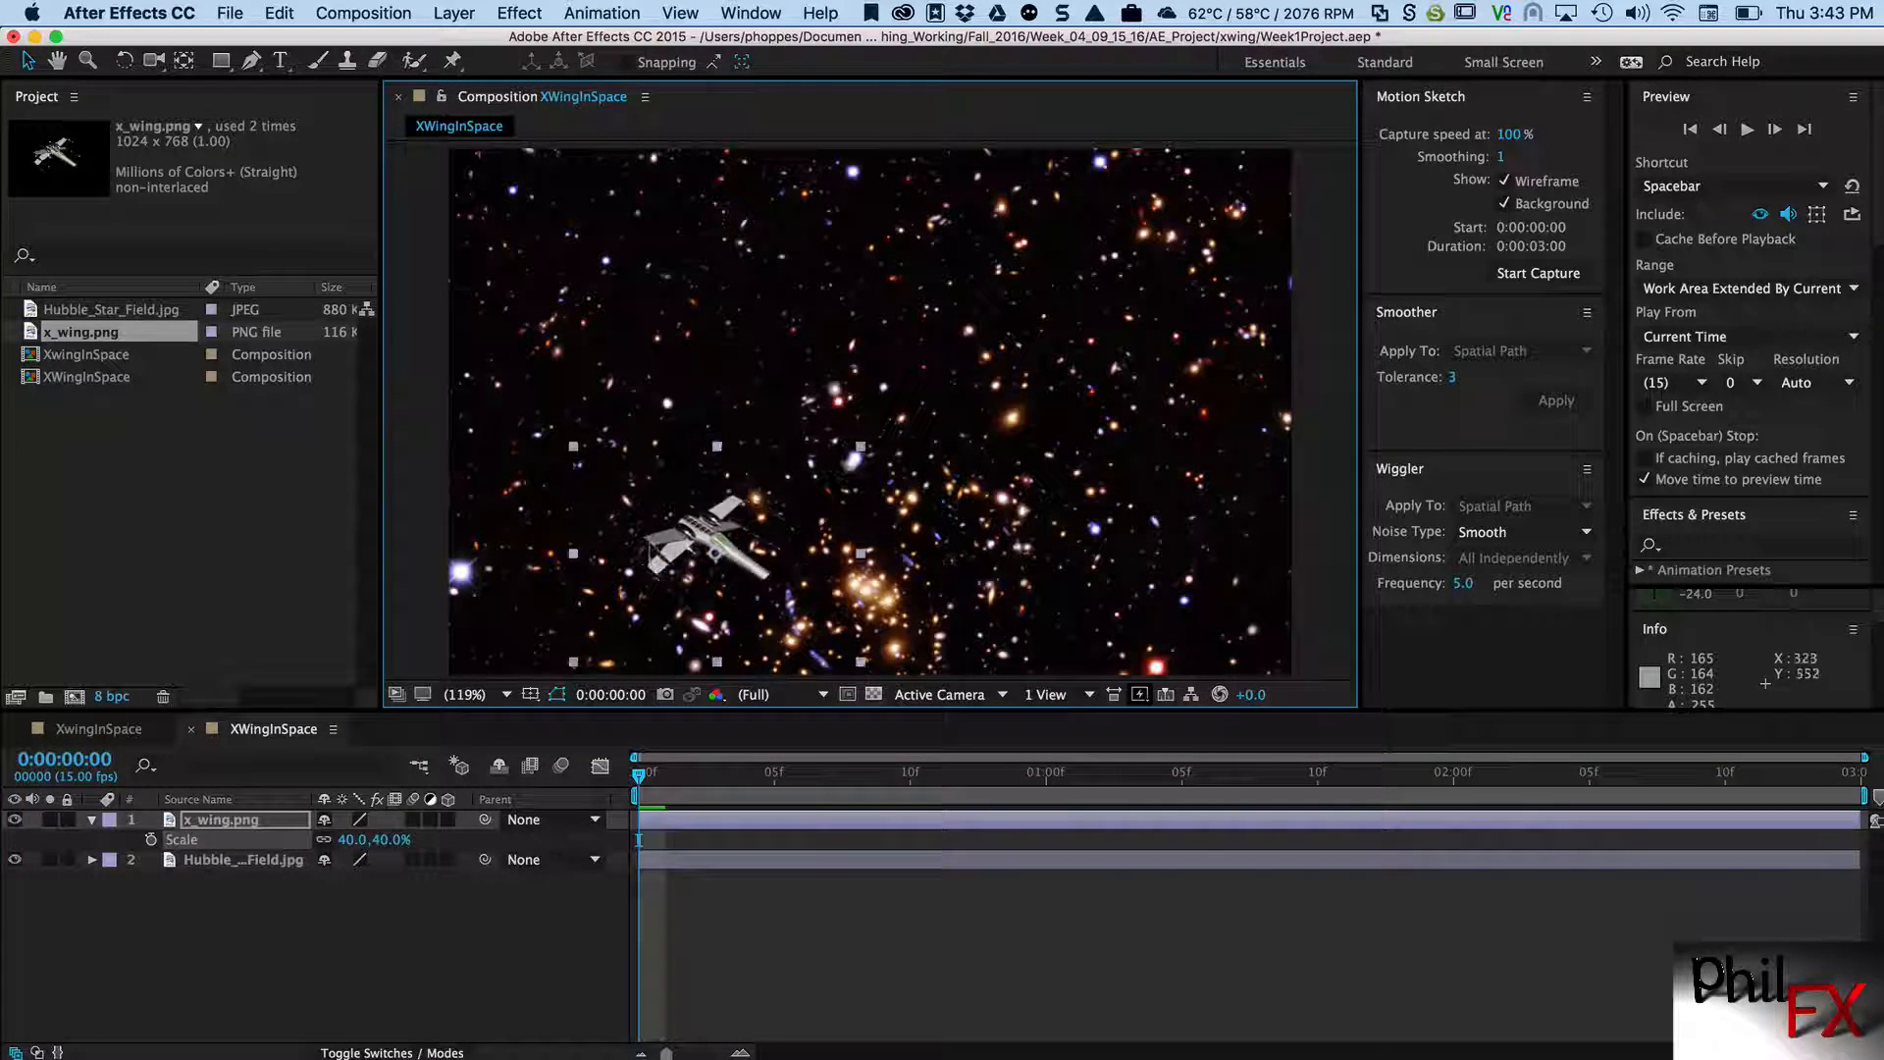
drag(702, 547, 529, 600)
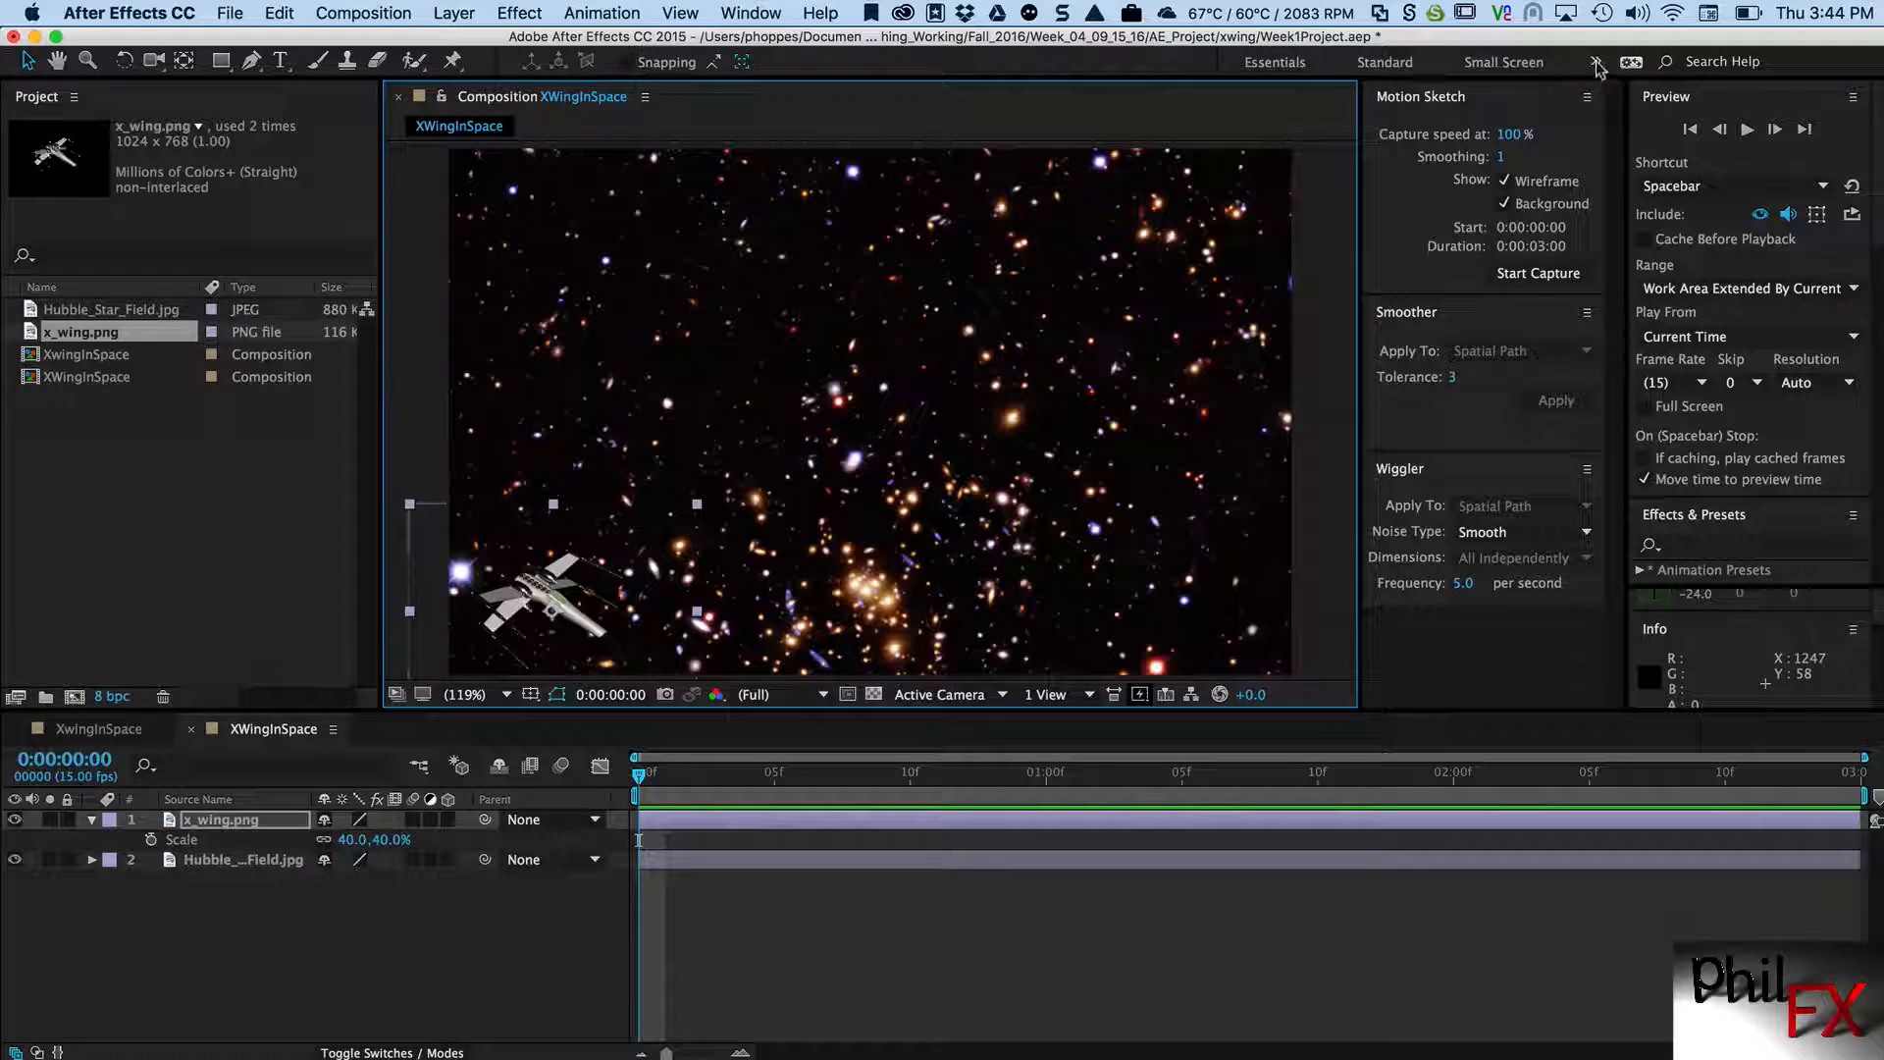
click(1600, 61)
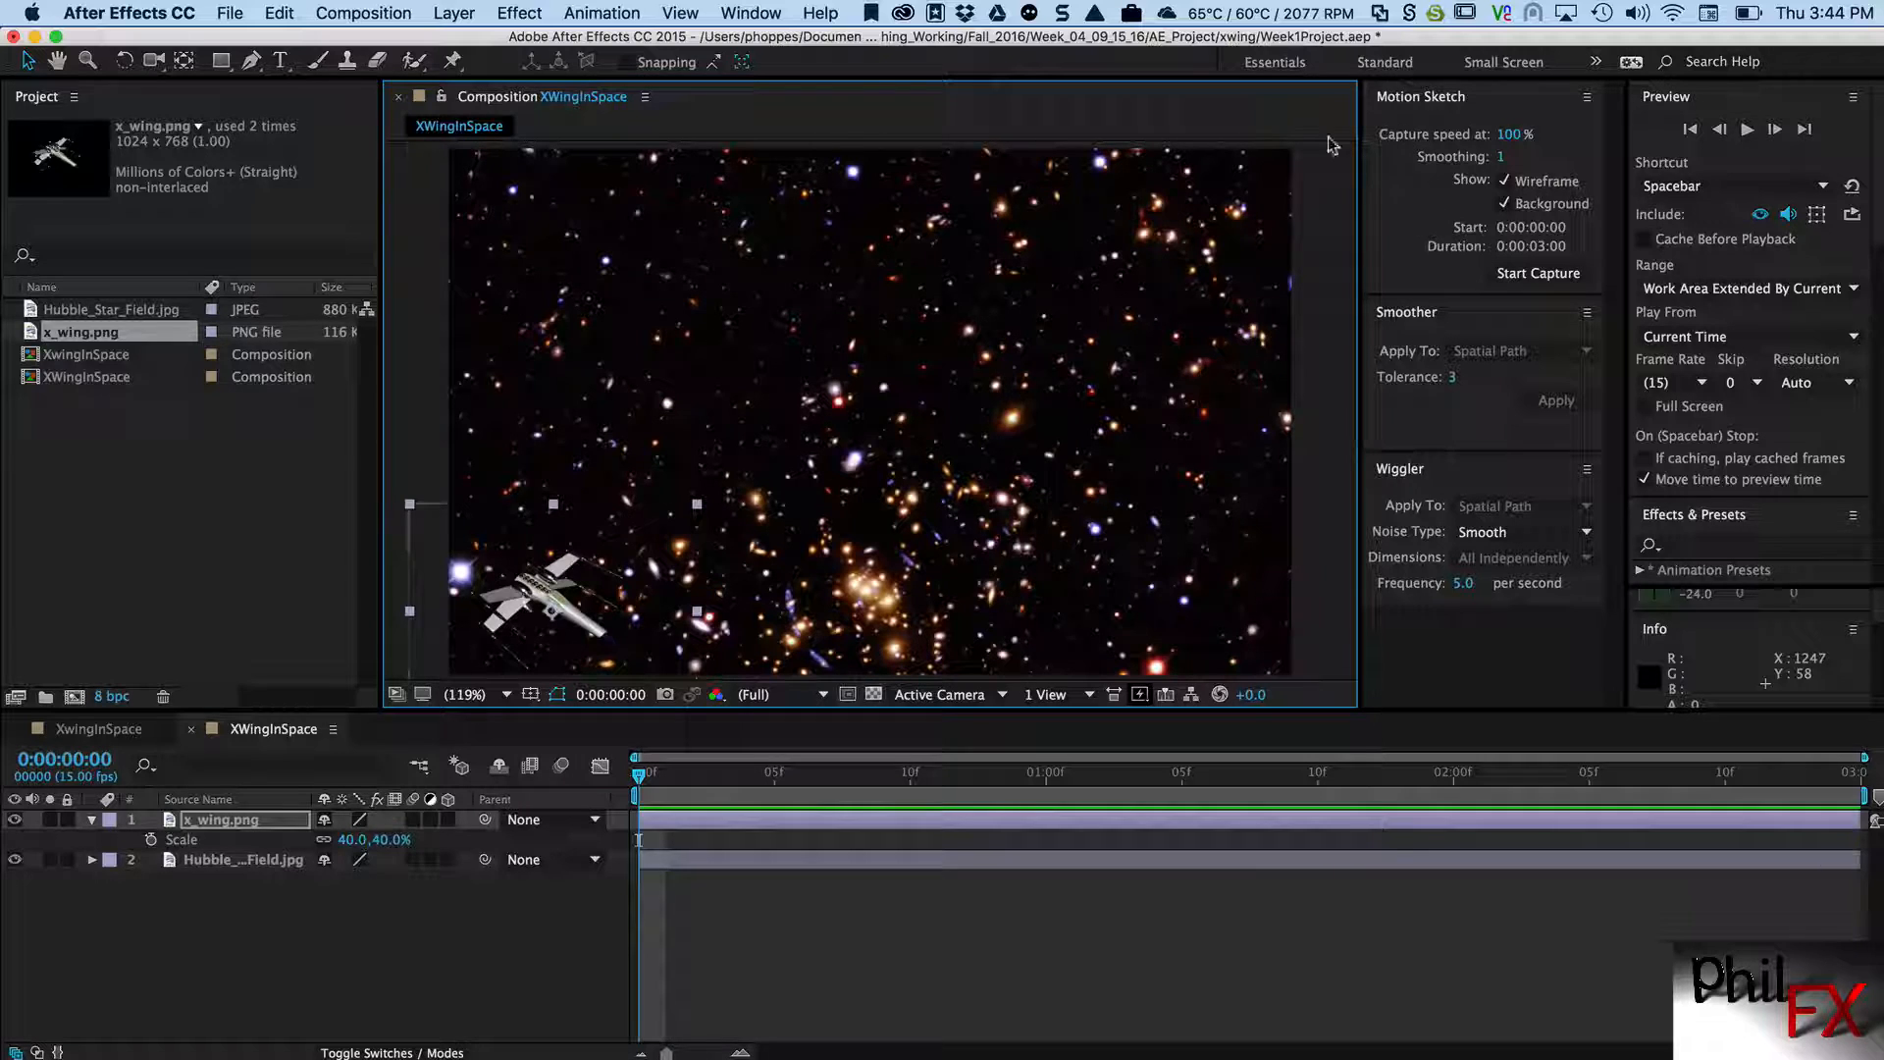
click(750, 12)
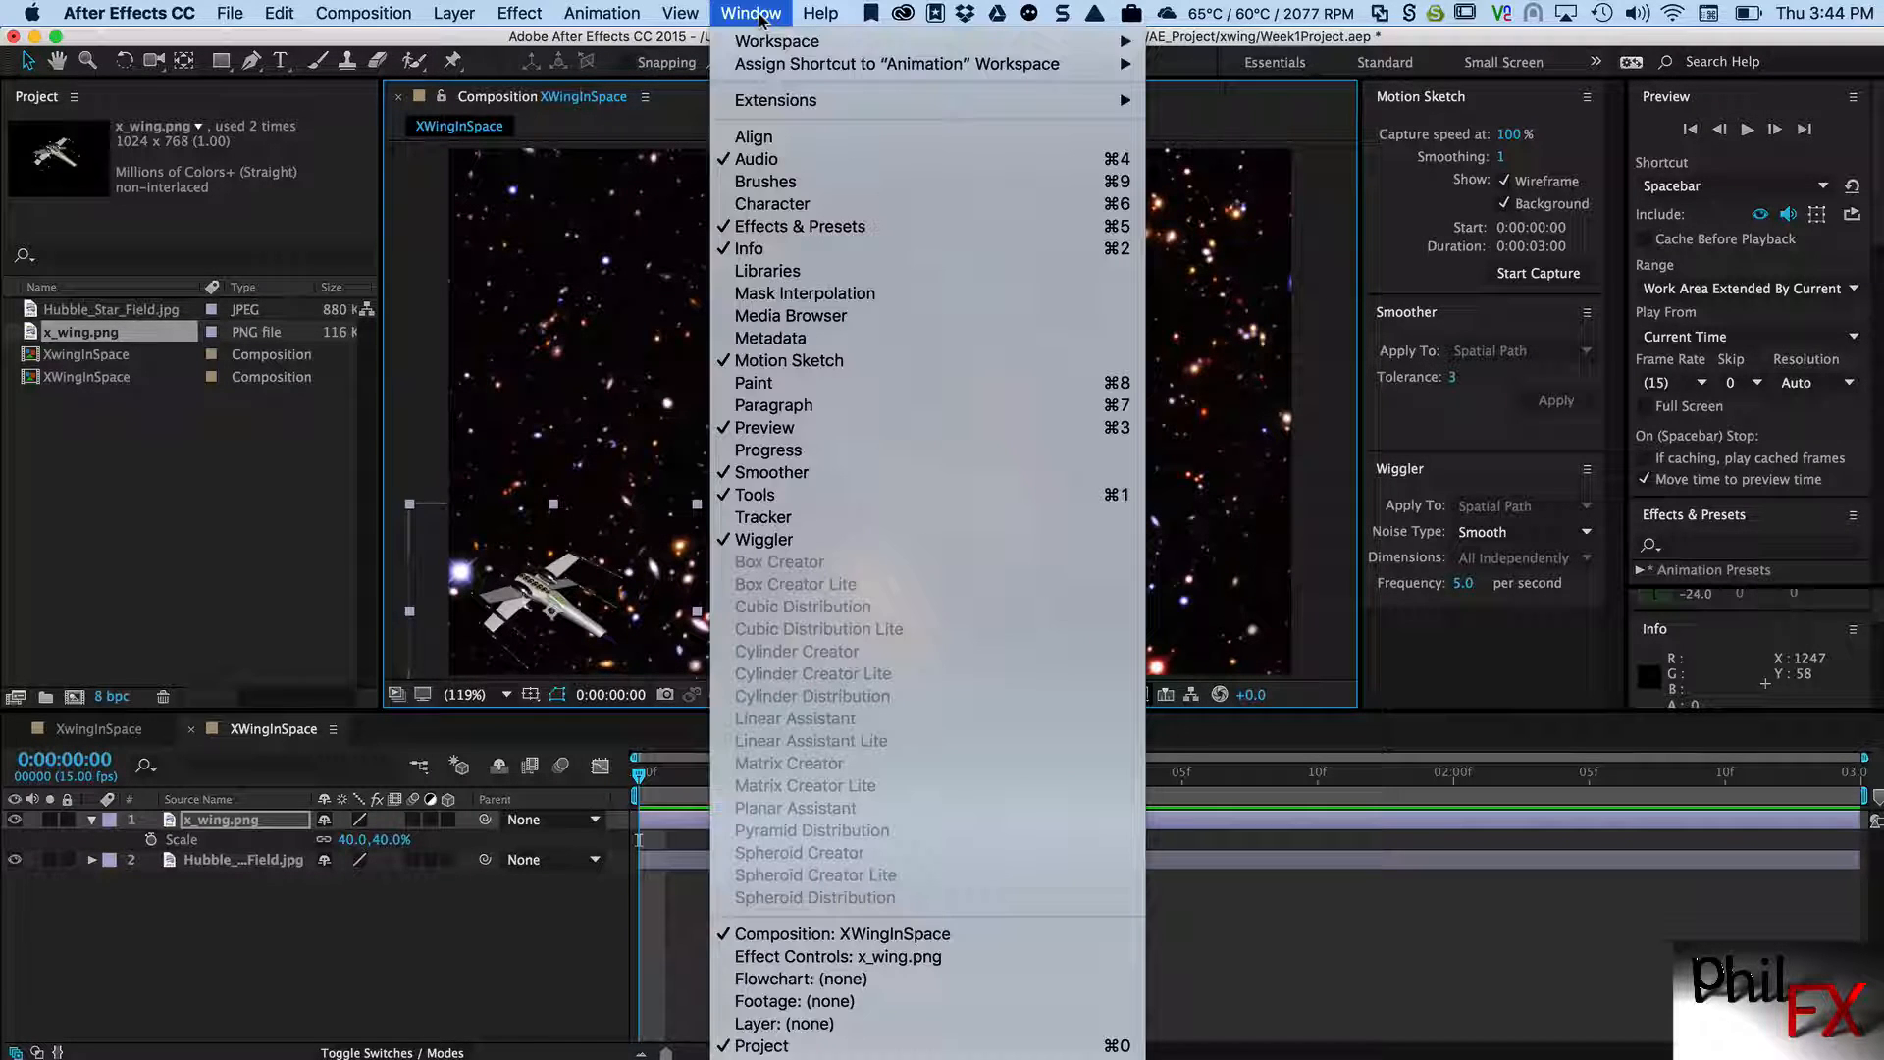
mouse_move(769, 450)
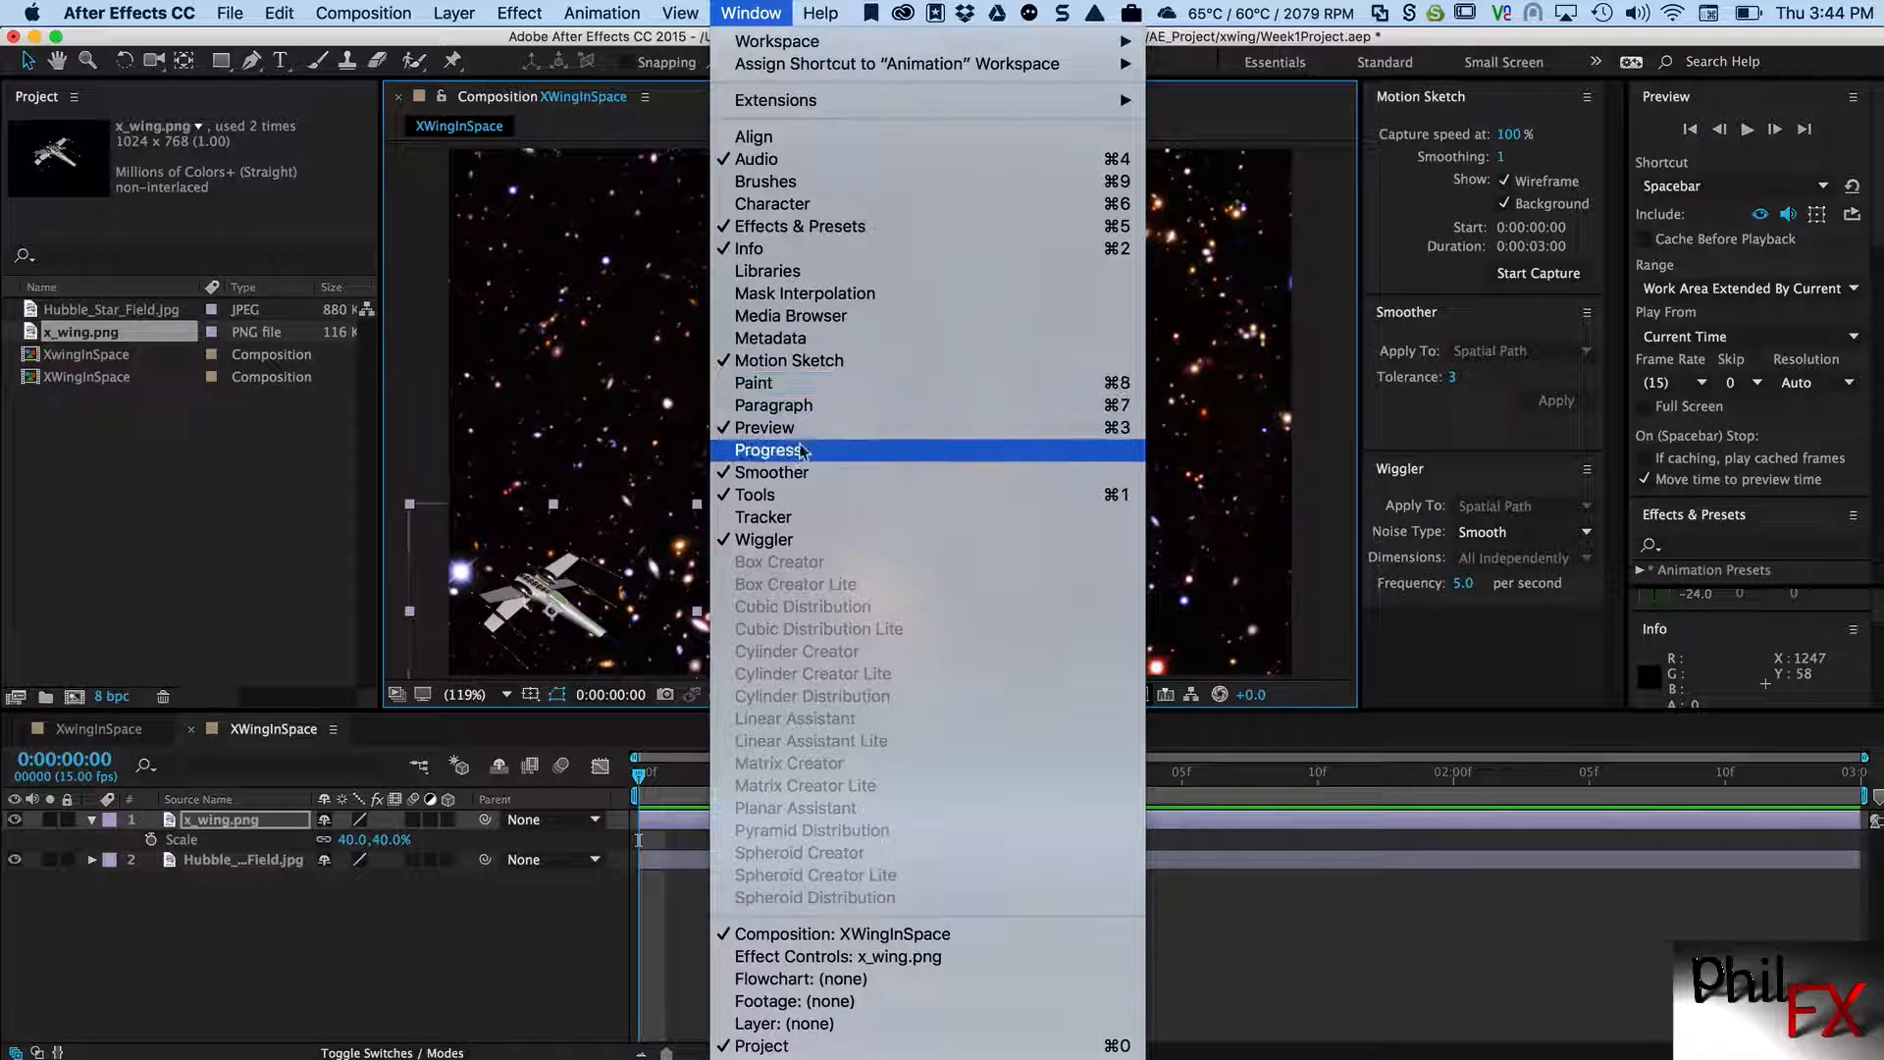
mouse_move(775, 405)
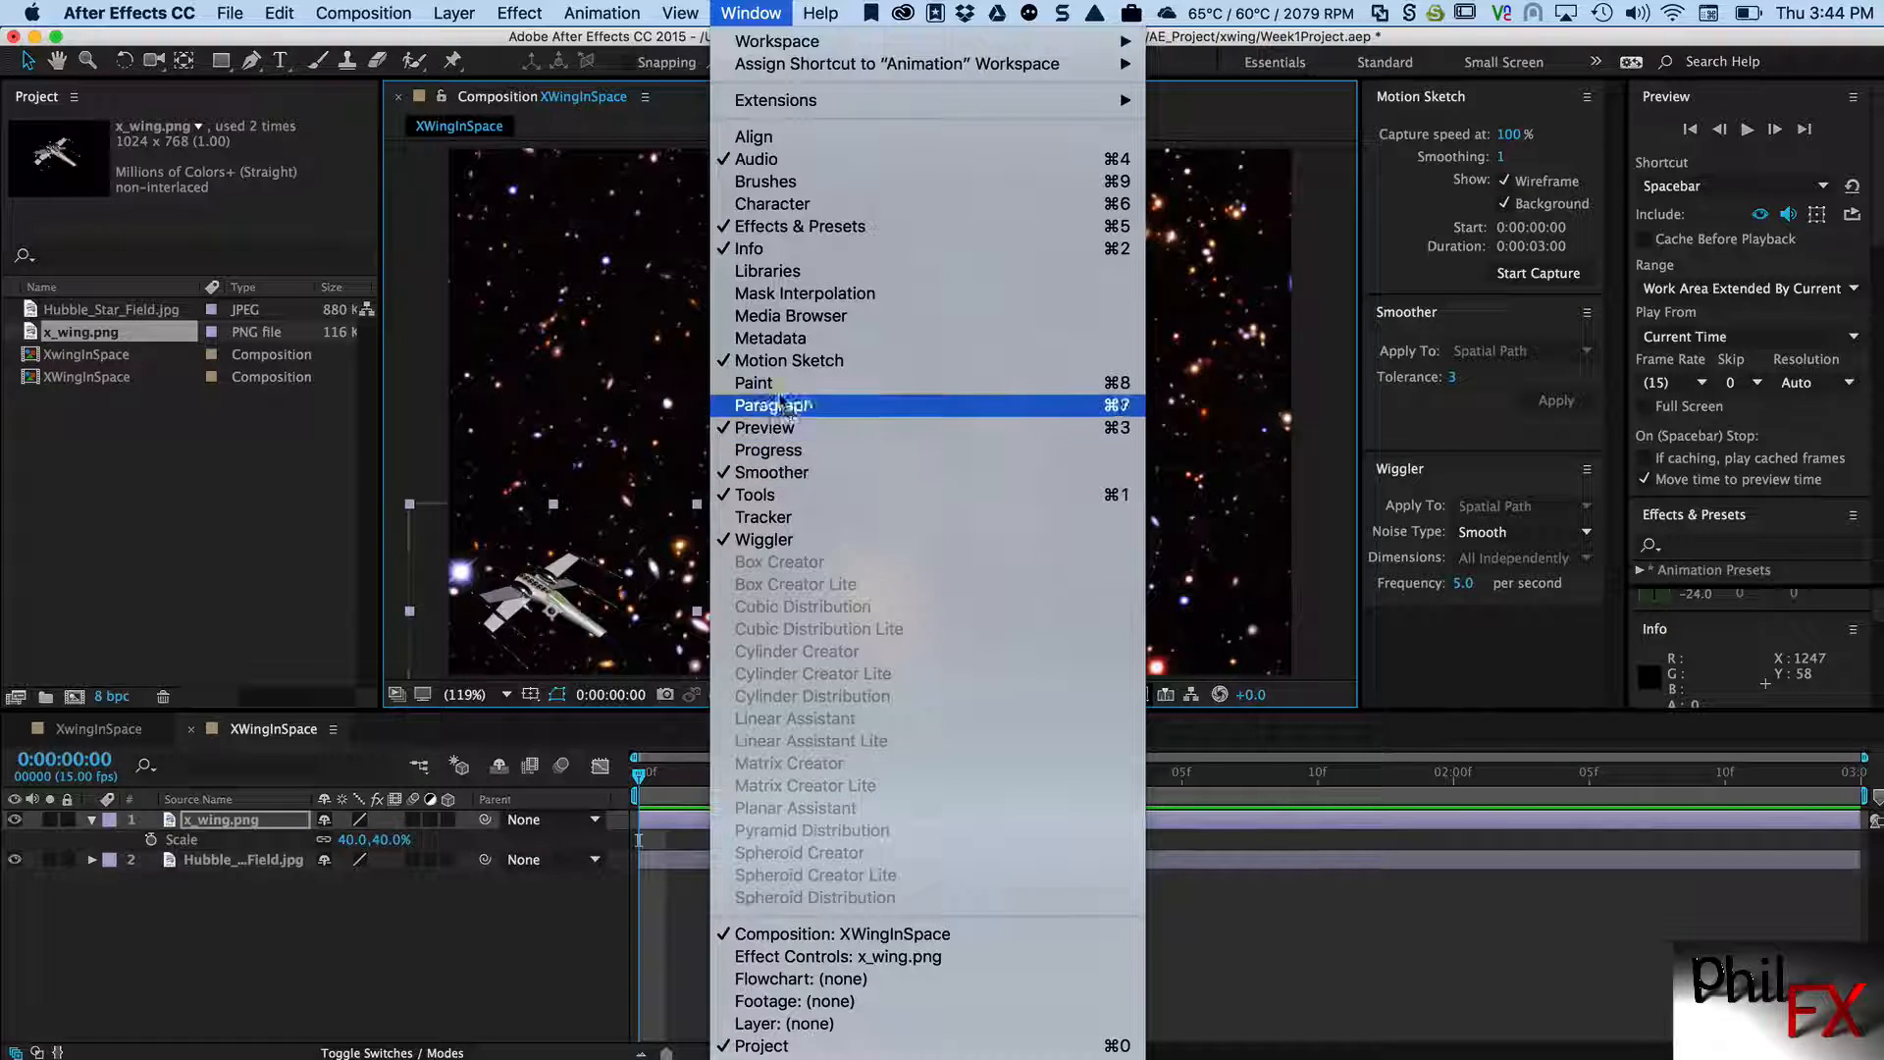
mouse_move(789, 361)
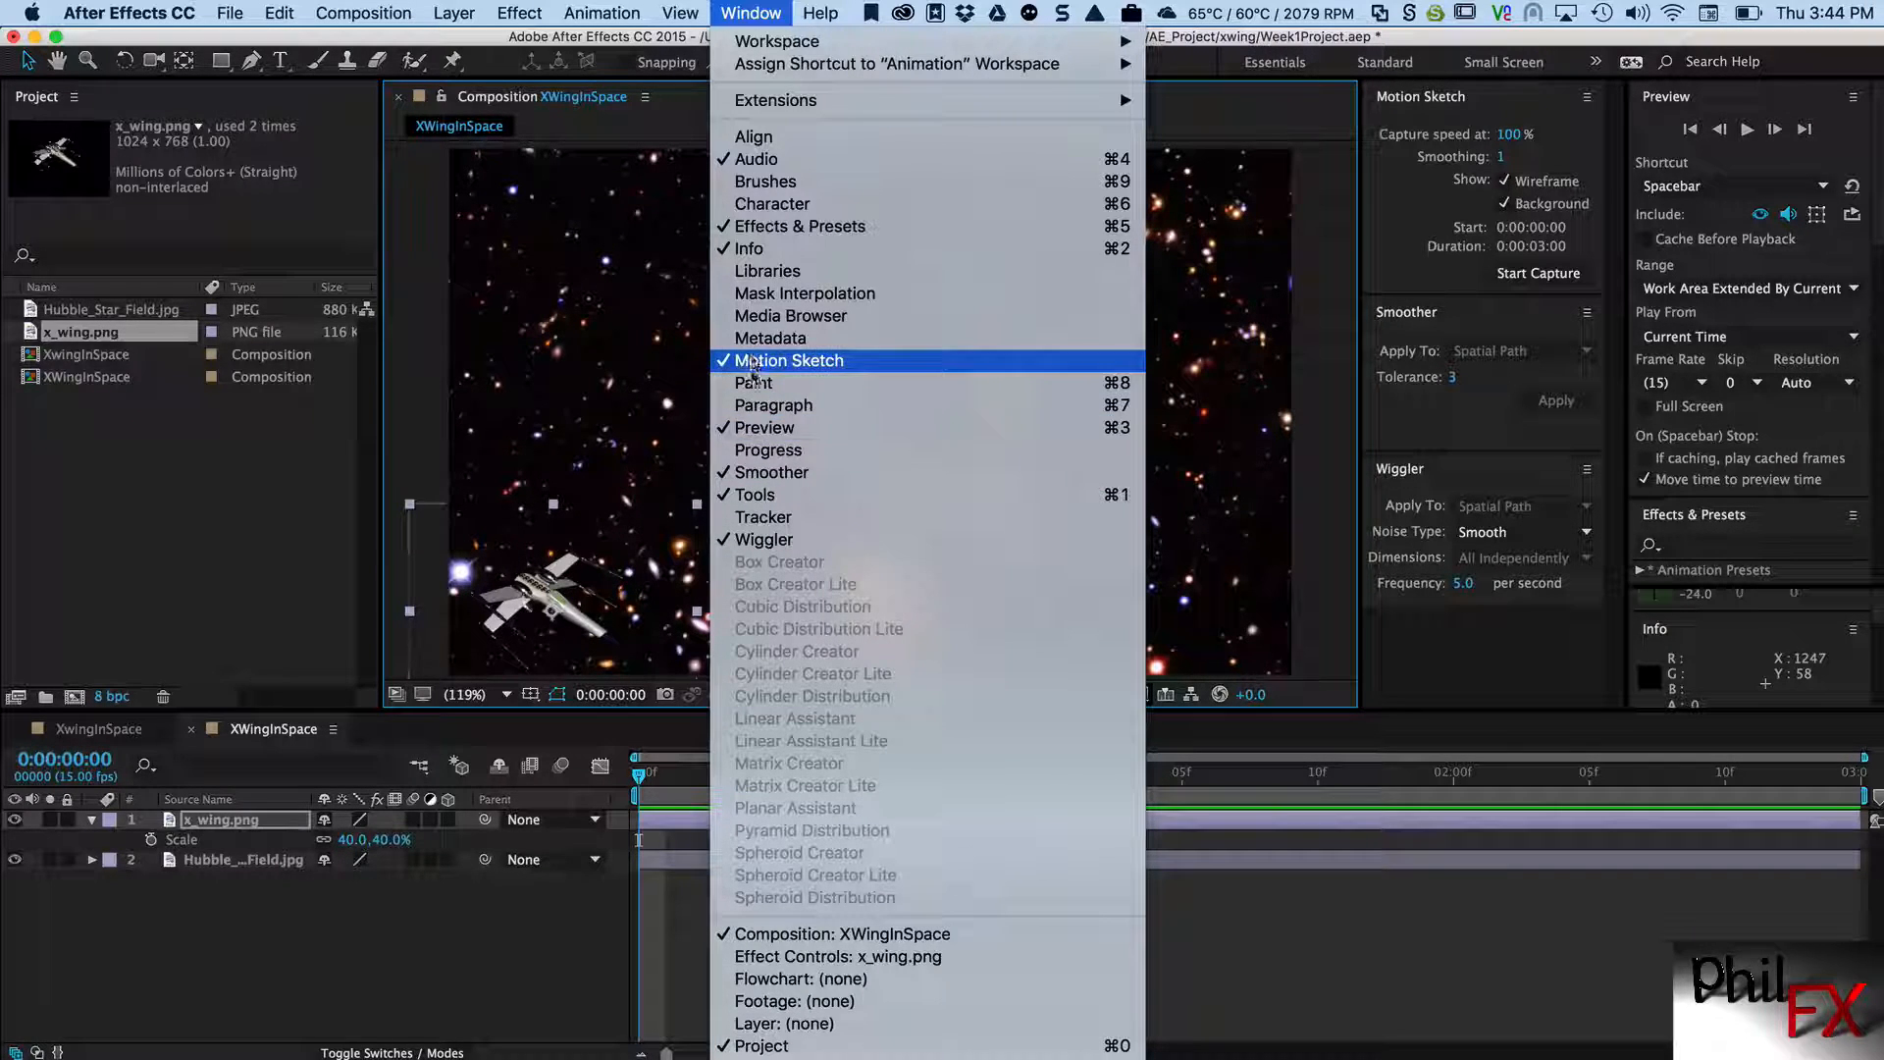
mouse_move(895, 63)
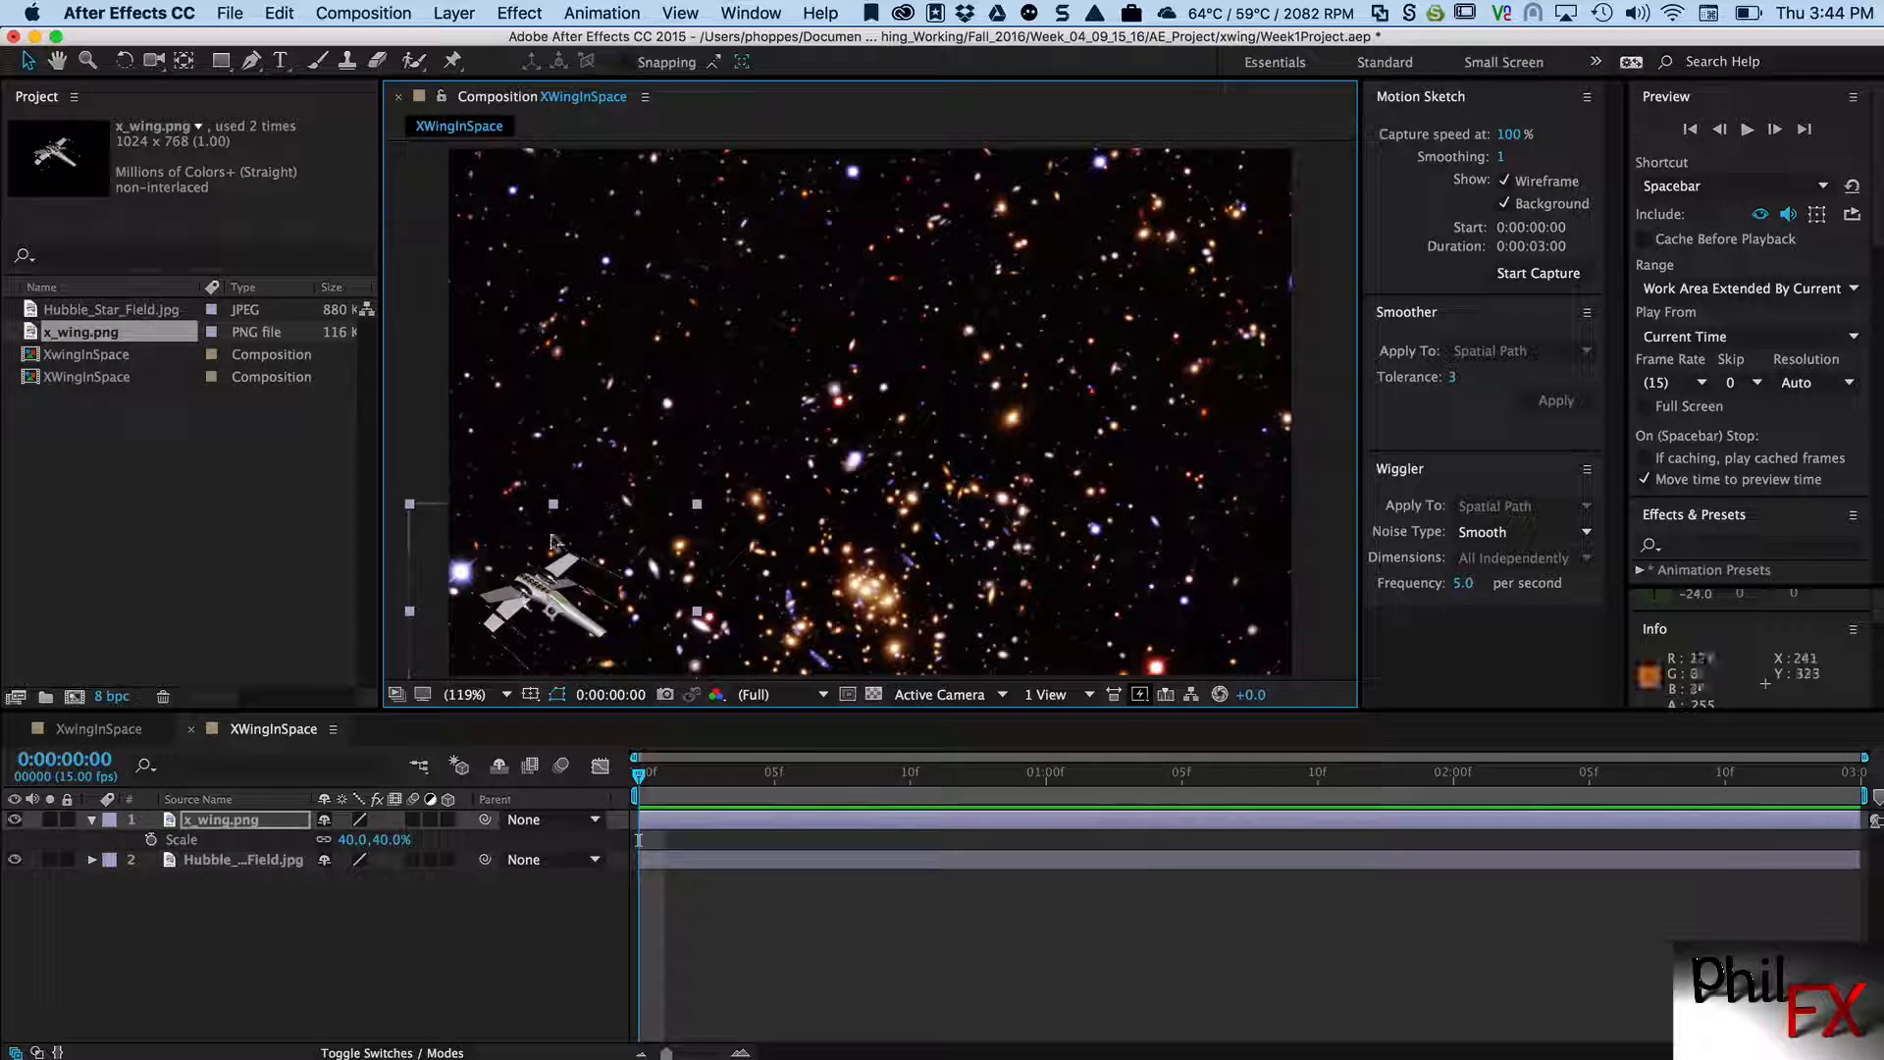
mouse_move(841, 521)
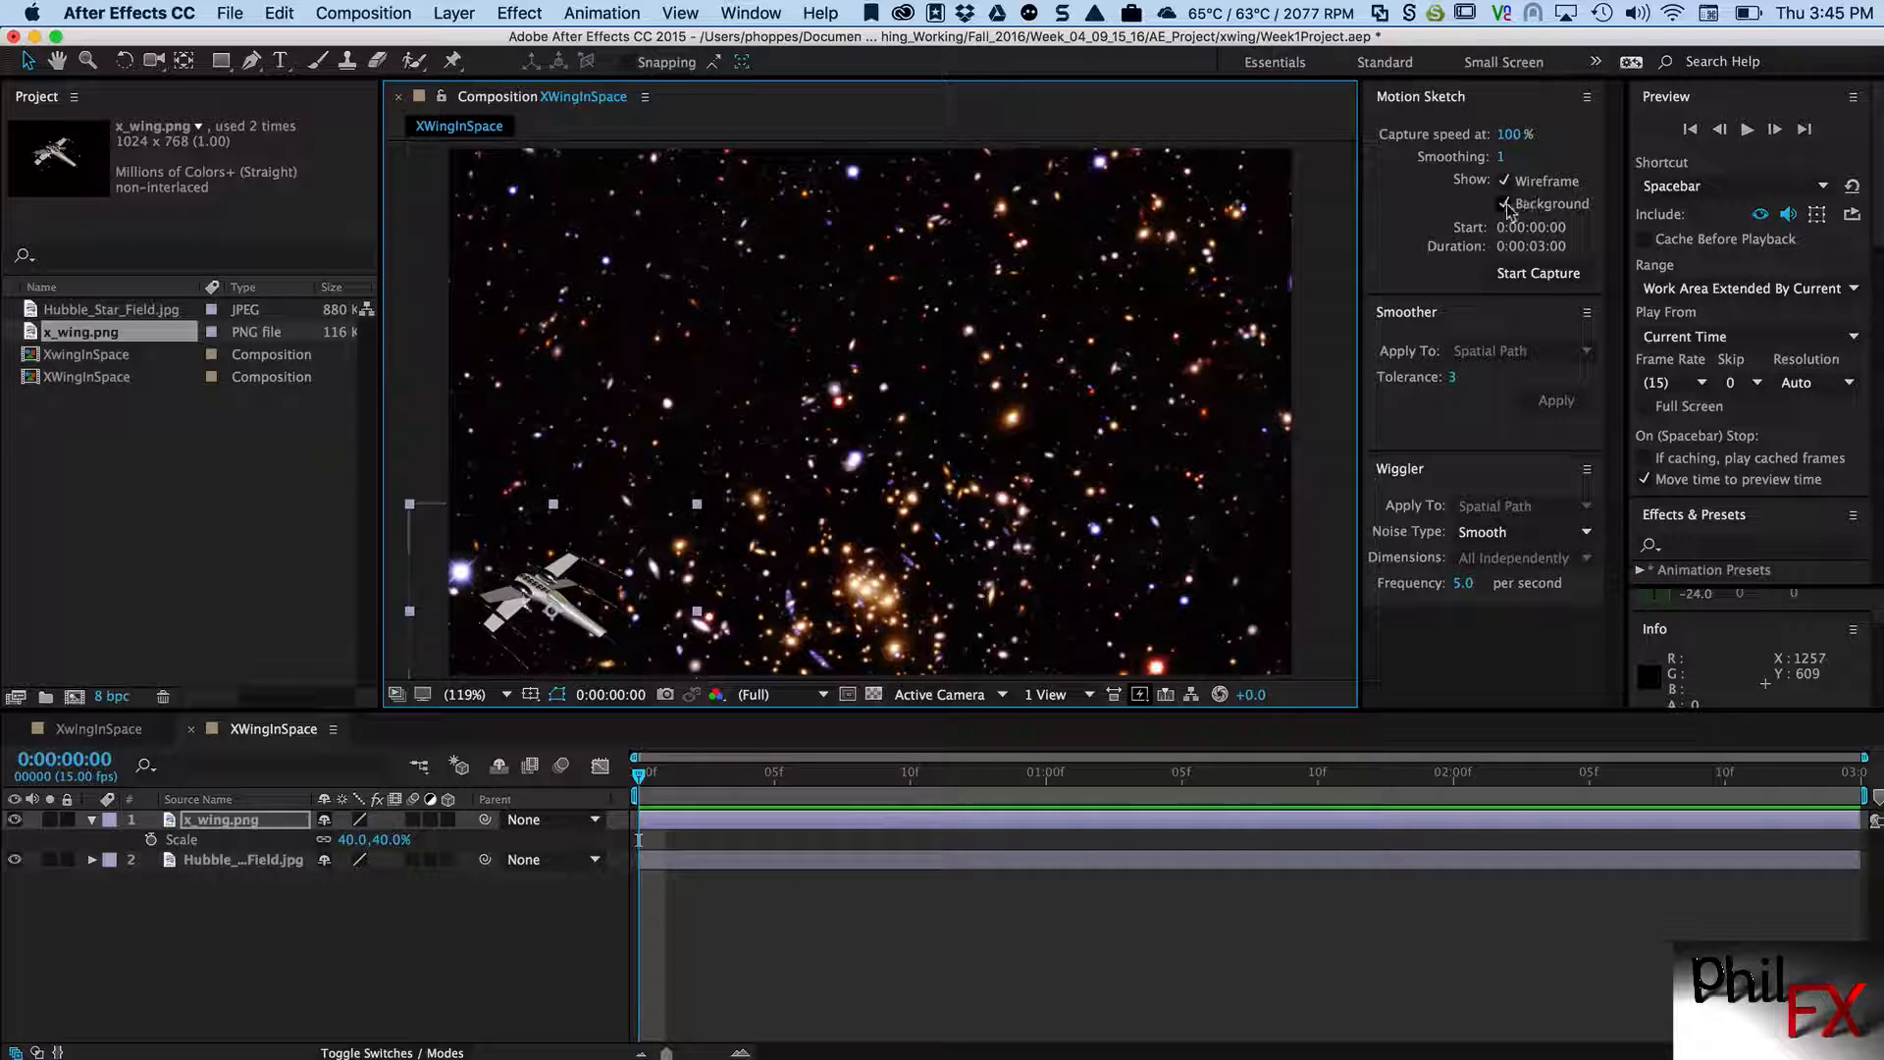
click(1505, 203)
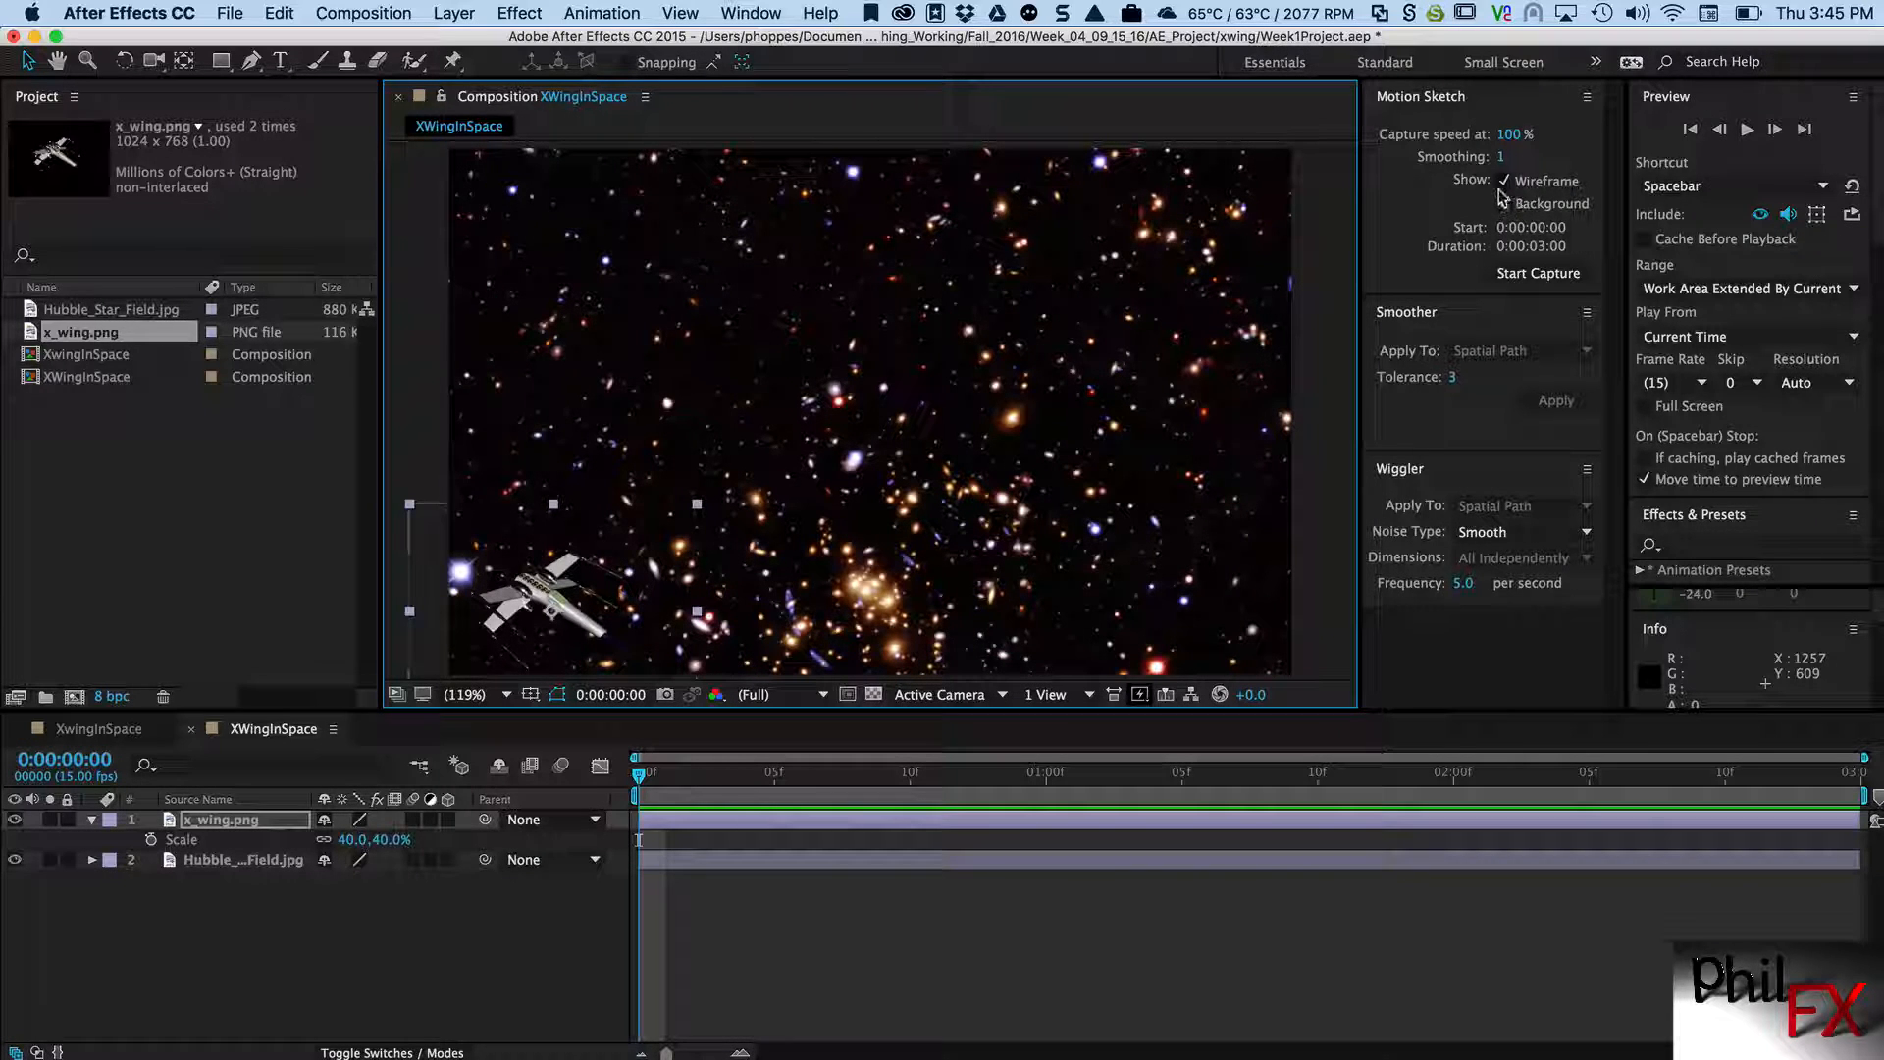
click(1508, 204)
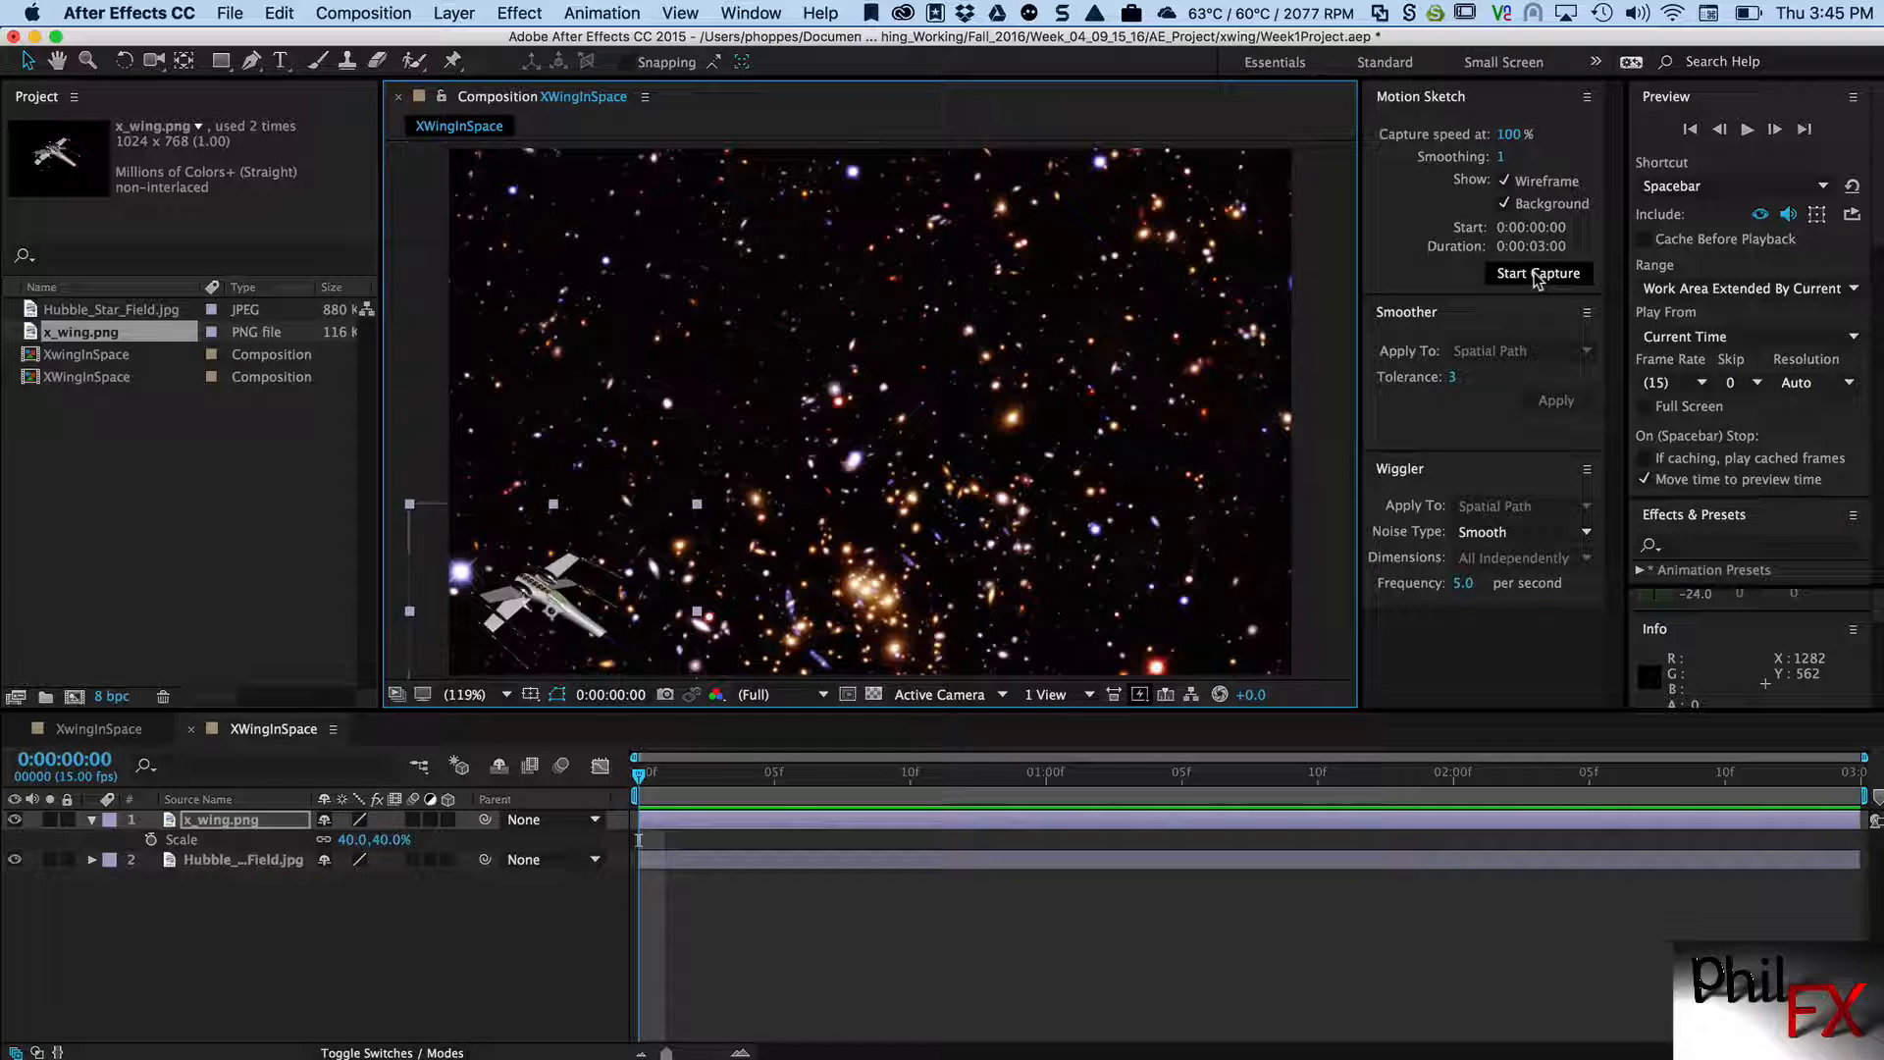
- Use Motion Sketch to draw the X-wing's flight path across the Composition viewer
click(1536, 273)
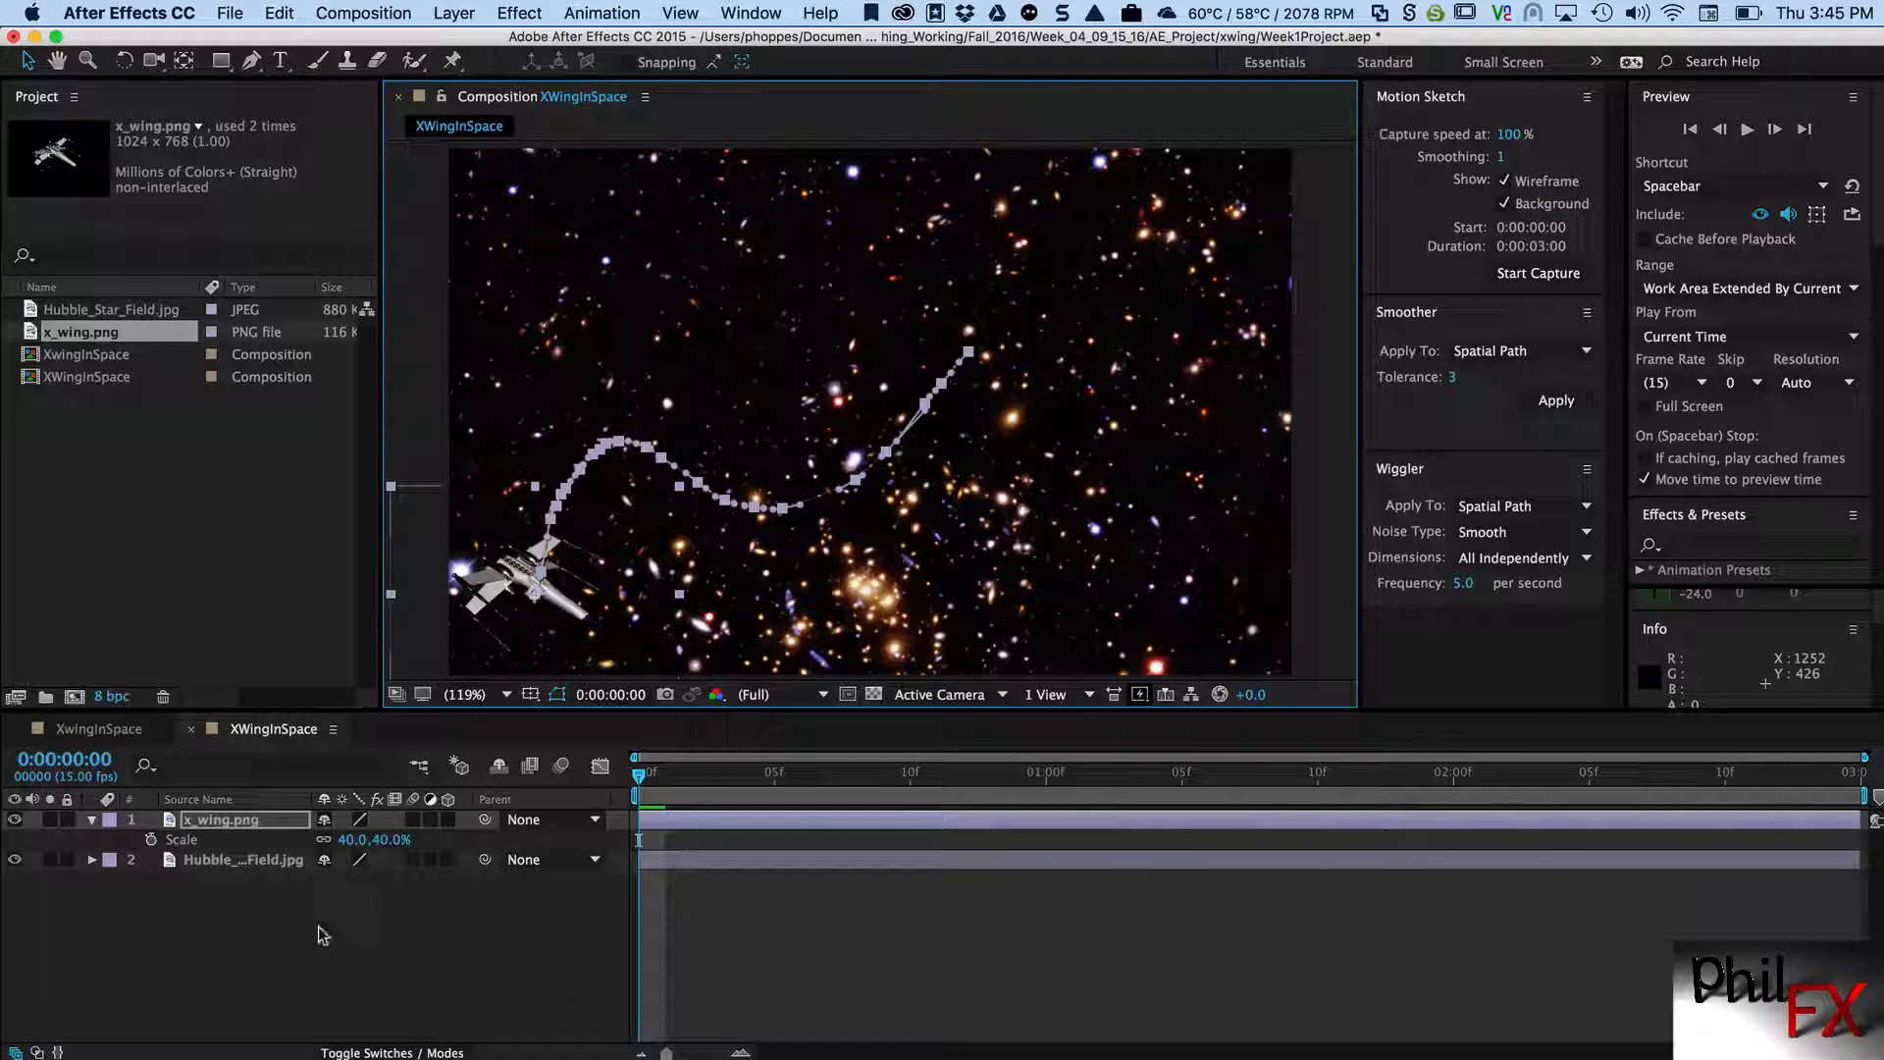
click(222, 820)
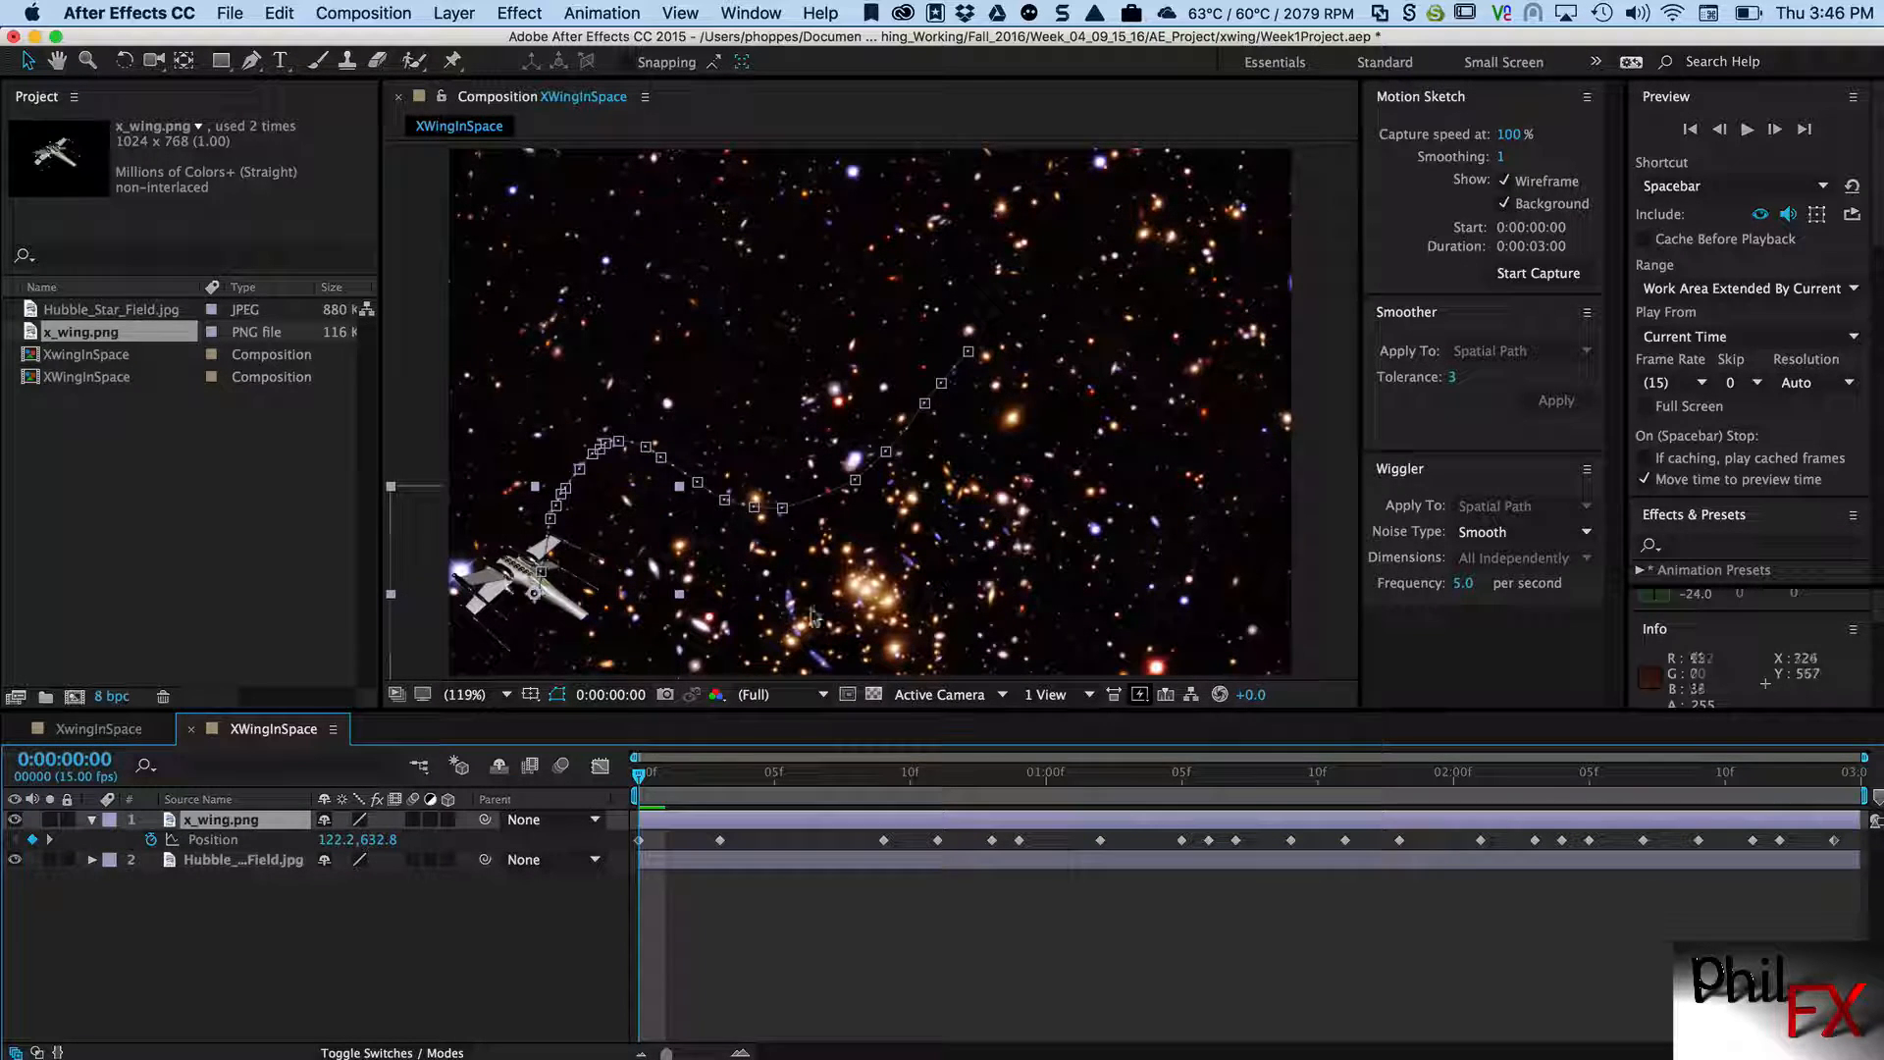
mouse_move(739, 450)
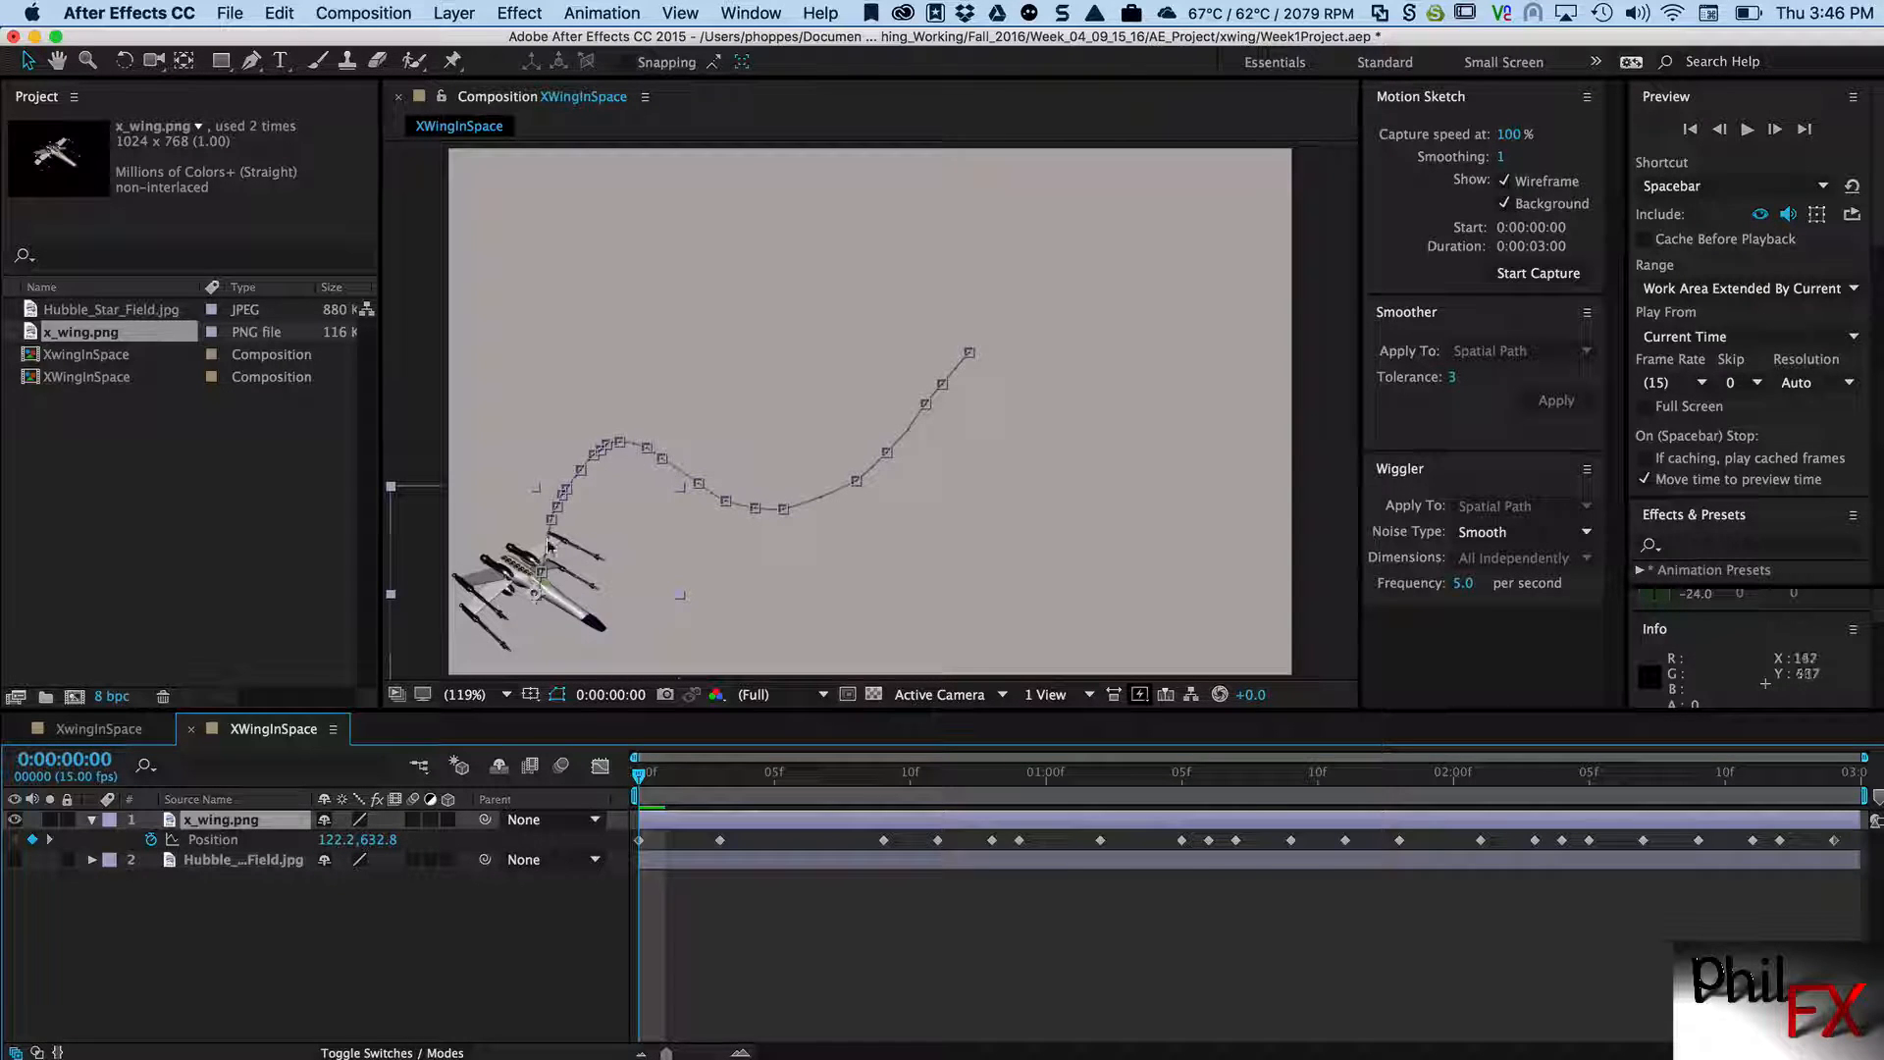
mouse_move(986, 463)
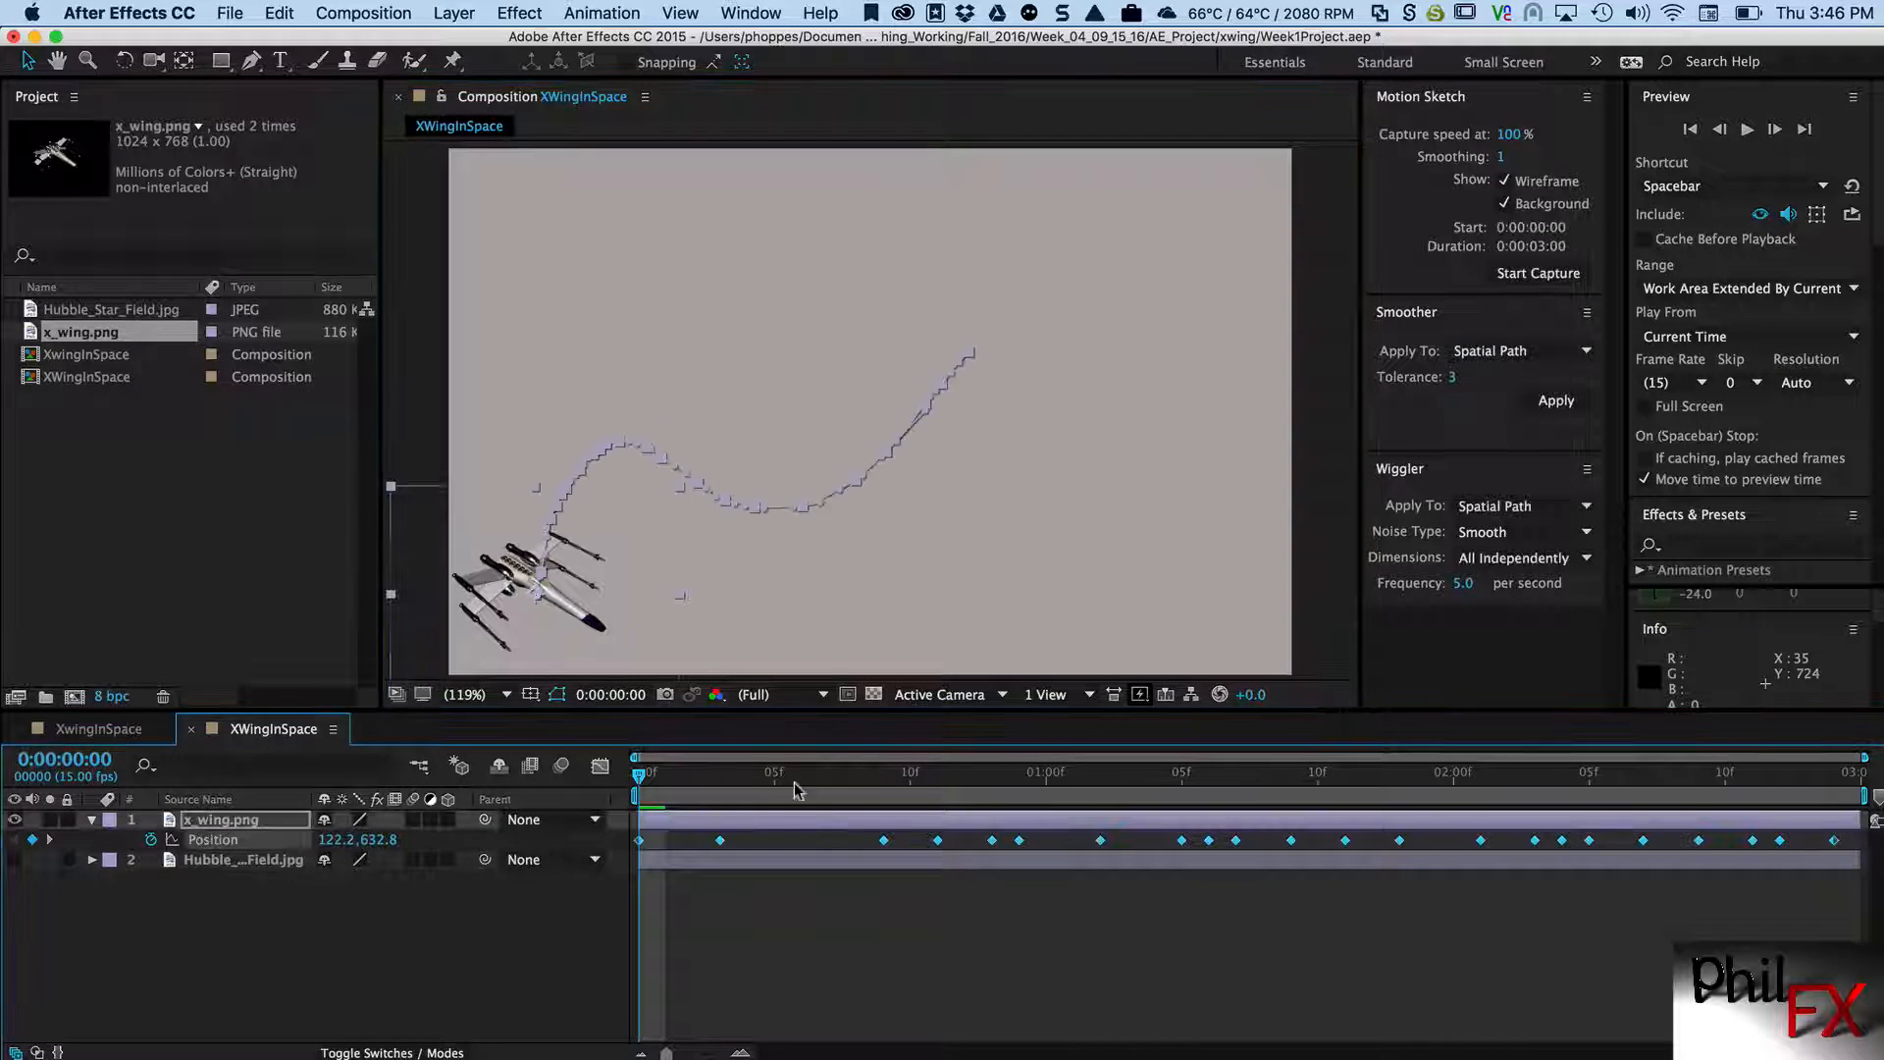
mouse_move(1061, 565)
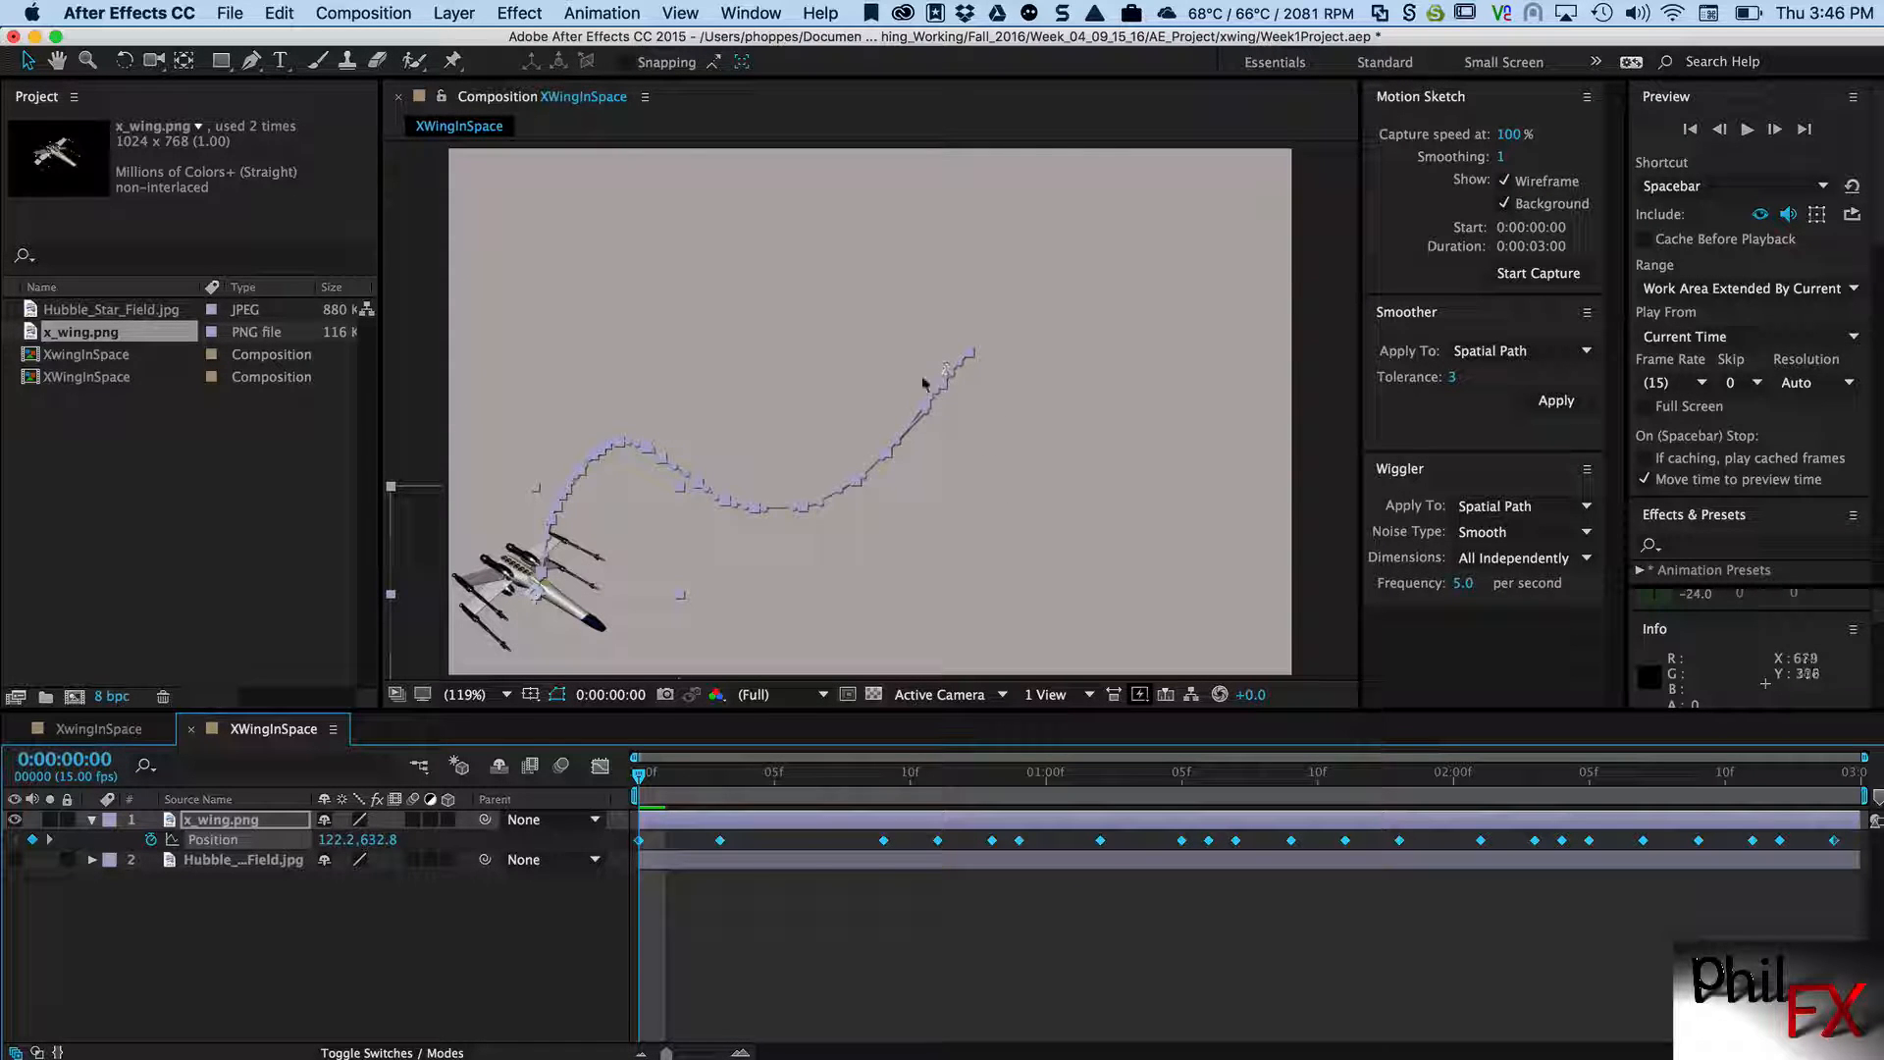
mouse_move(925, 417)
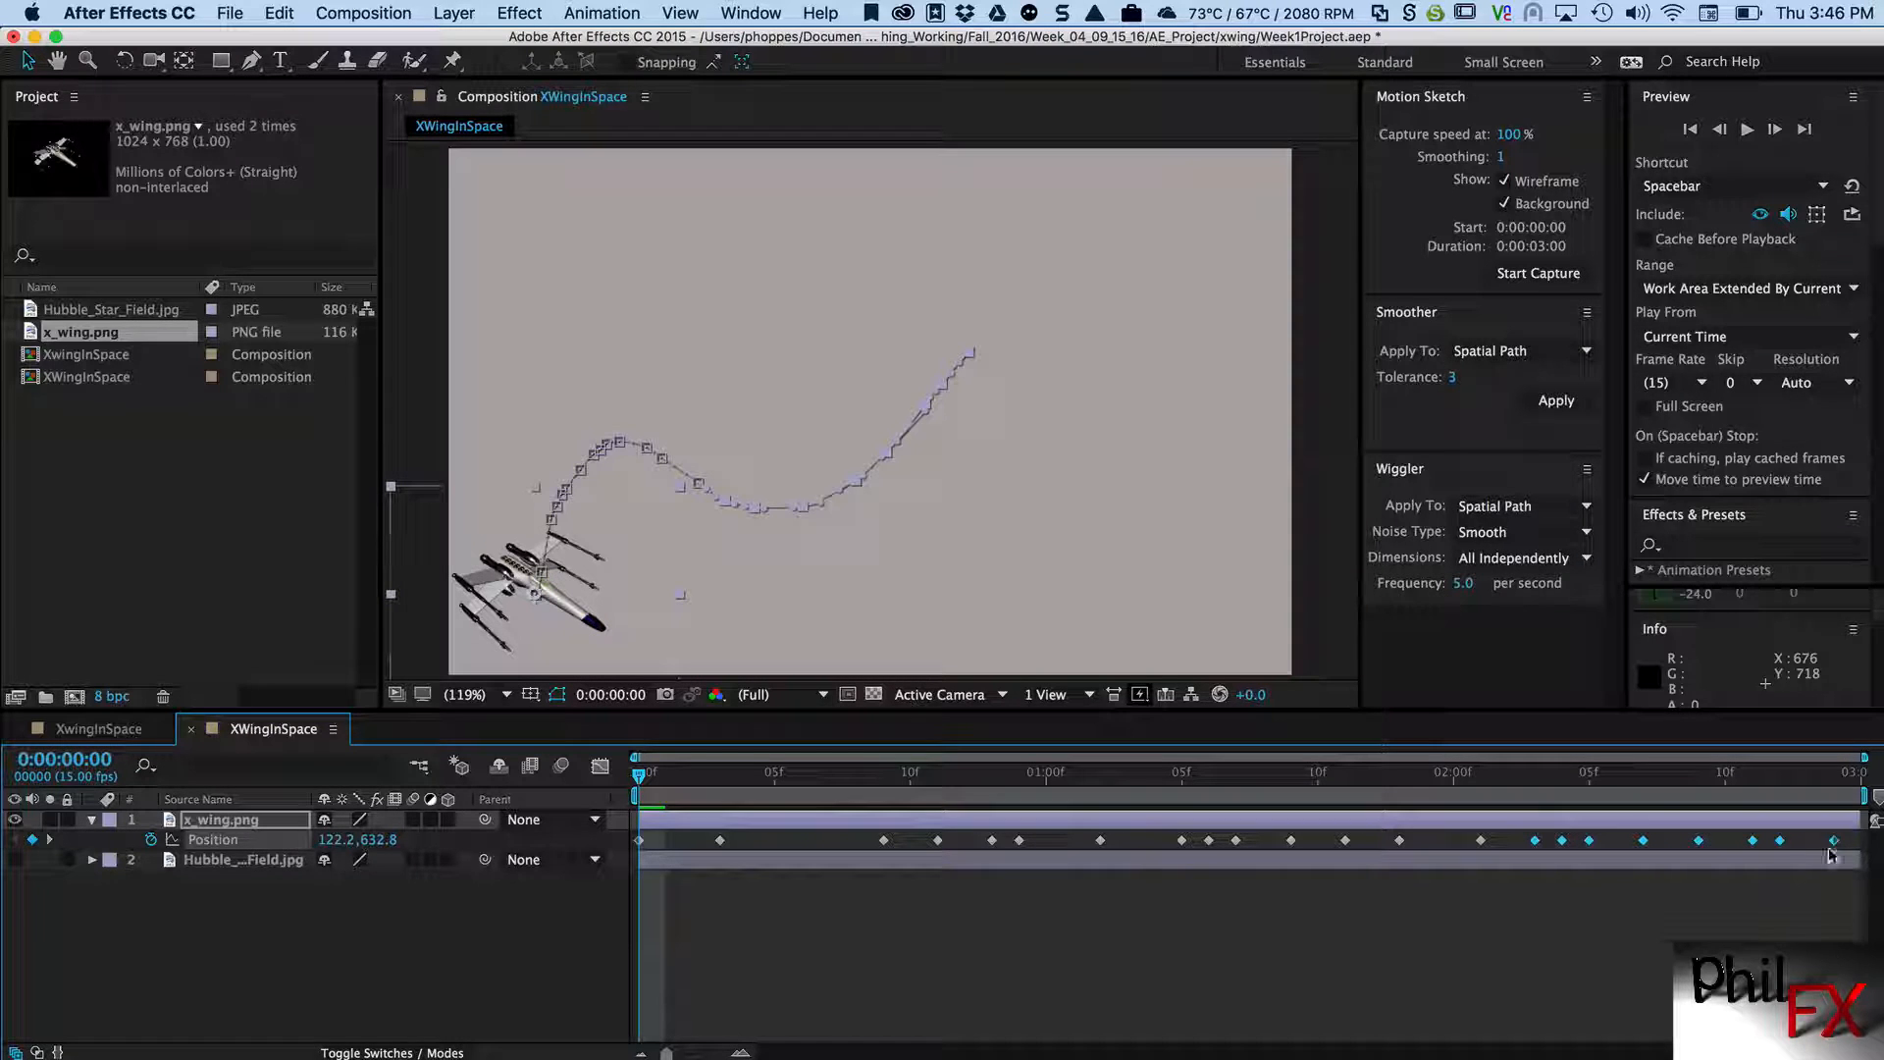
mouse_move(895, 459)
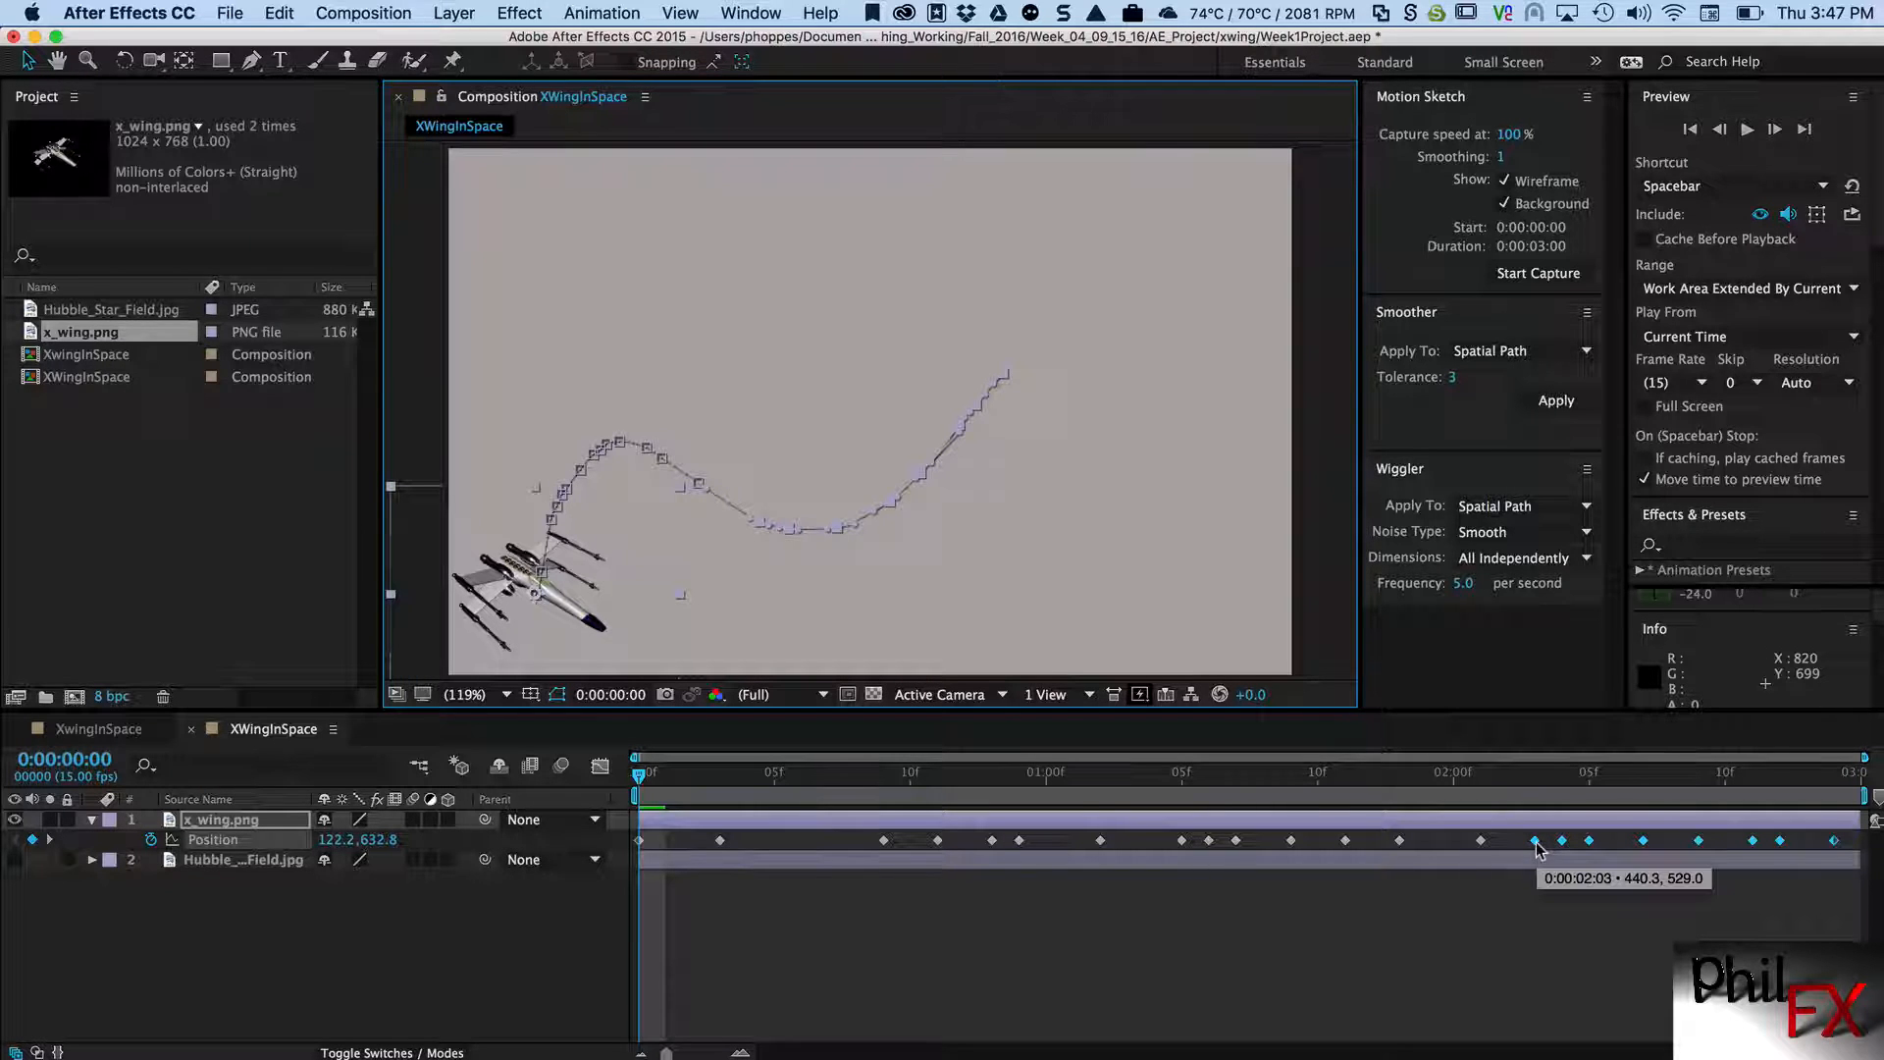
mouse_move(1124, 523)
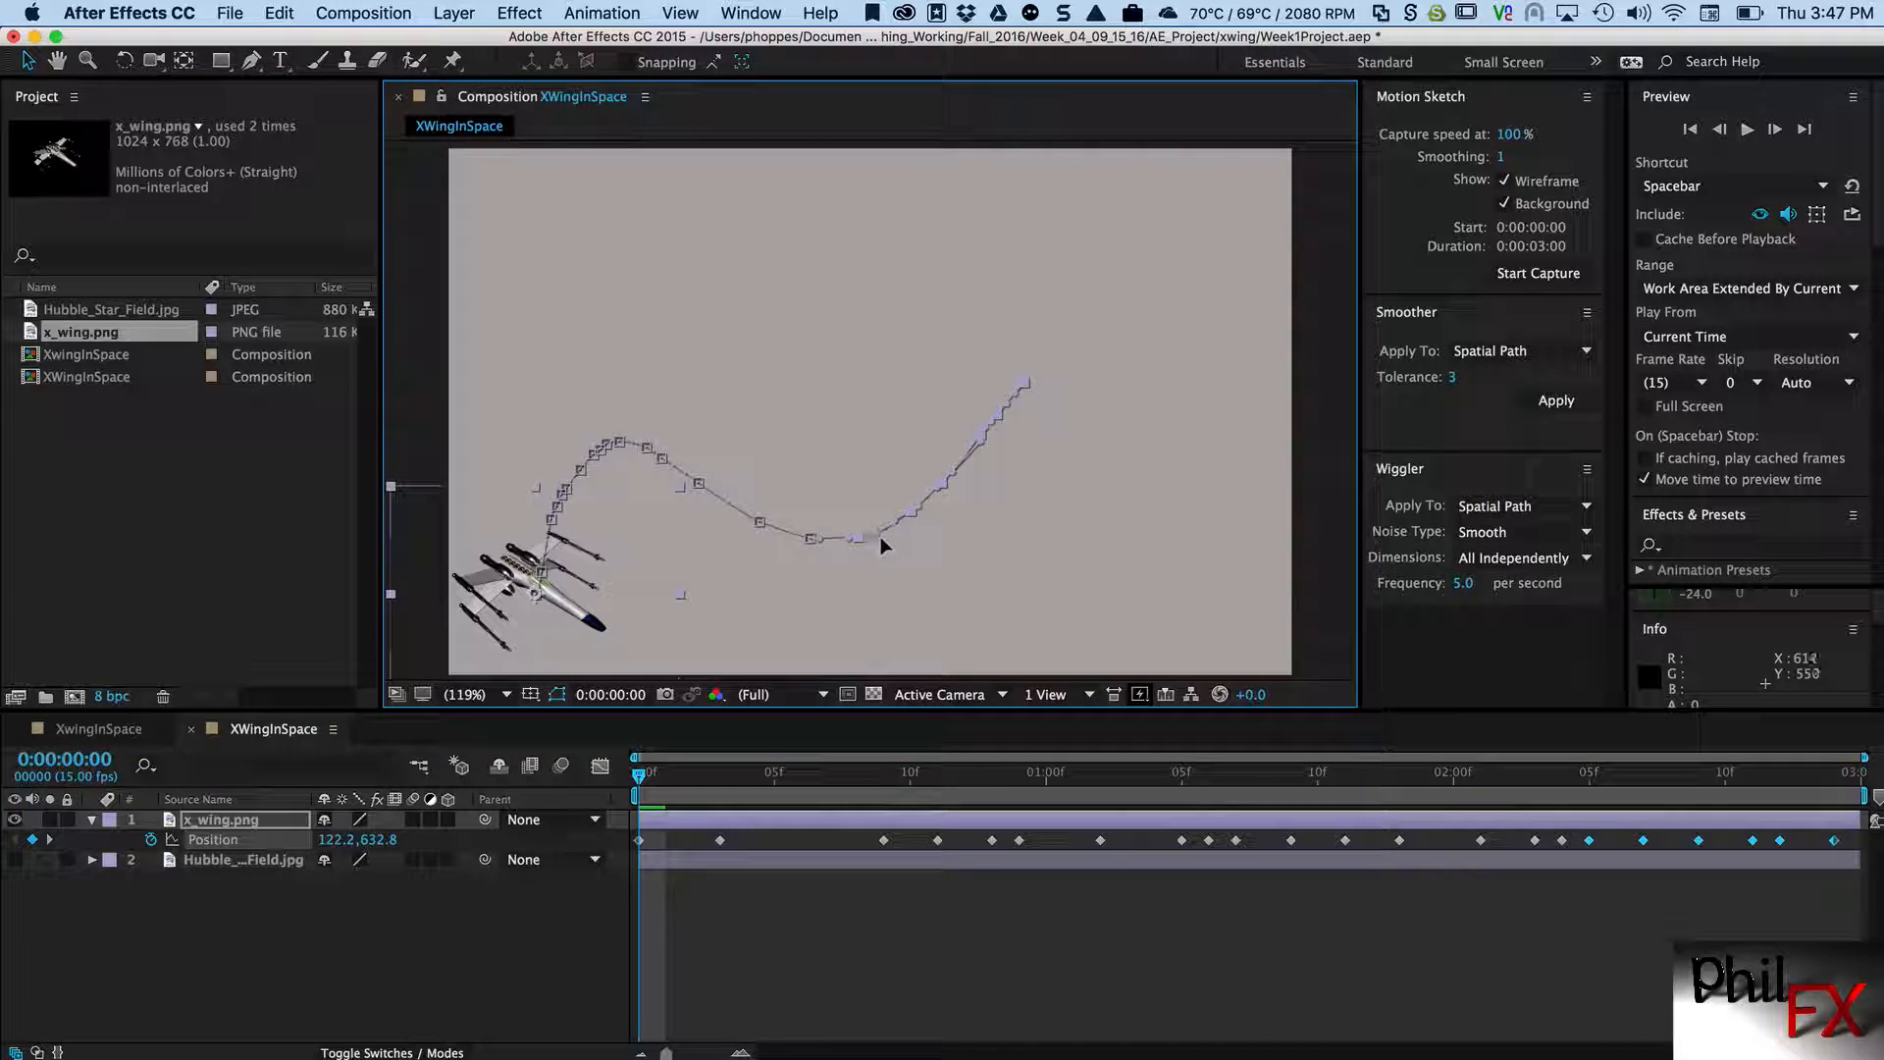
mouse_move(899, 532)
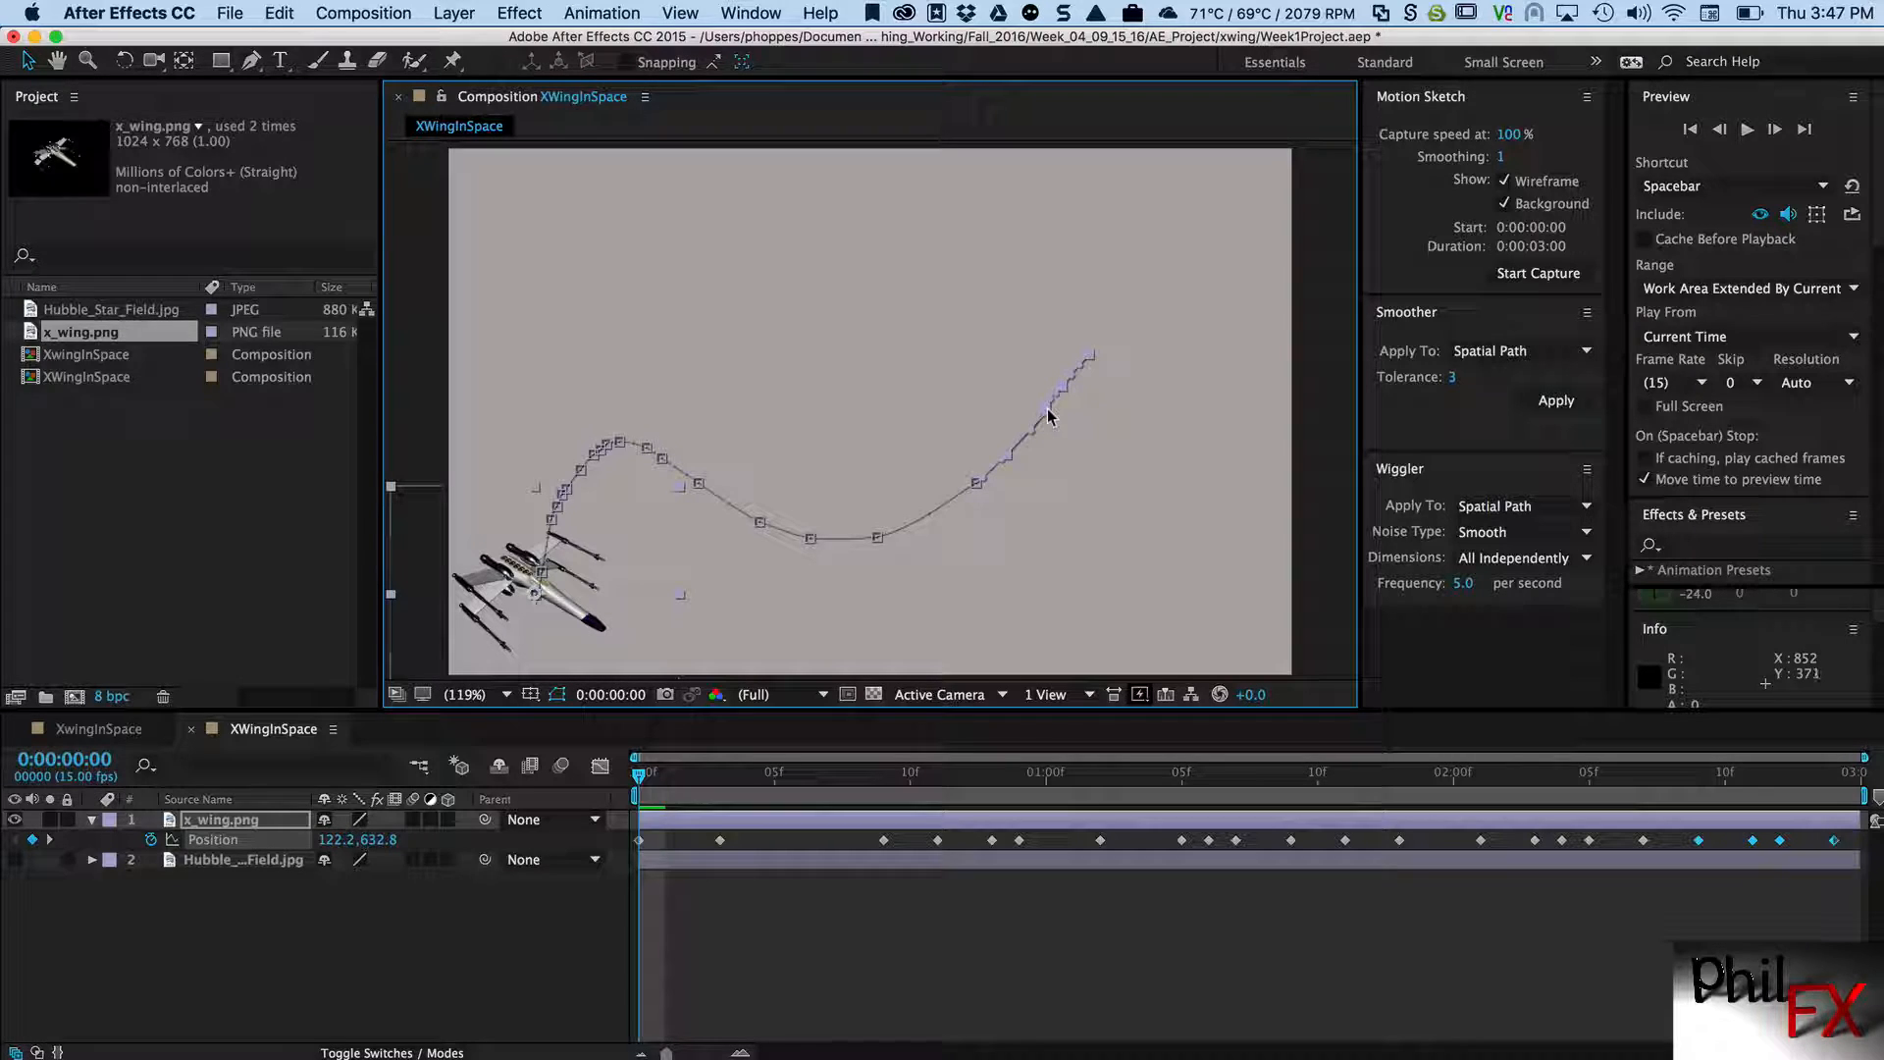
mouse_move(1044, 412)
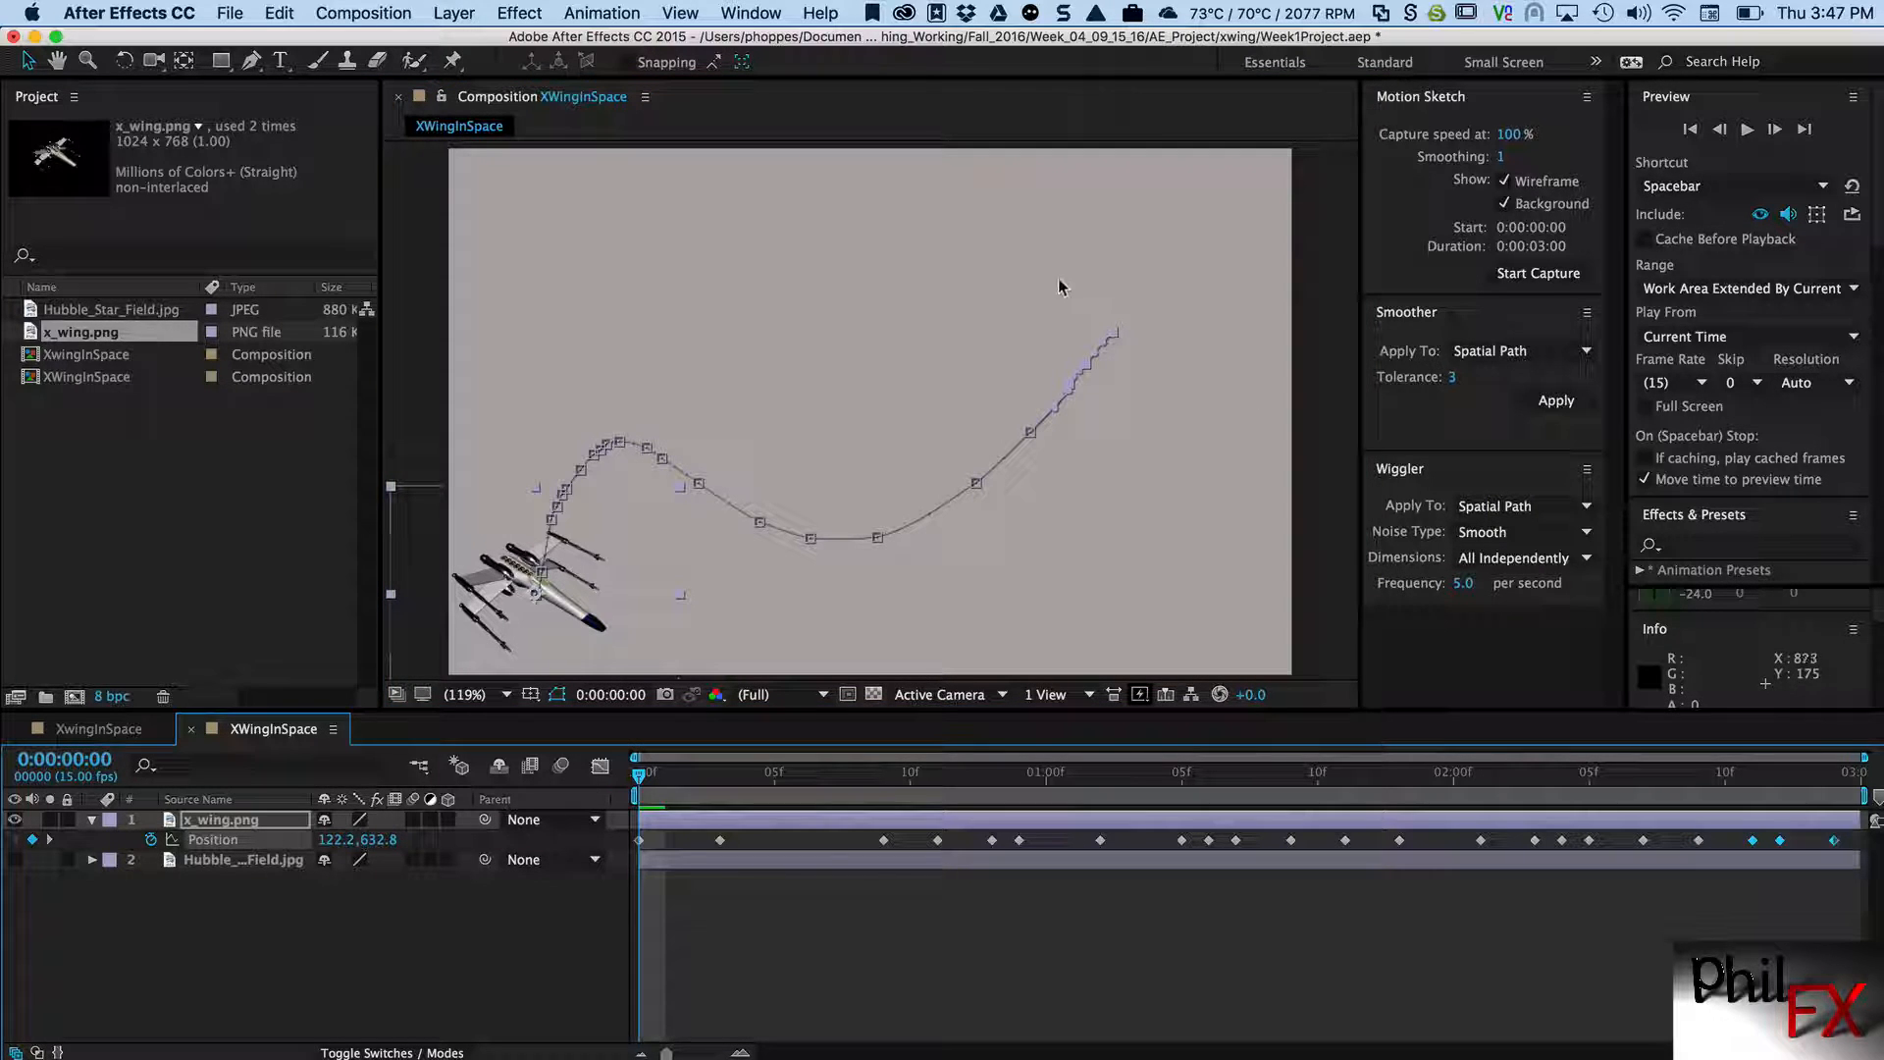
mouse_move(1129, 331)
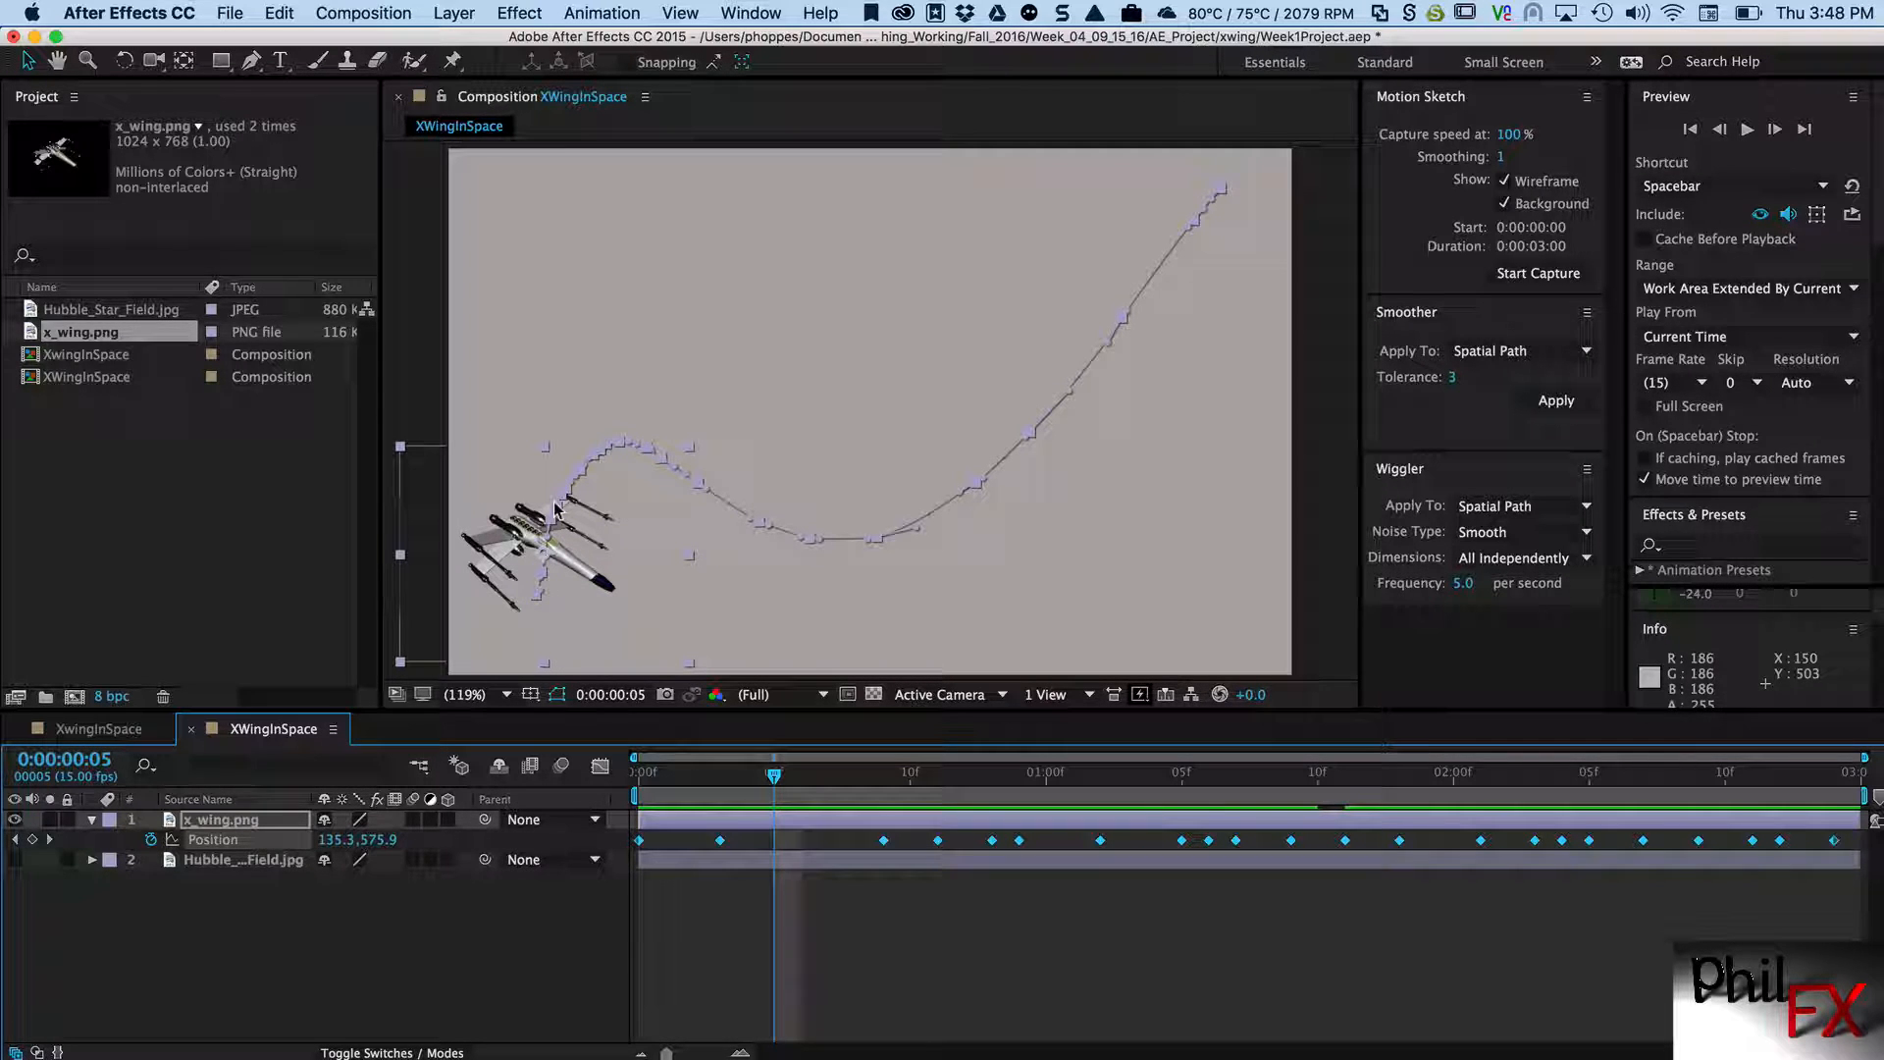
mouse_move(646, 469)
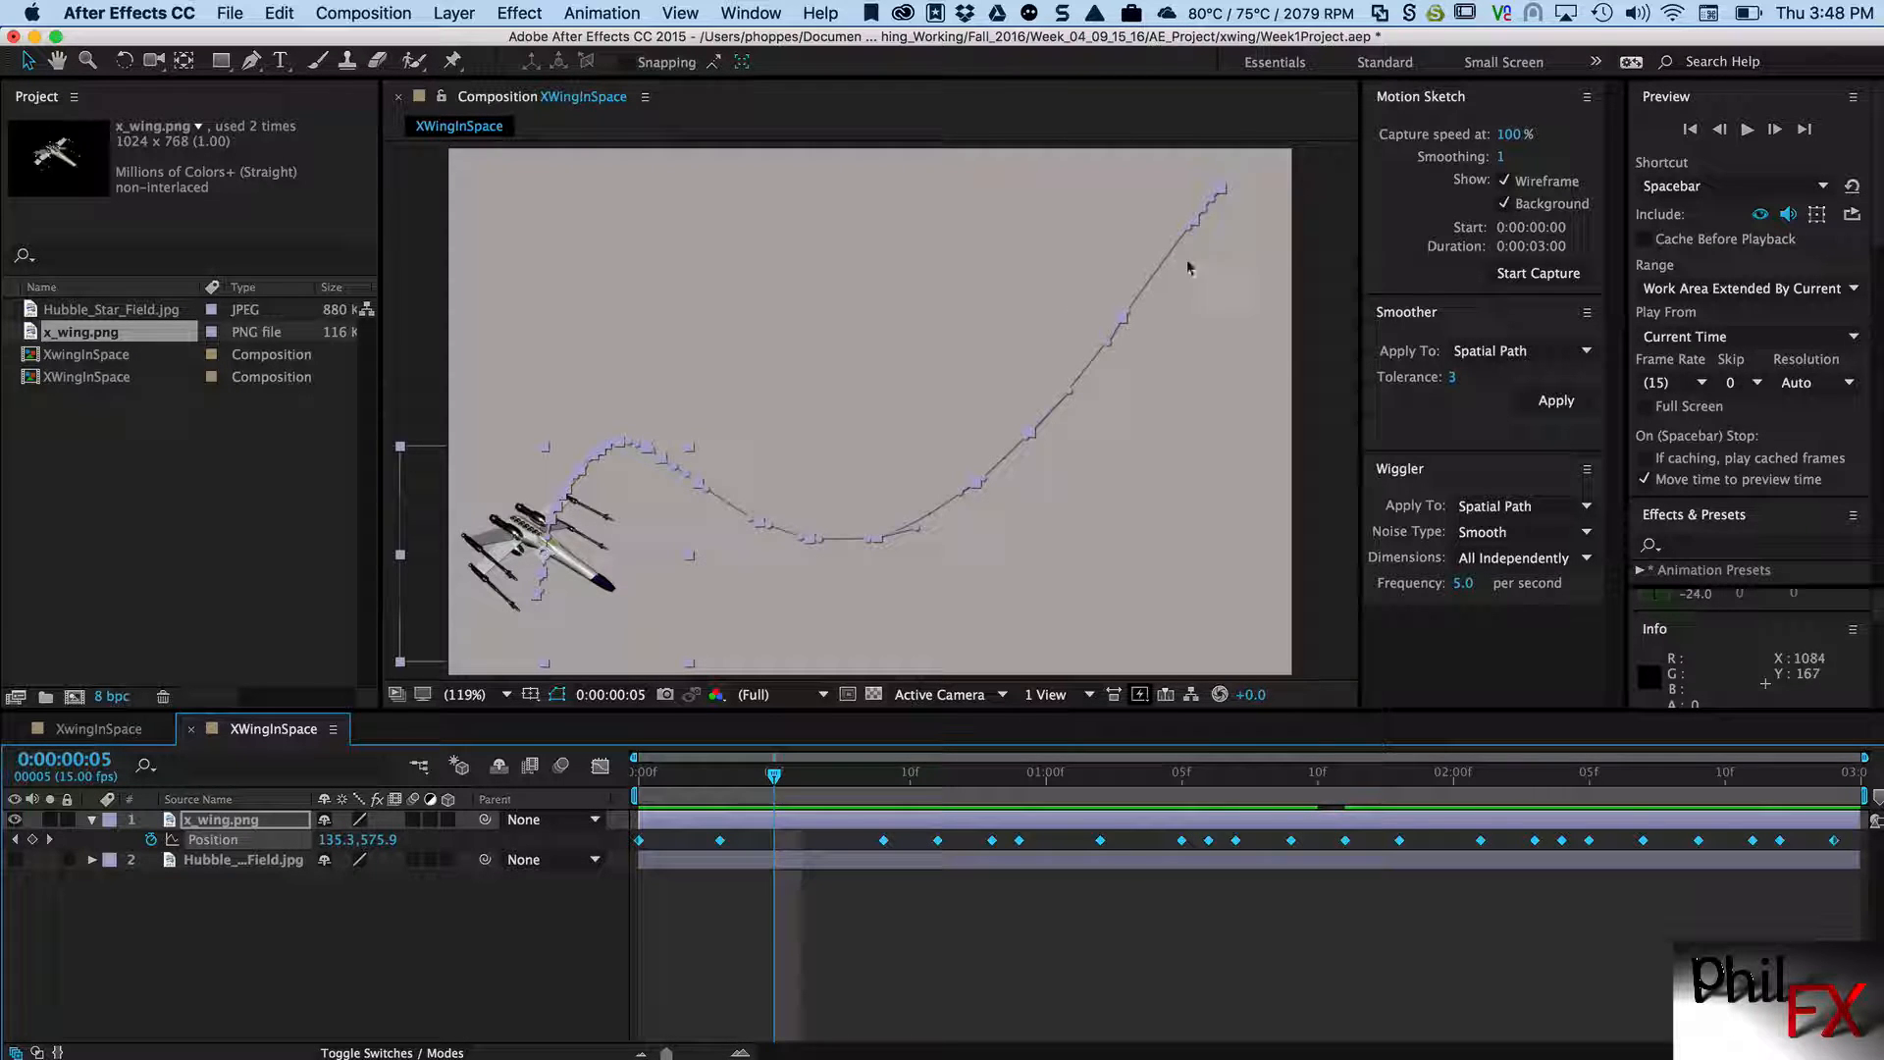
mouse_move(673, 475)
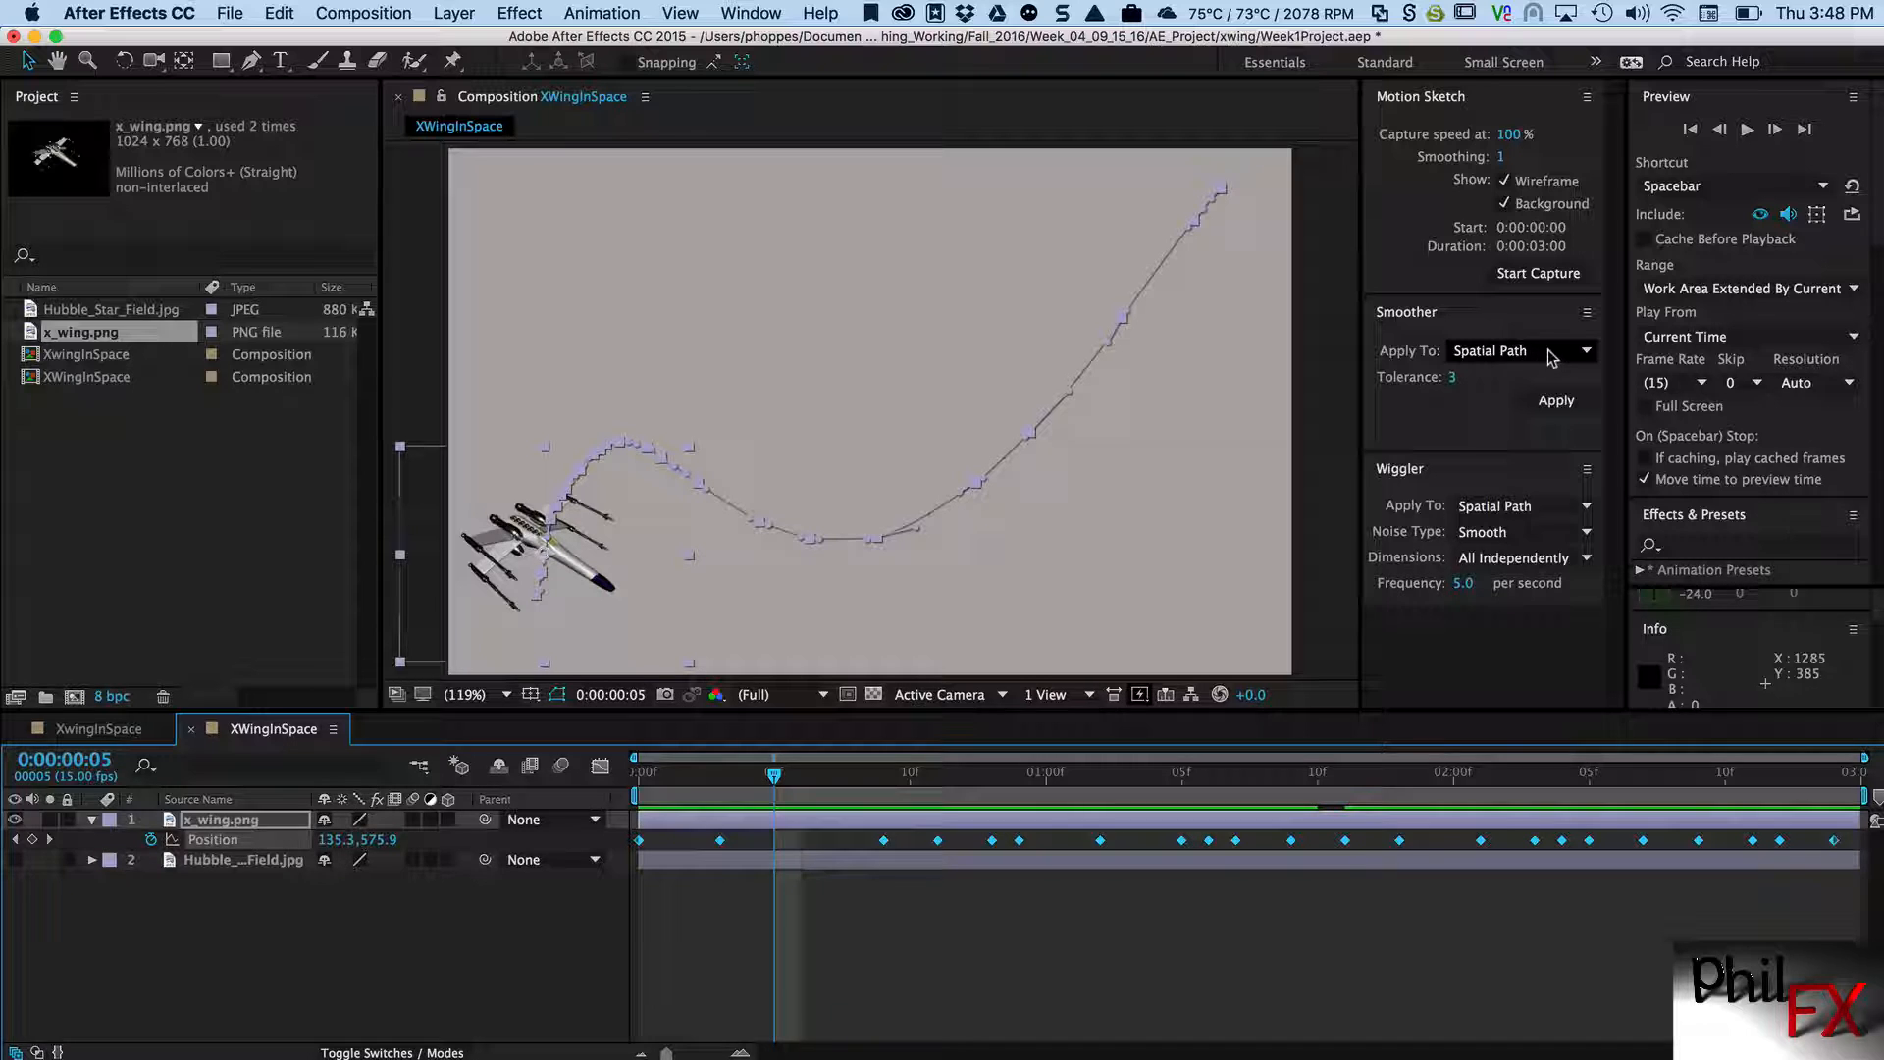
mouse_move(1512, 366)
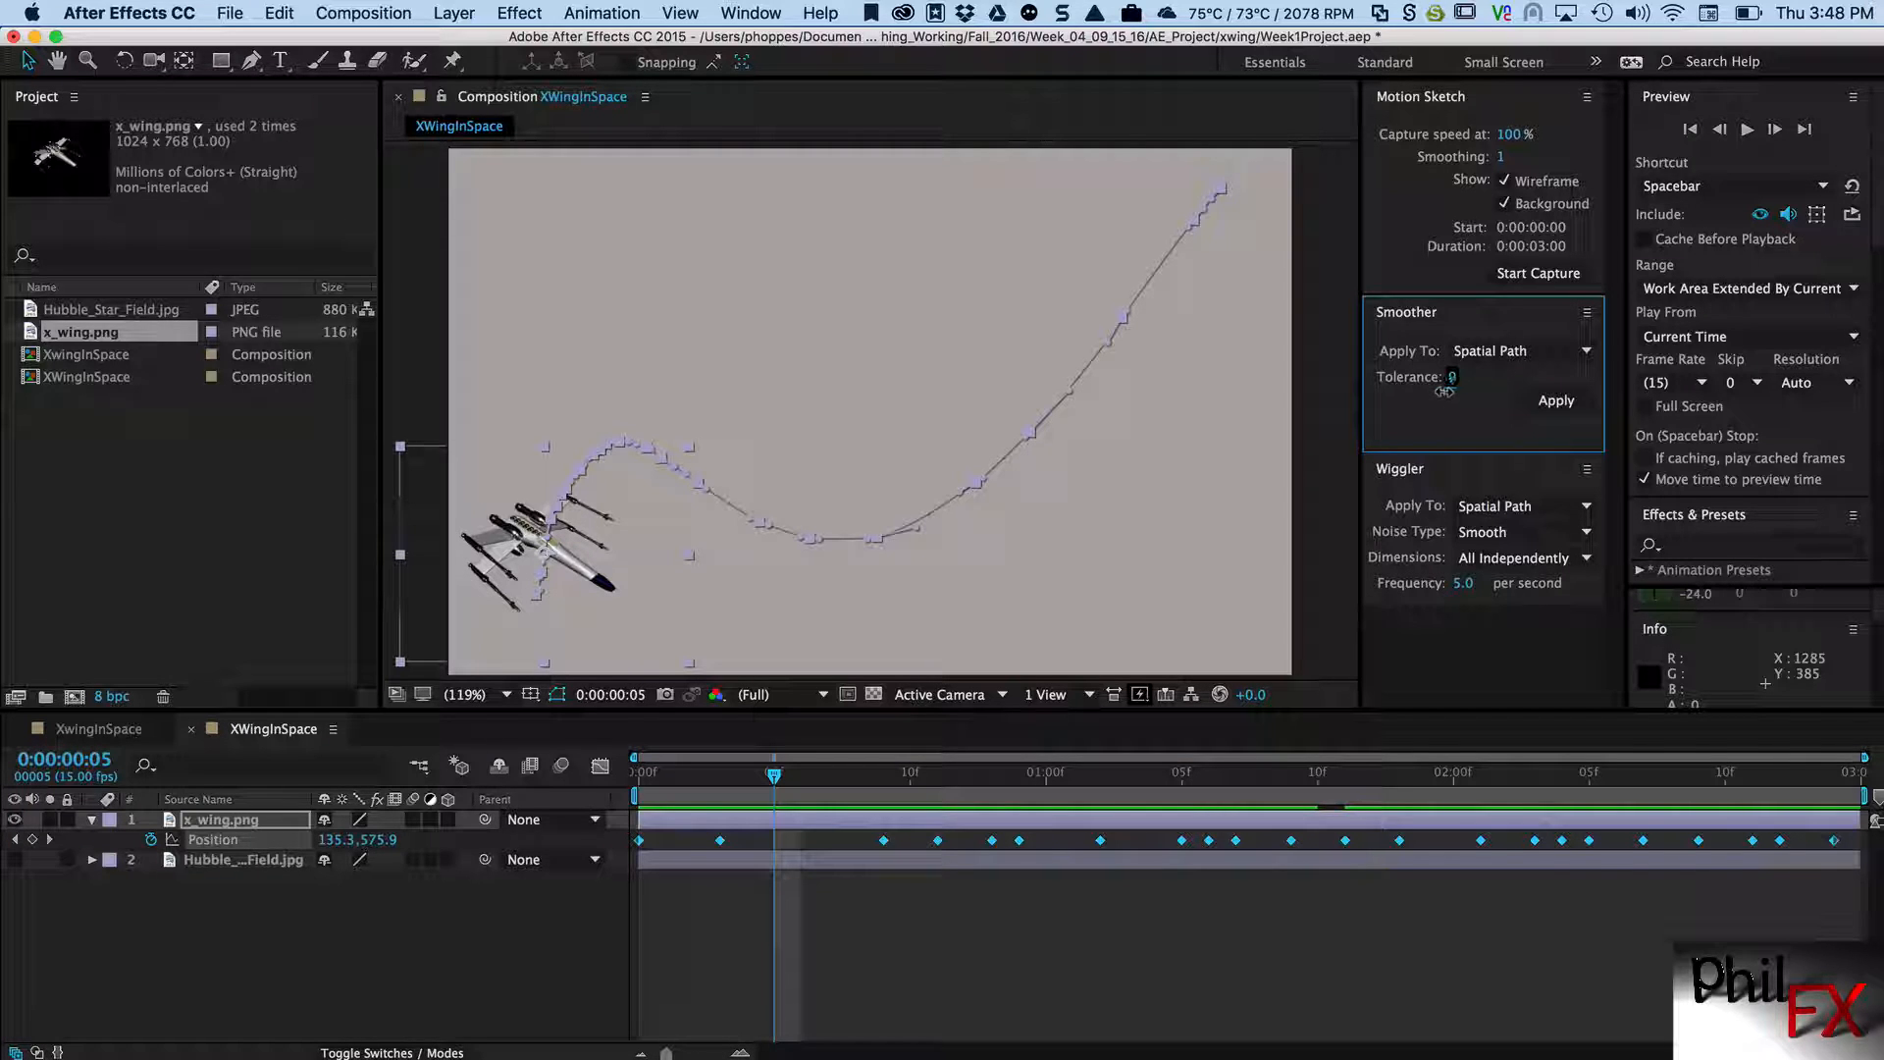
- Apply the Smoother with tolerance 3 to the selected Position keyframes
text(3)
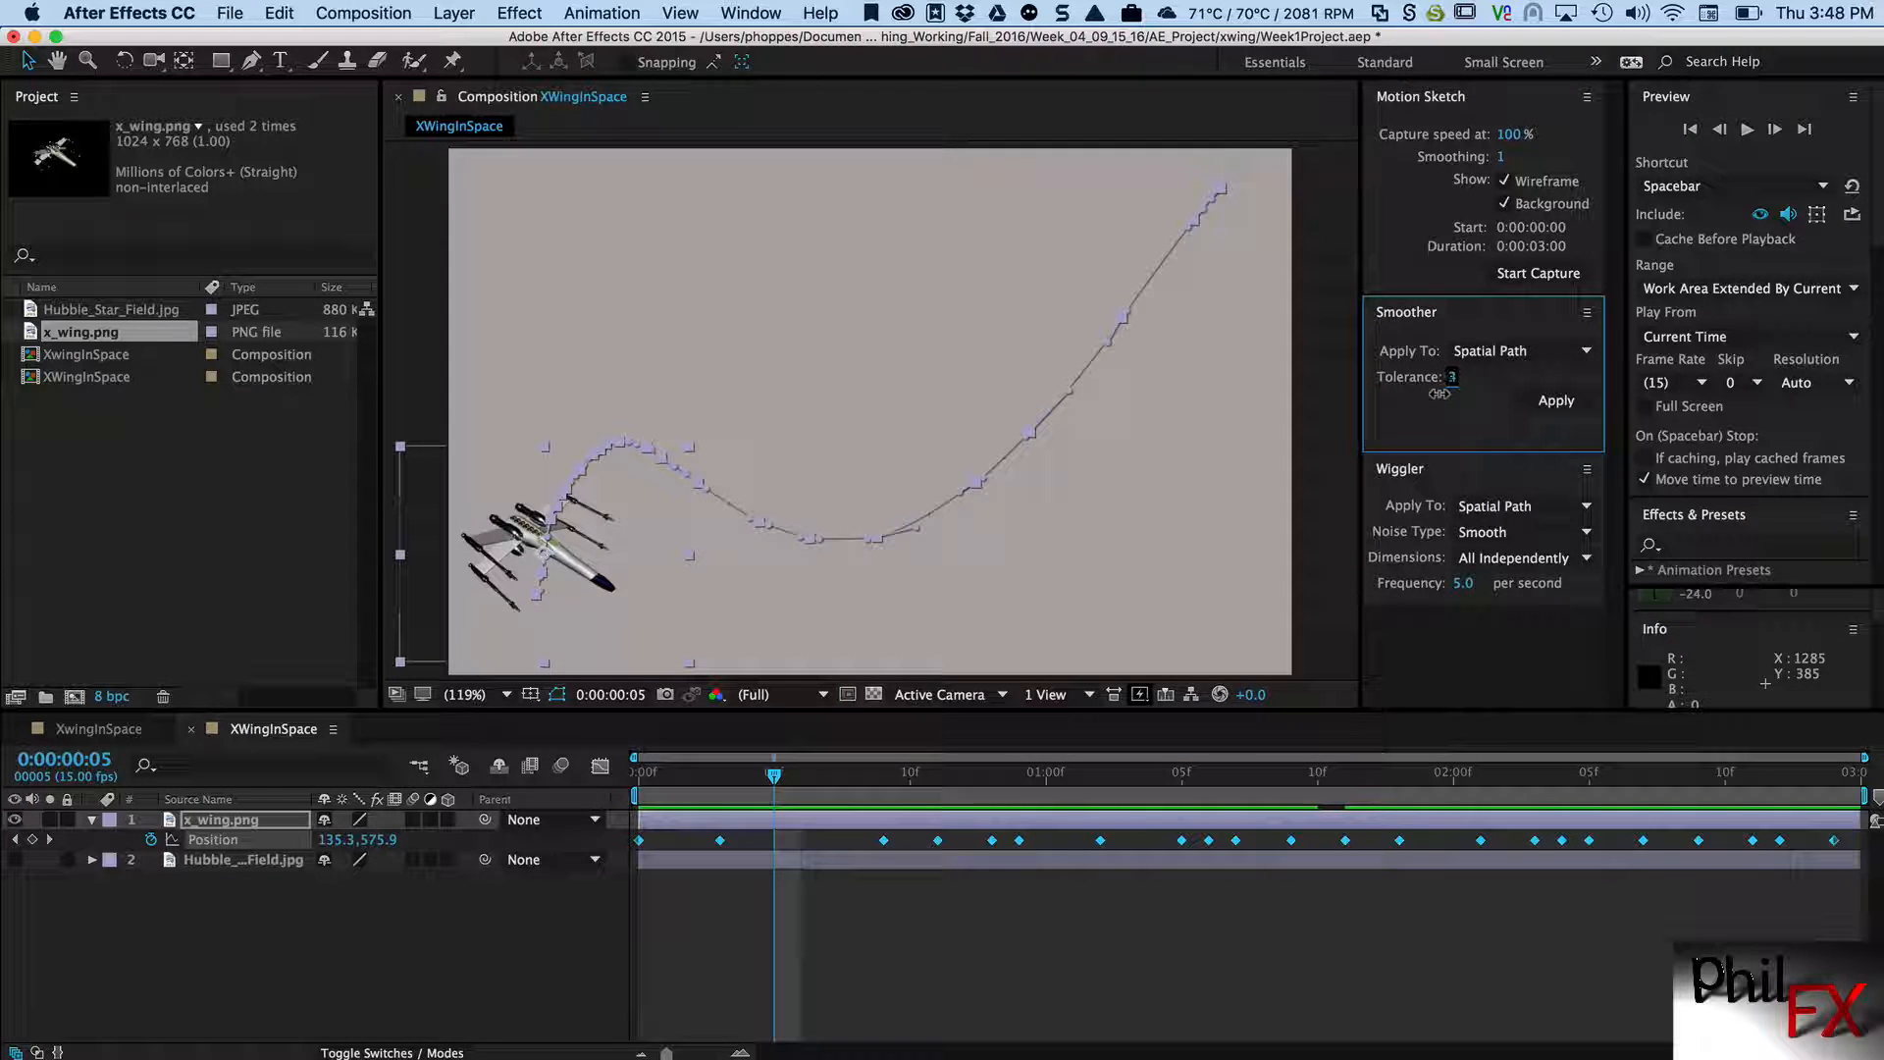
text(1)
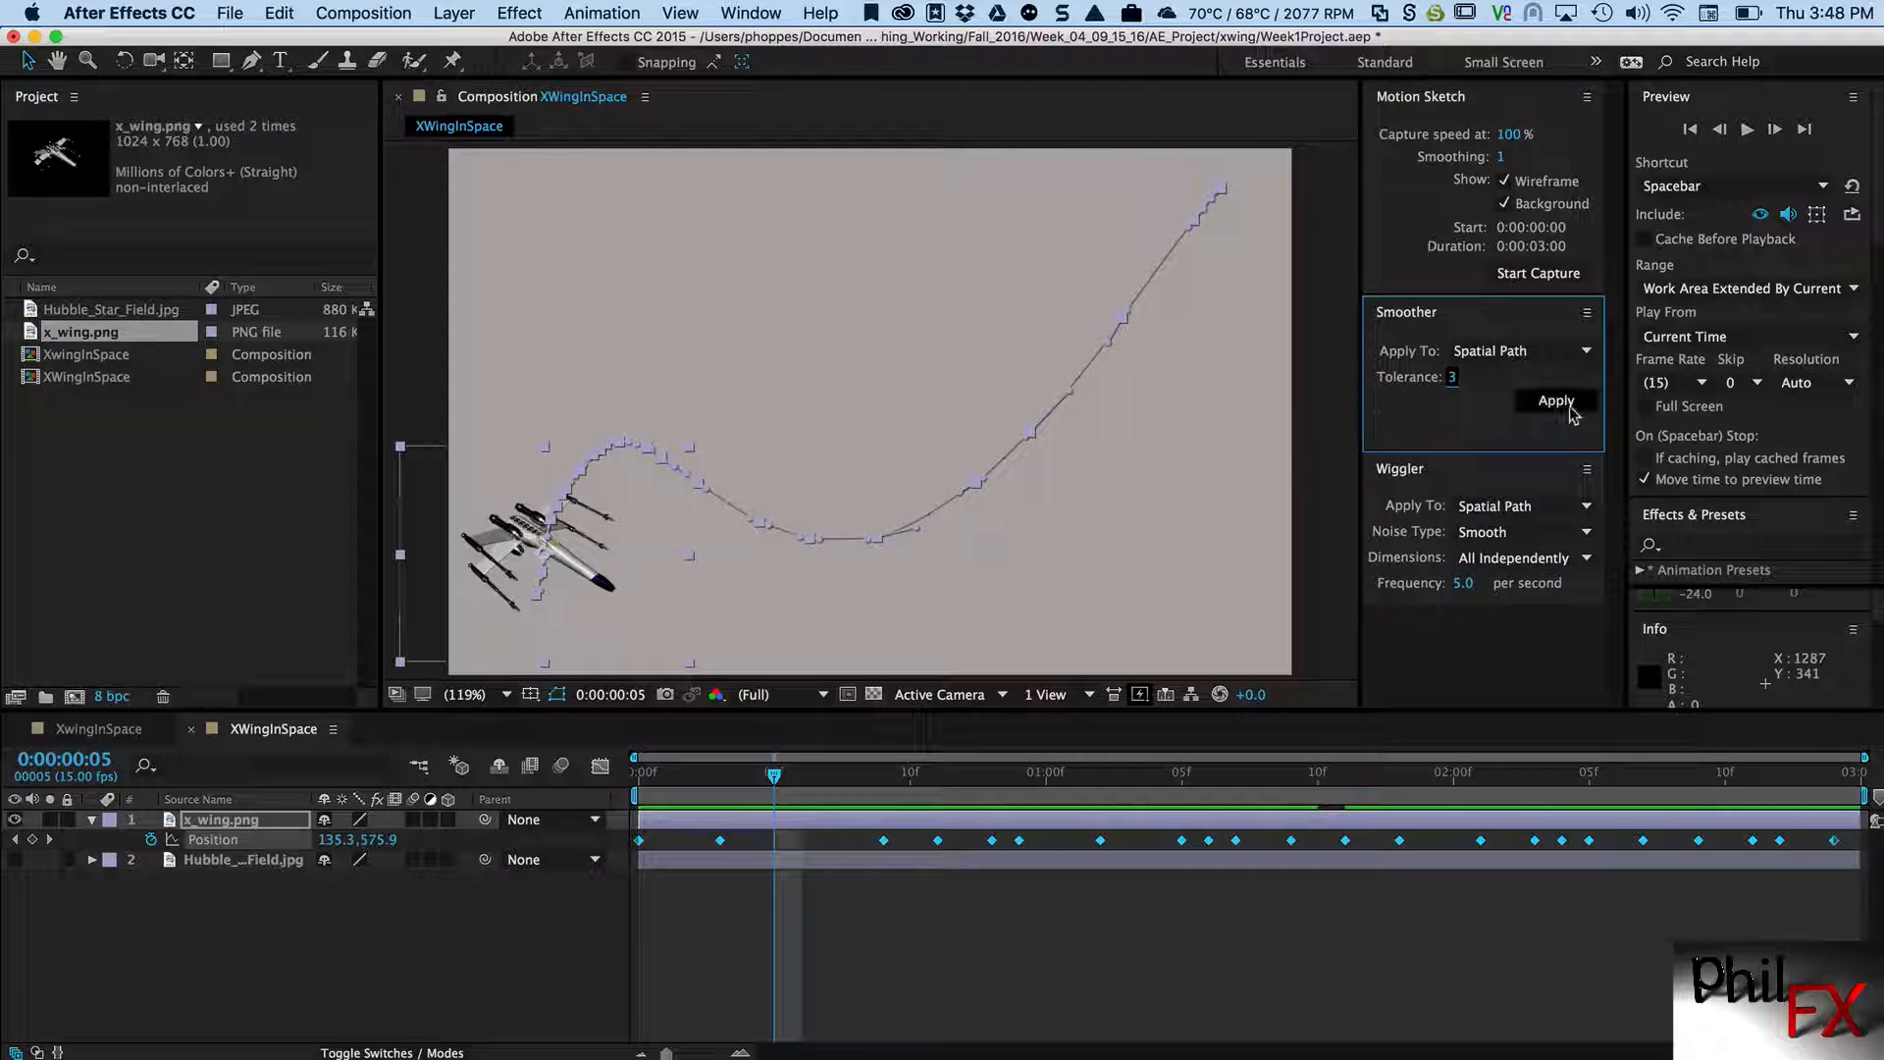
click(1554, 401)
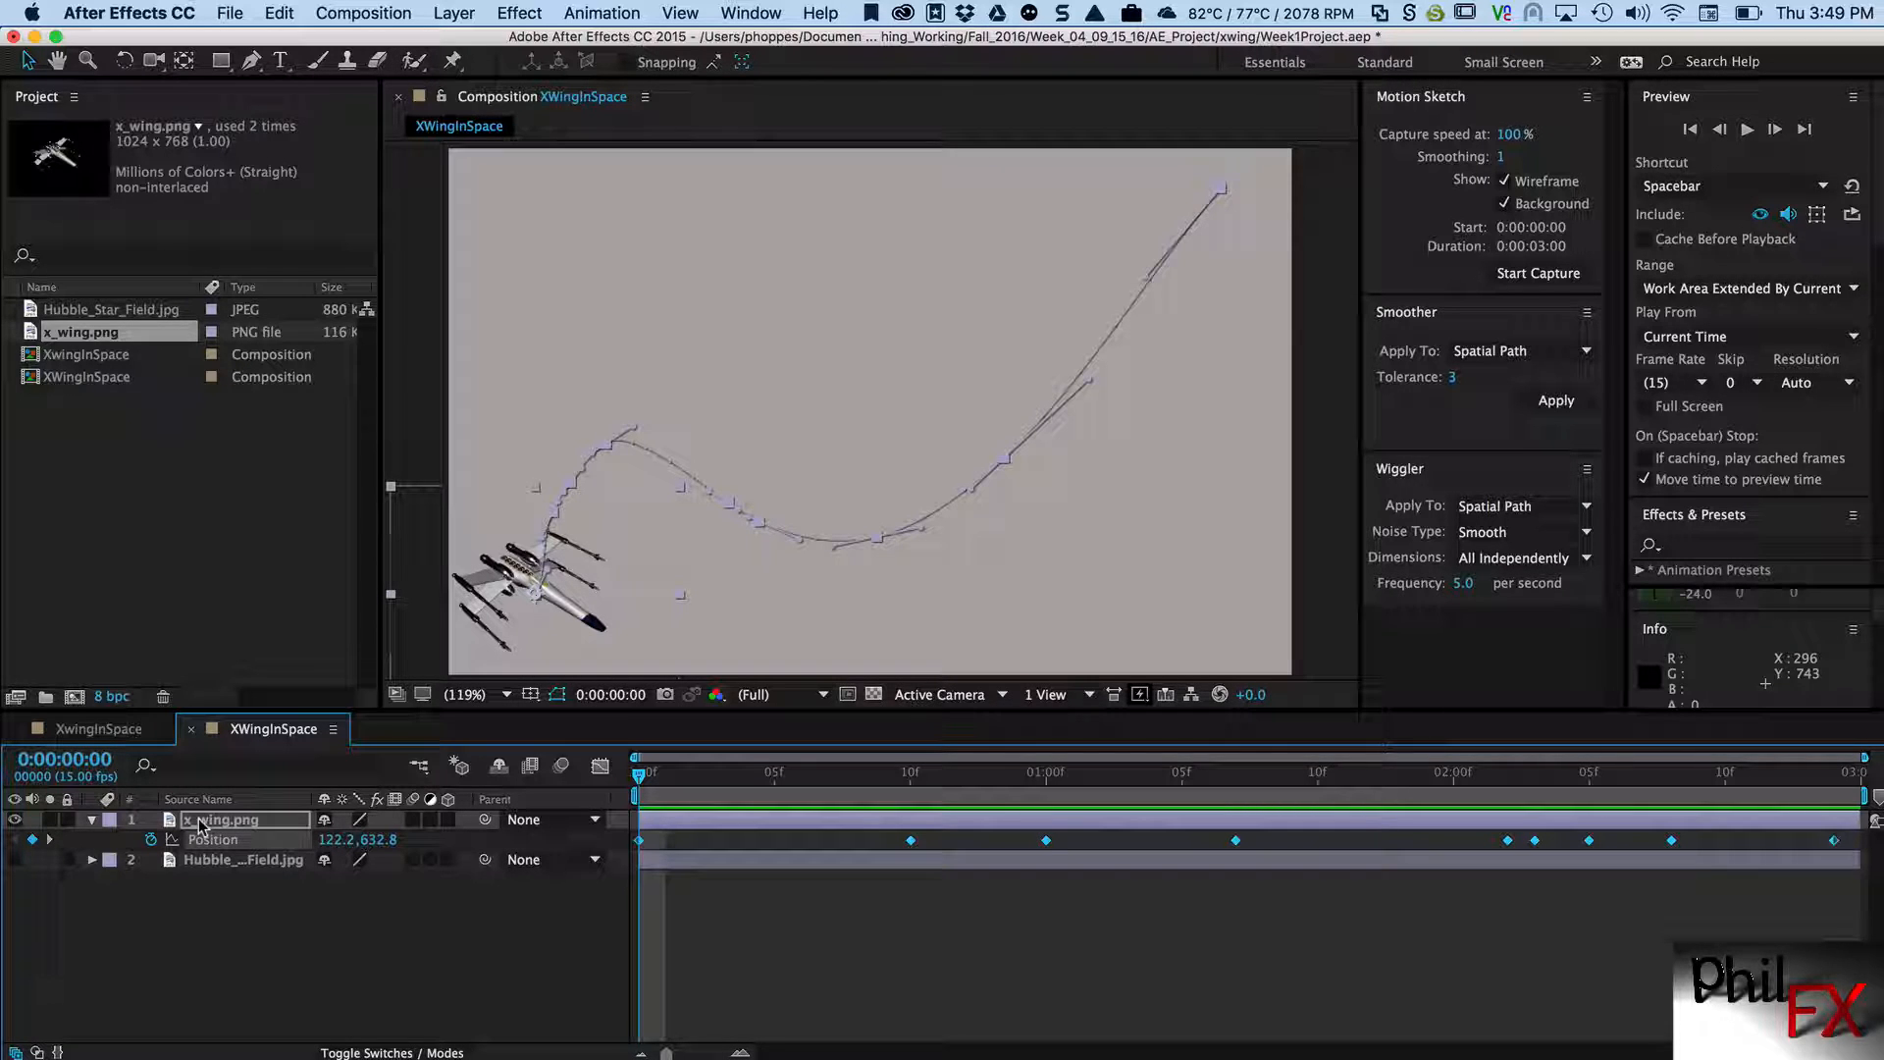
- Set the x_wing.png layer's Auto-Orient option to Orient Along Path
right_click(229, 819)
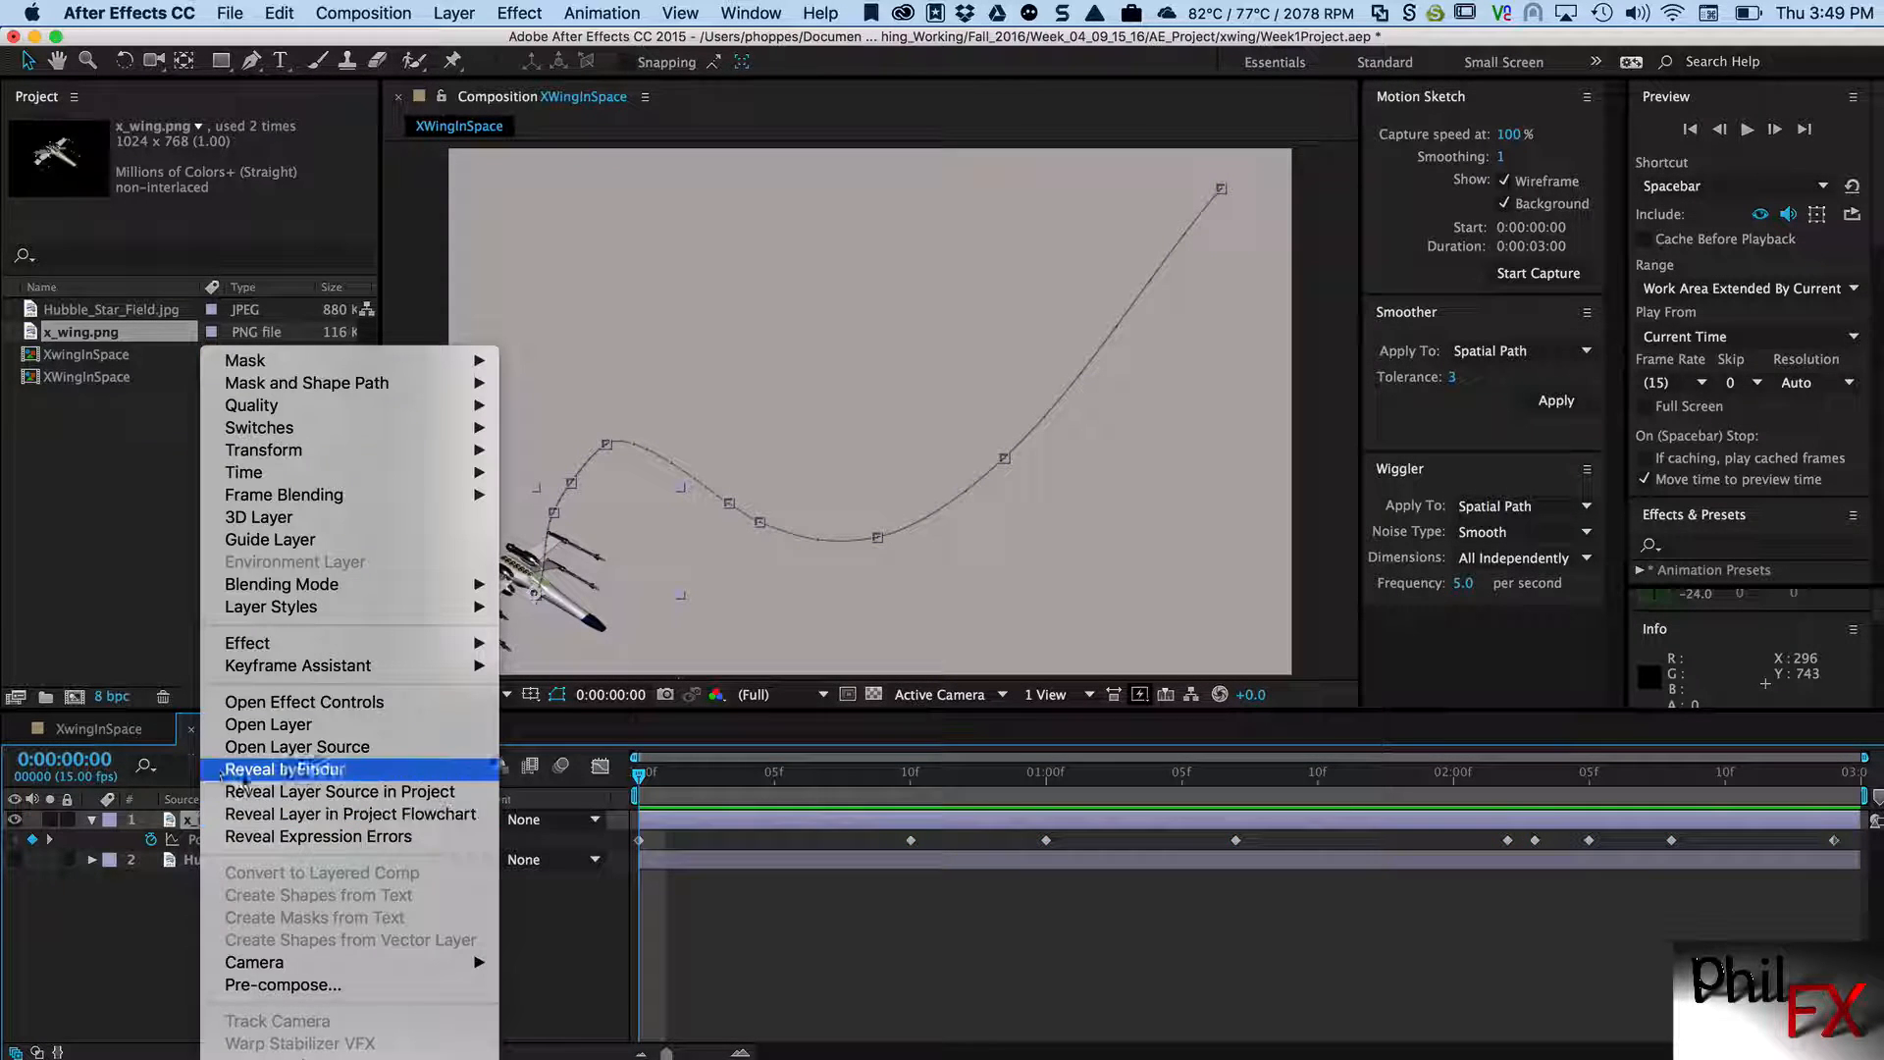
mouse_move(263, 449)
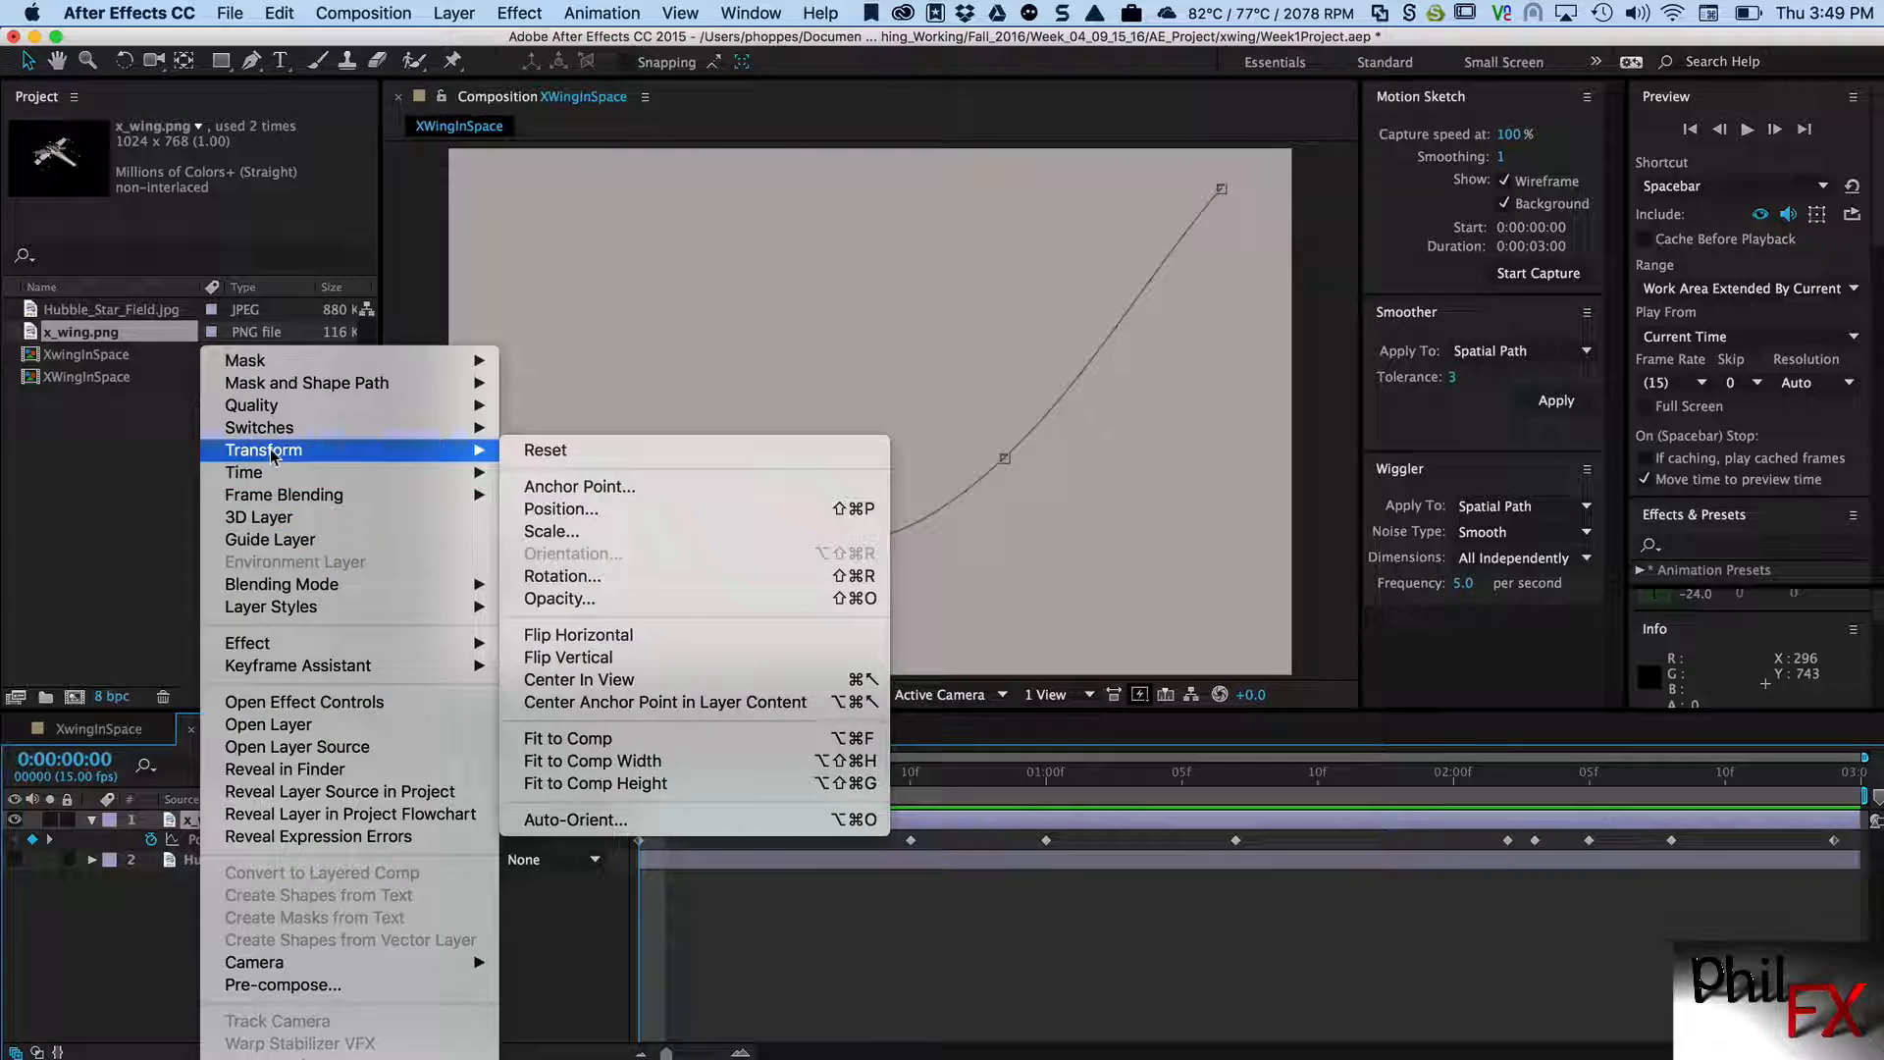
mouse_move(544, 450)
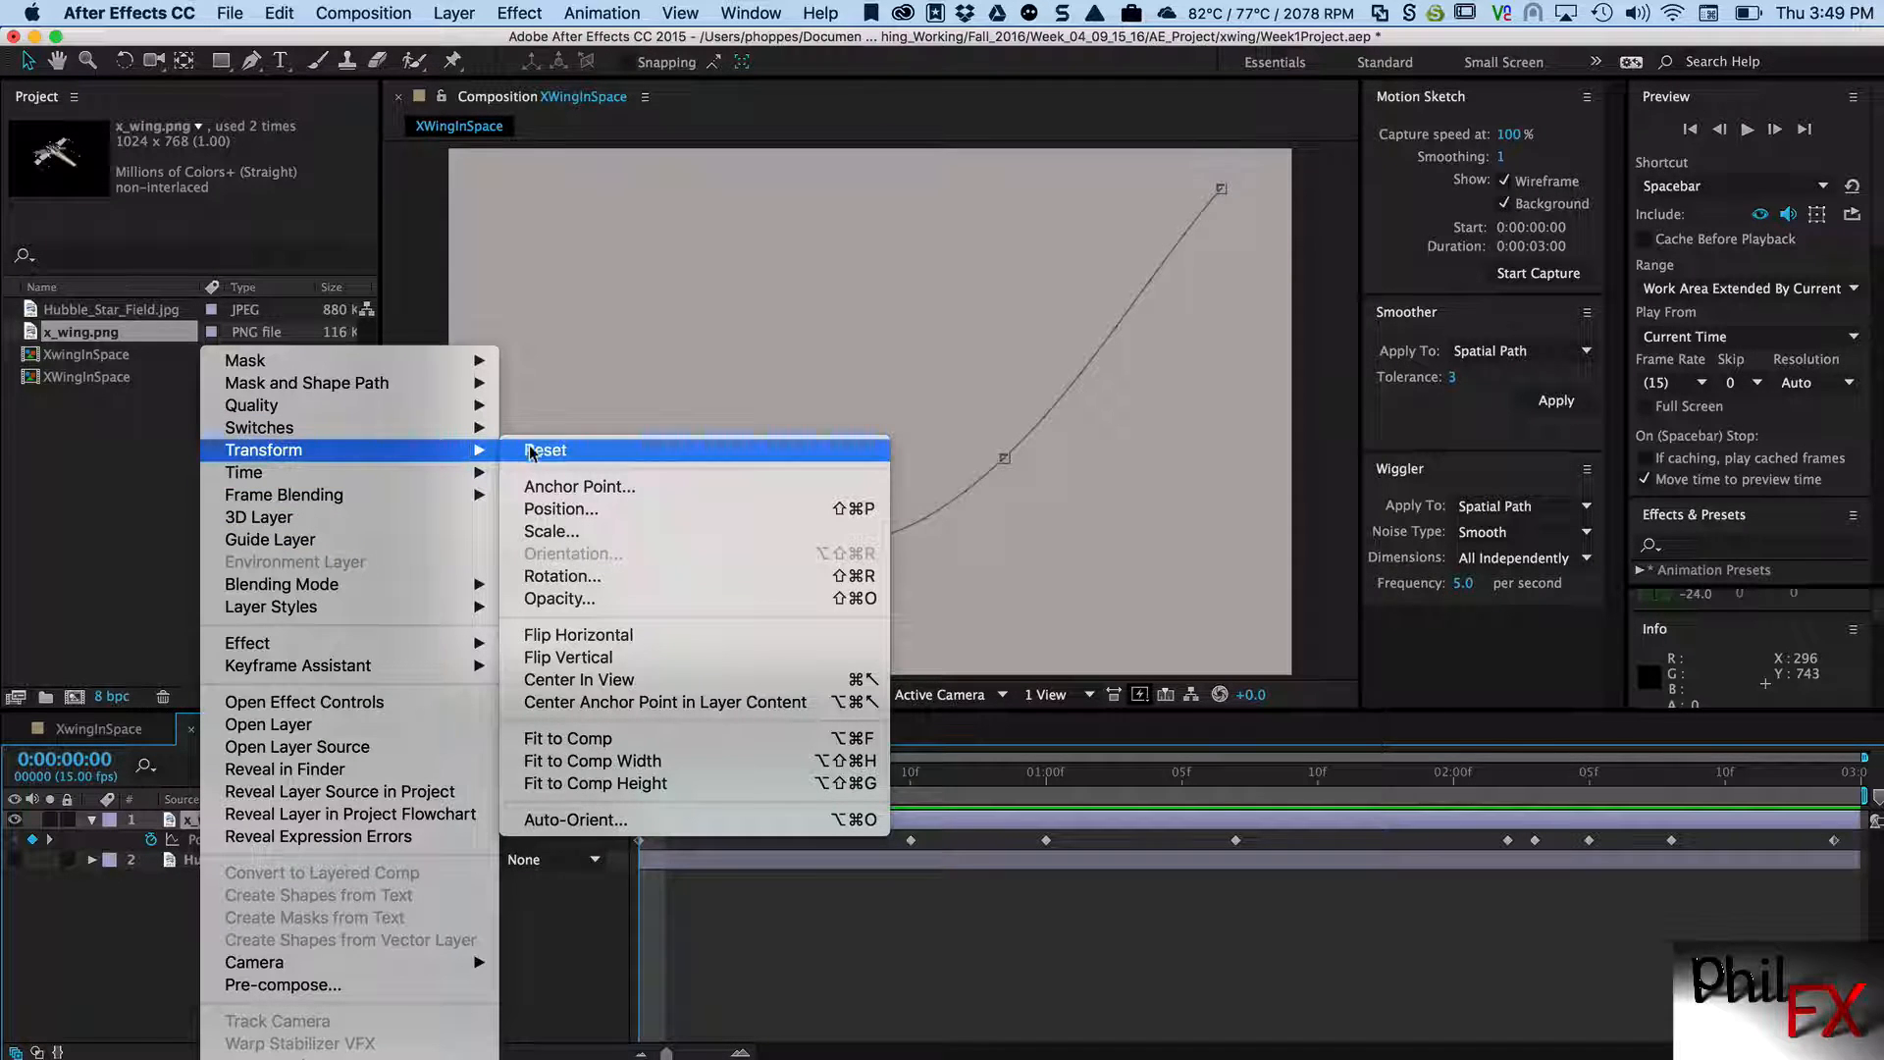
mouse_move(574, 818)
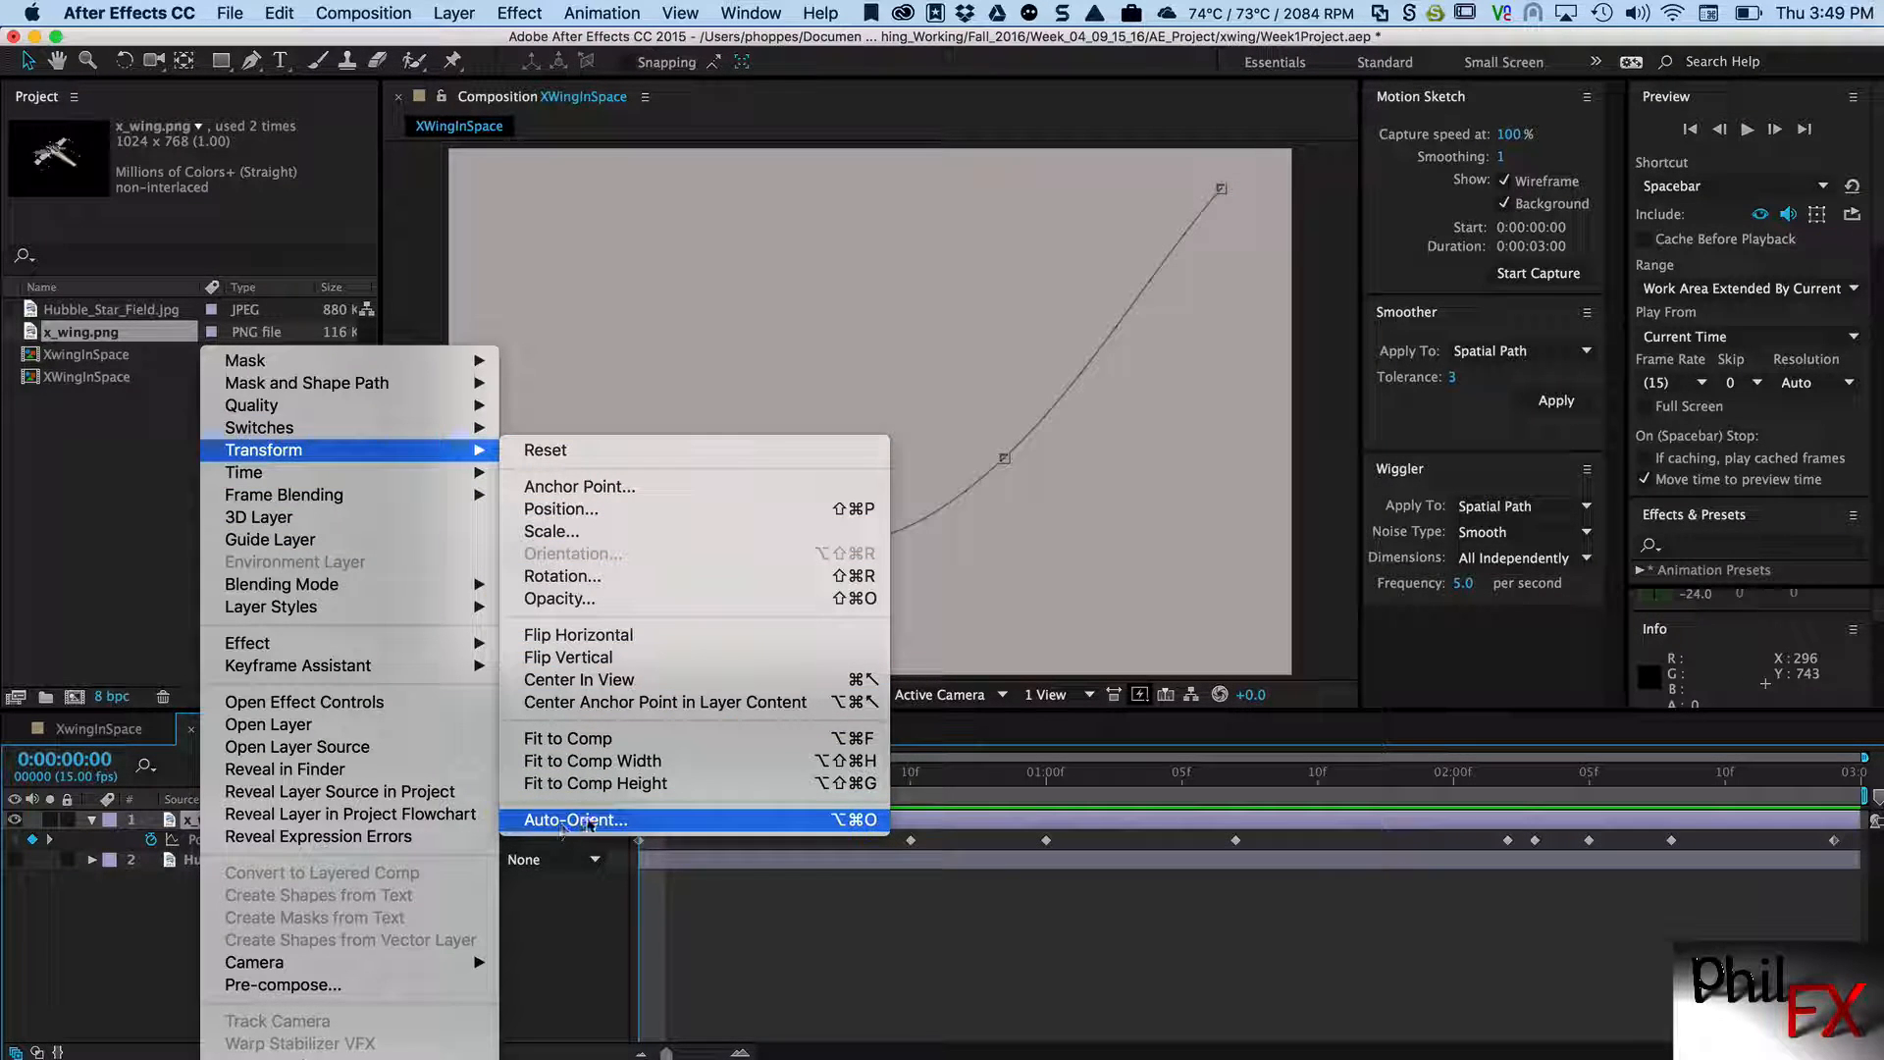
mouse_move(633, 841)
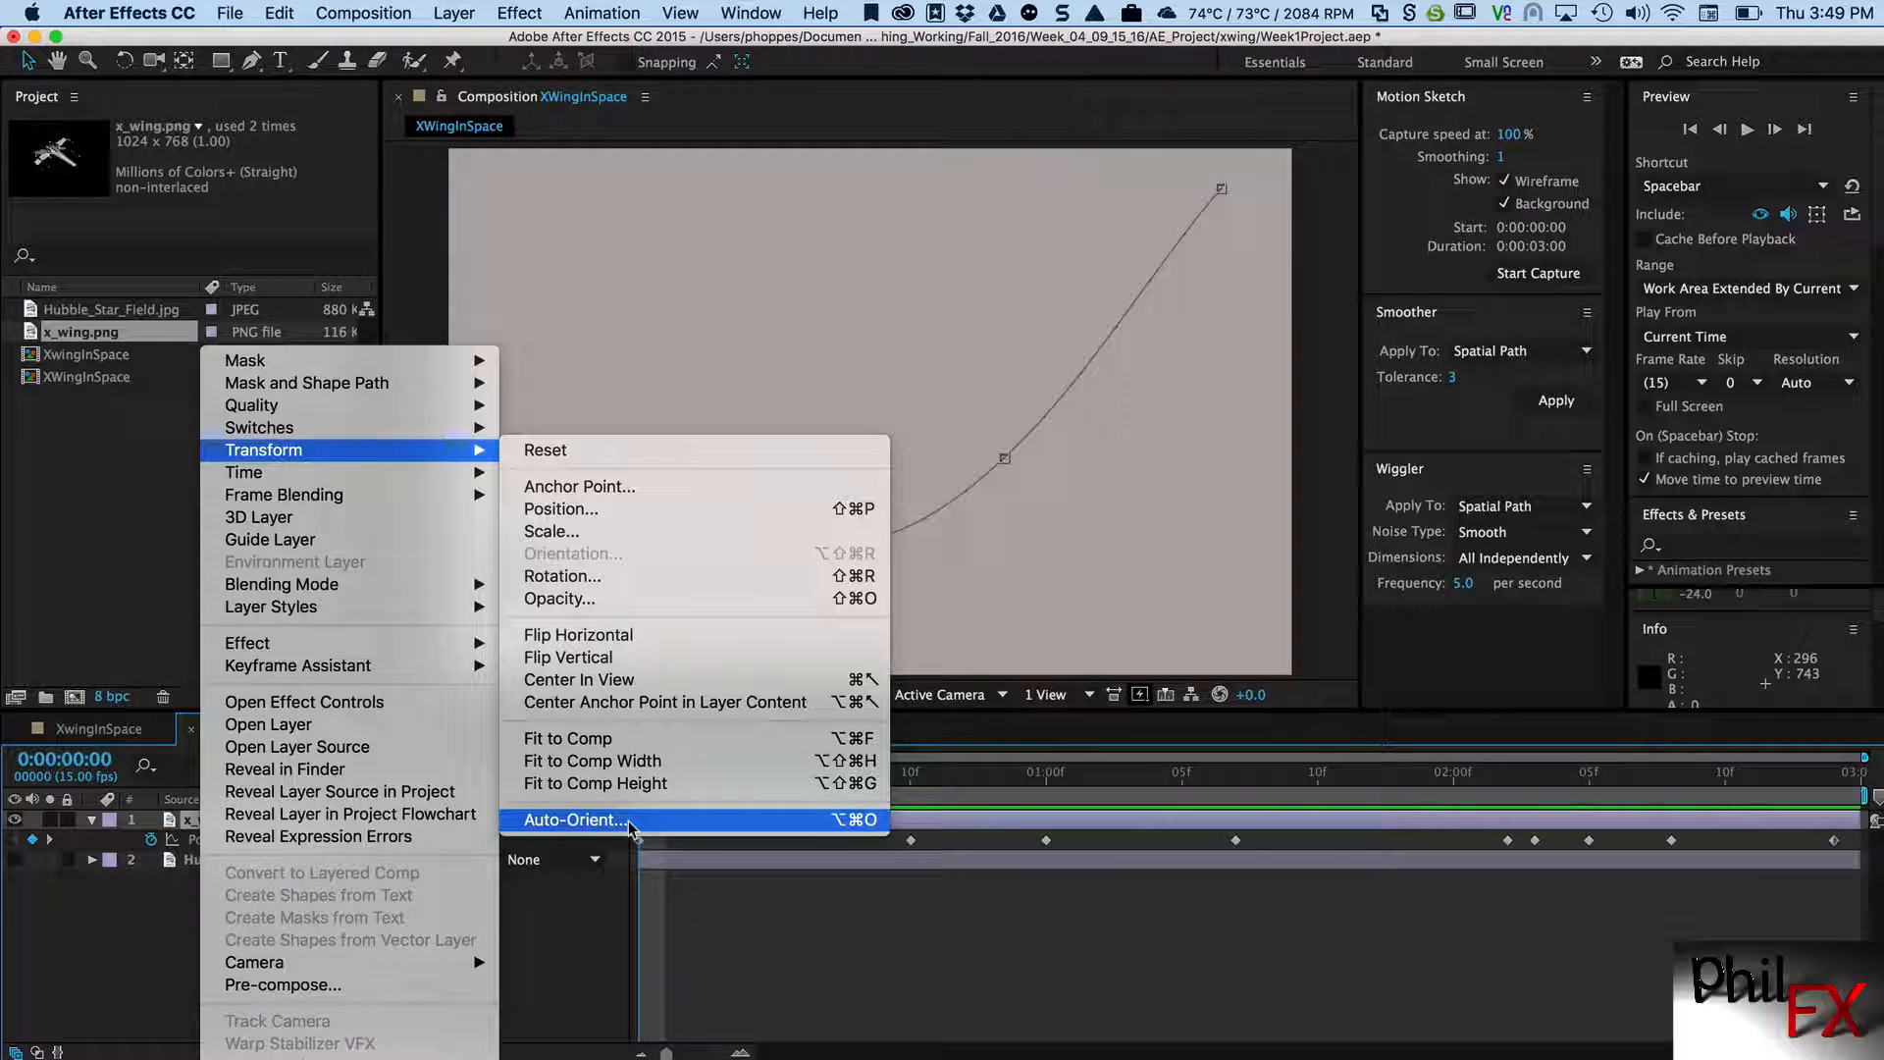
click(574, 820)
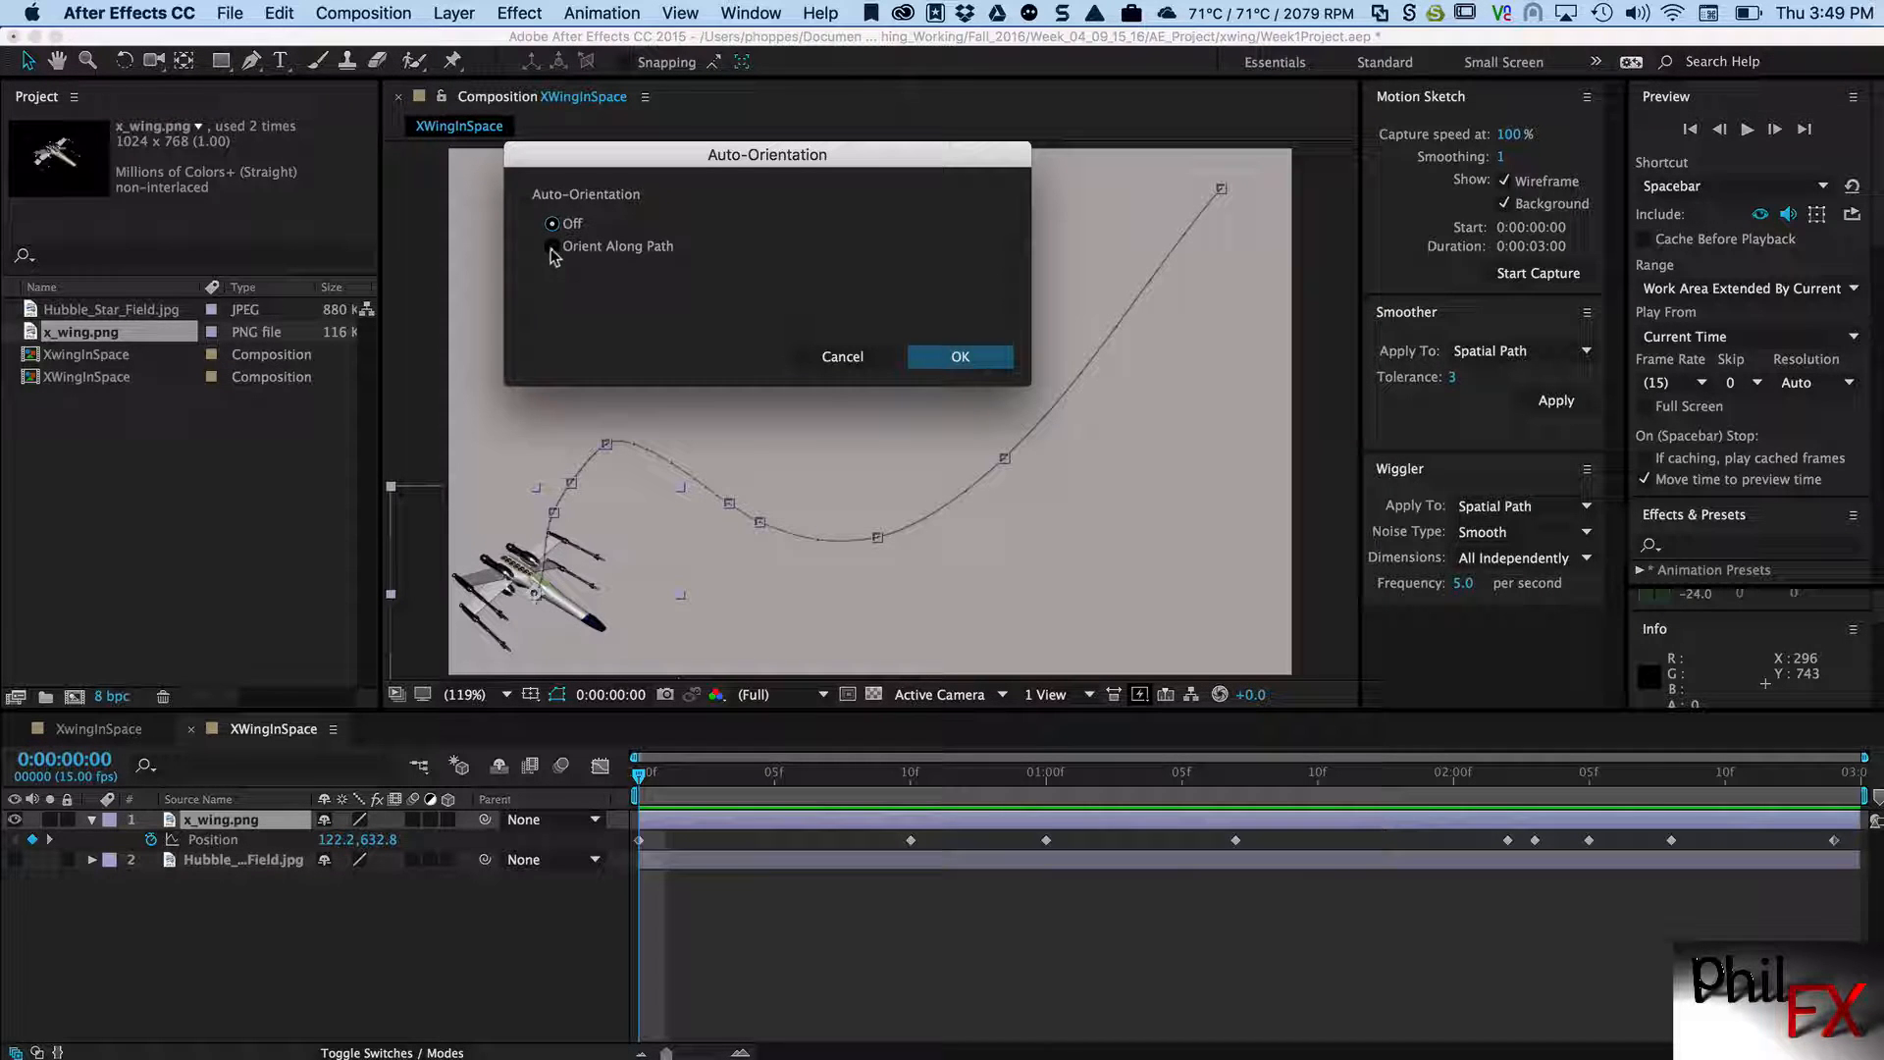
click(552, 245)
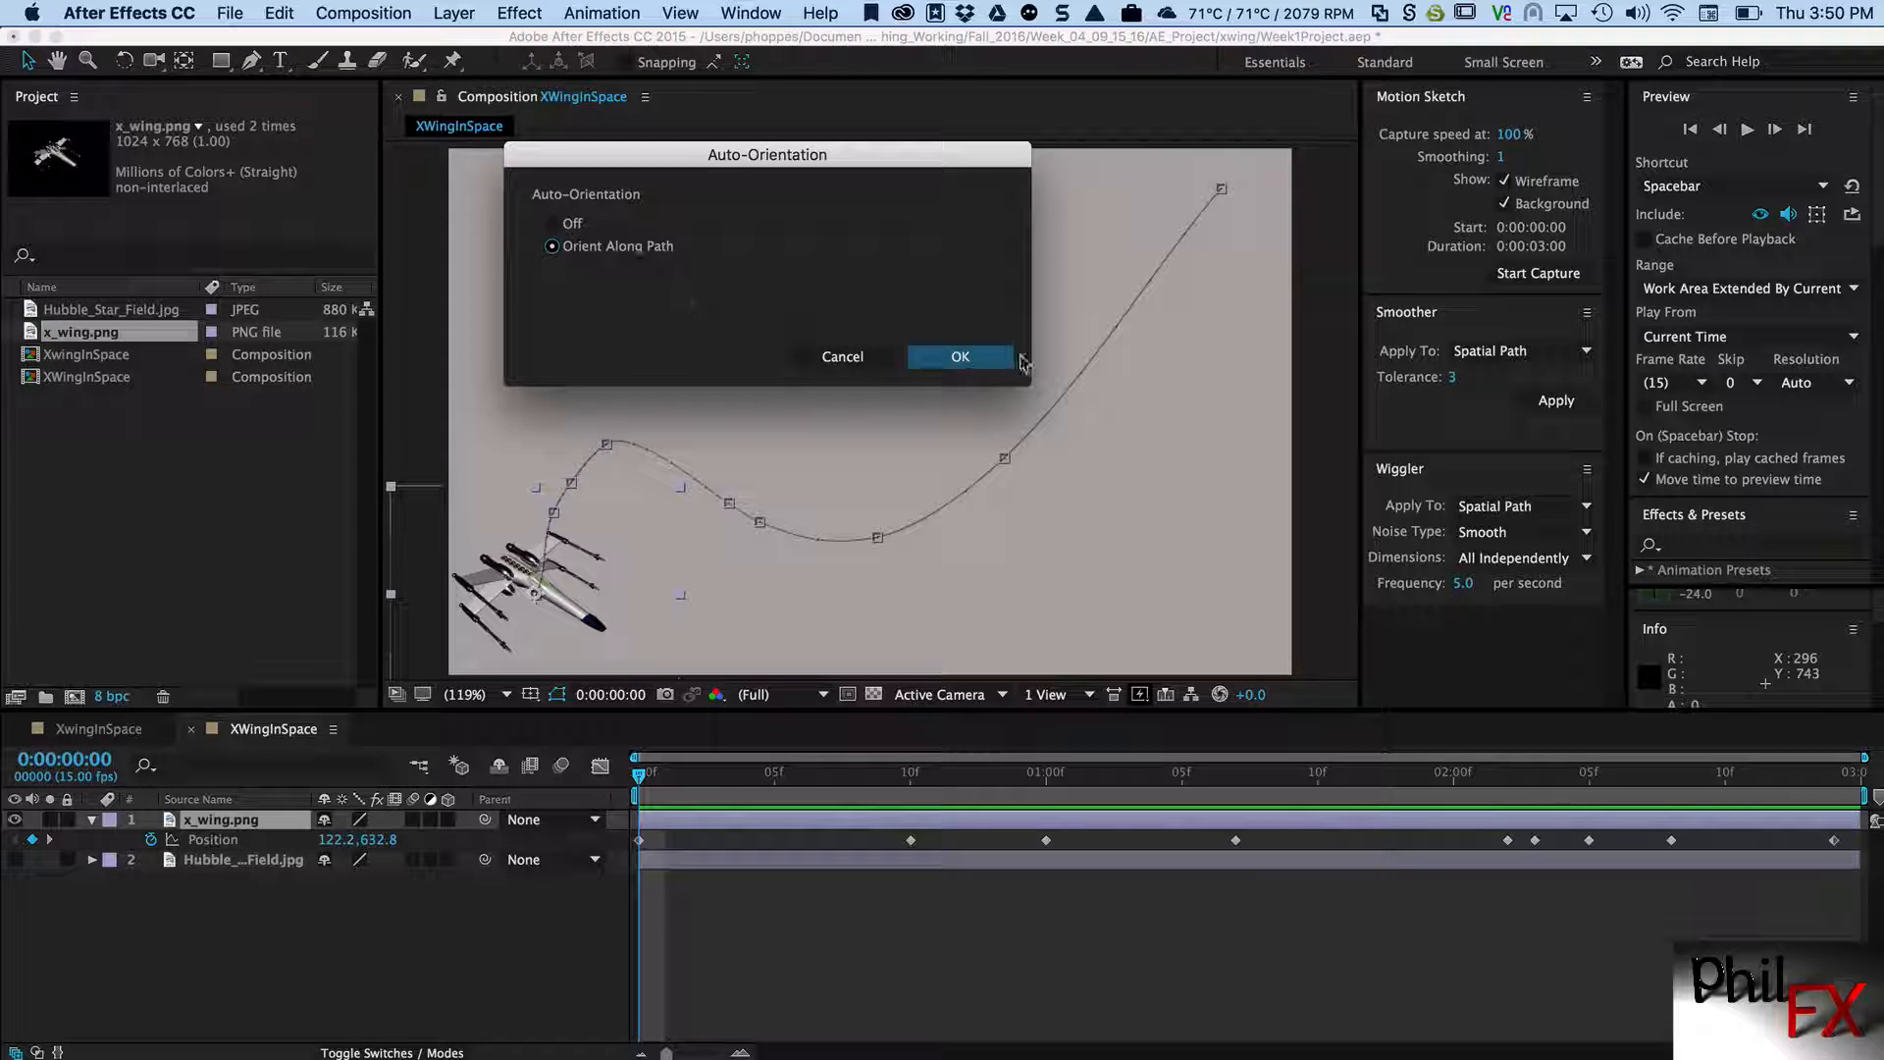
click(959, 356)
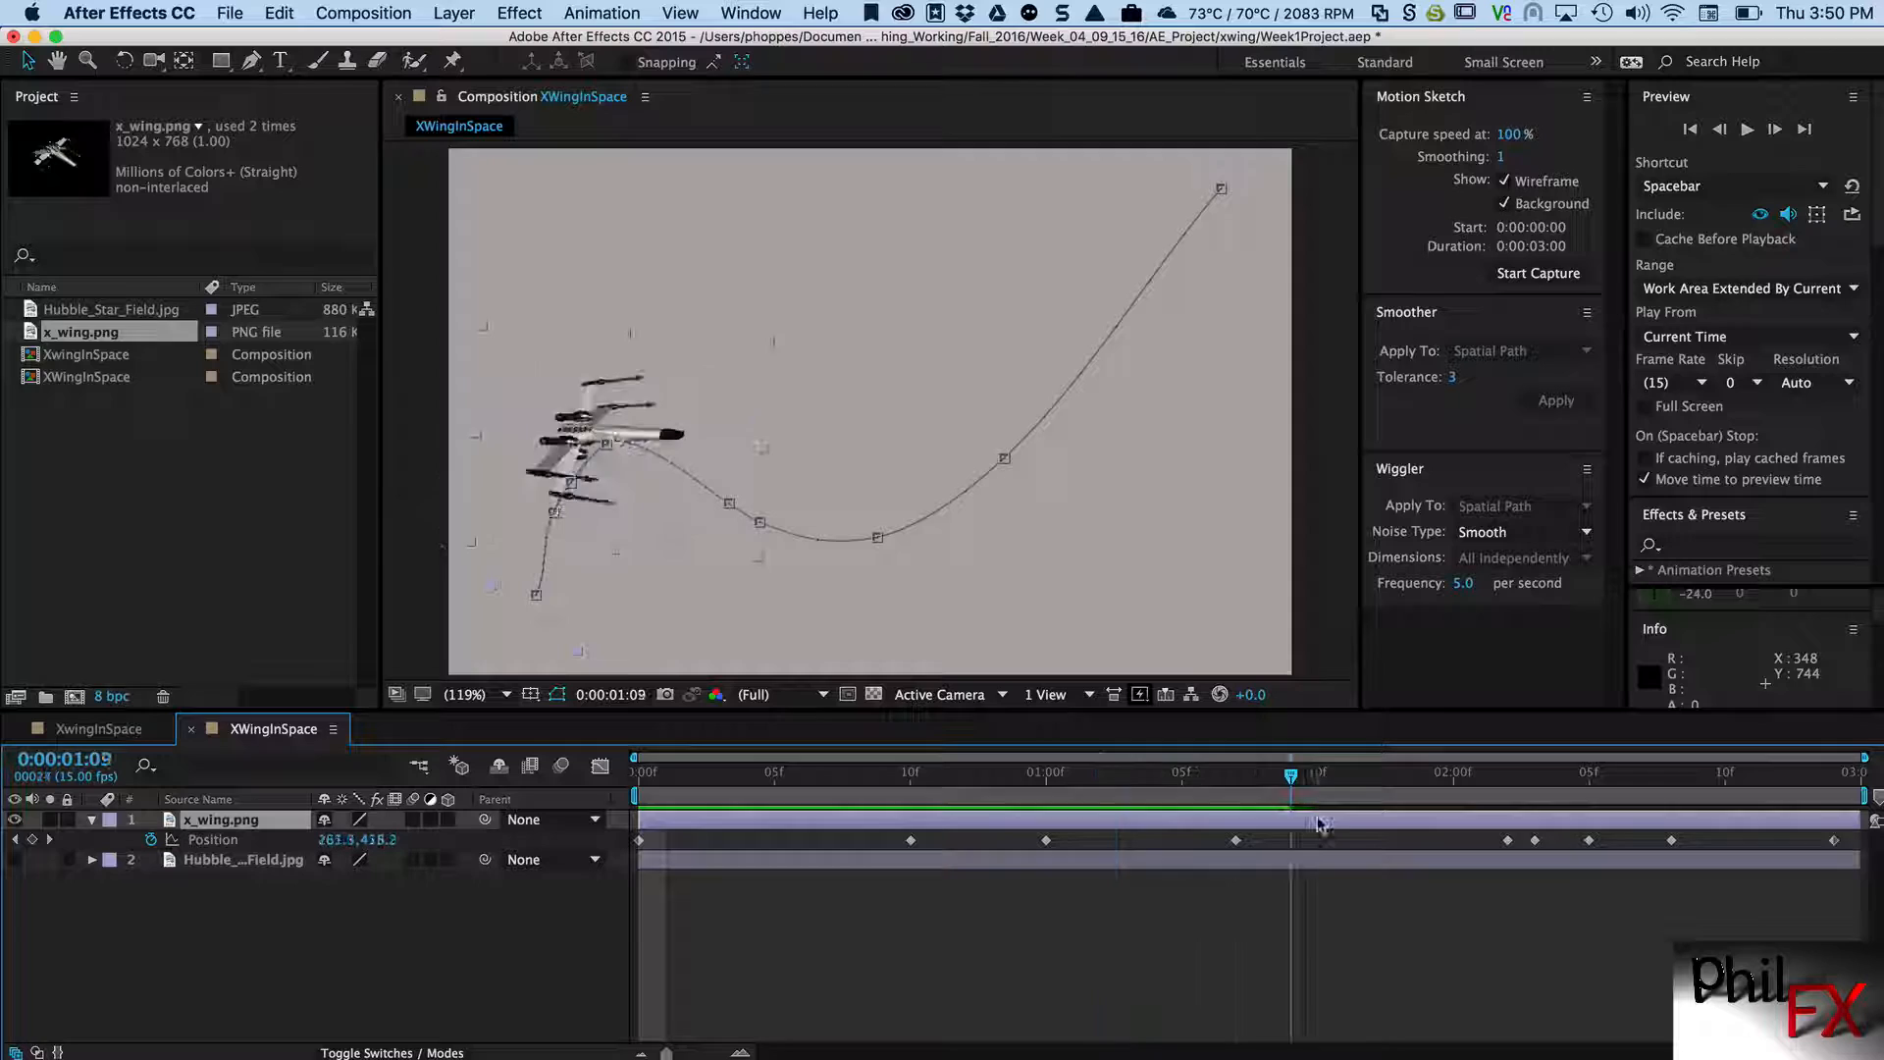
drag(1291, 773, 1815, 773)
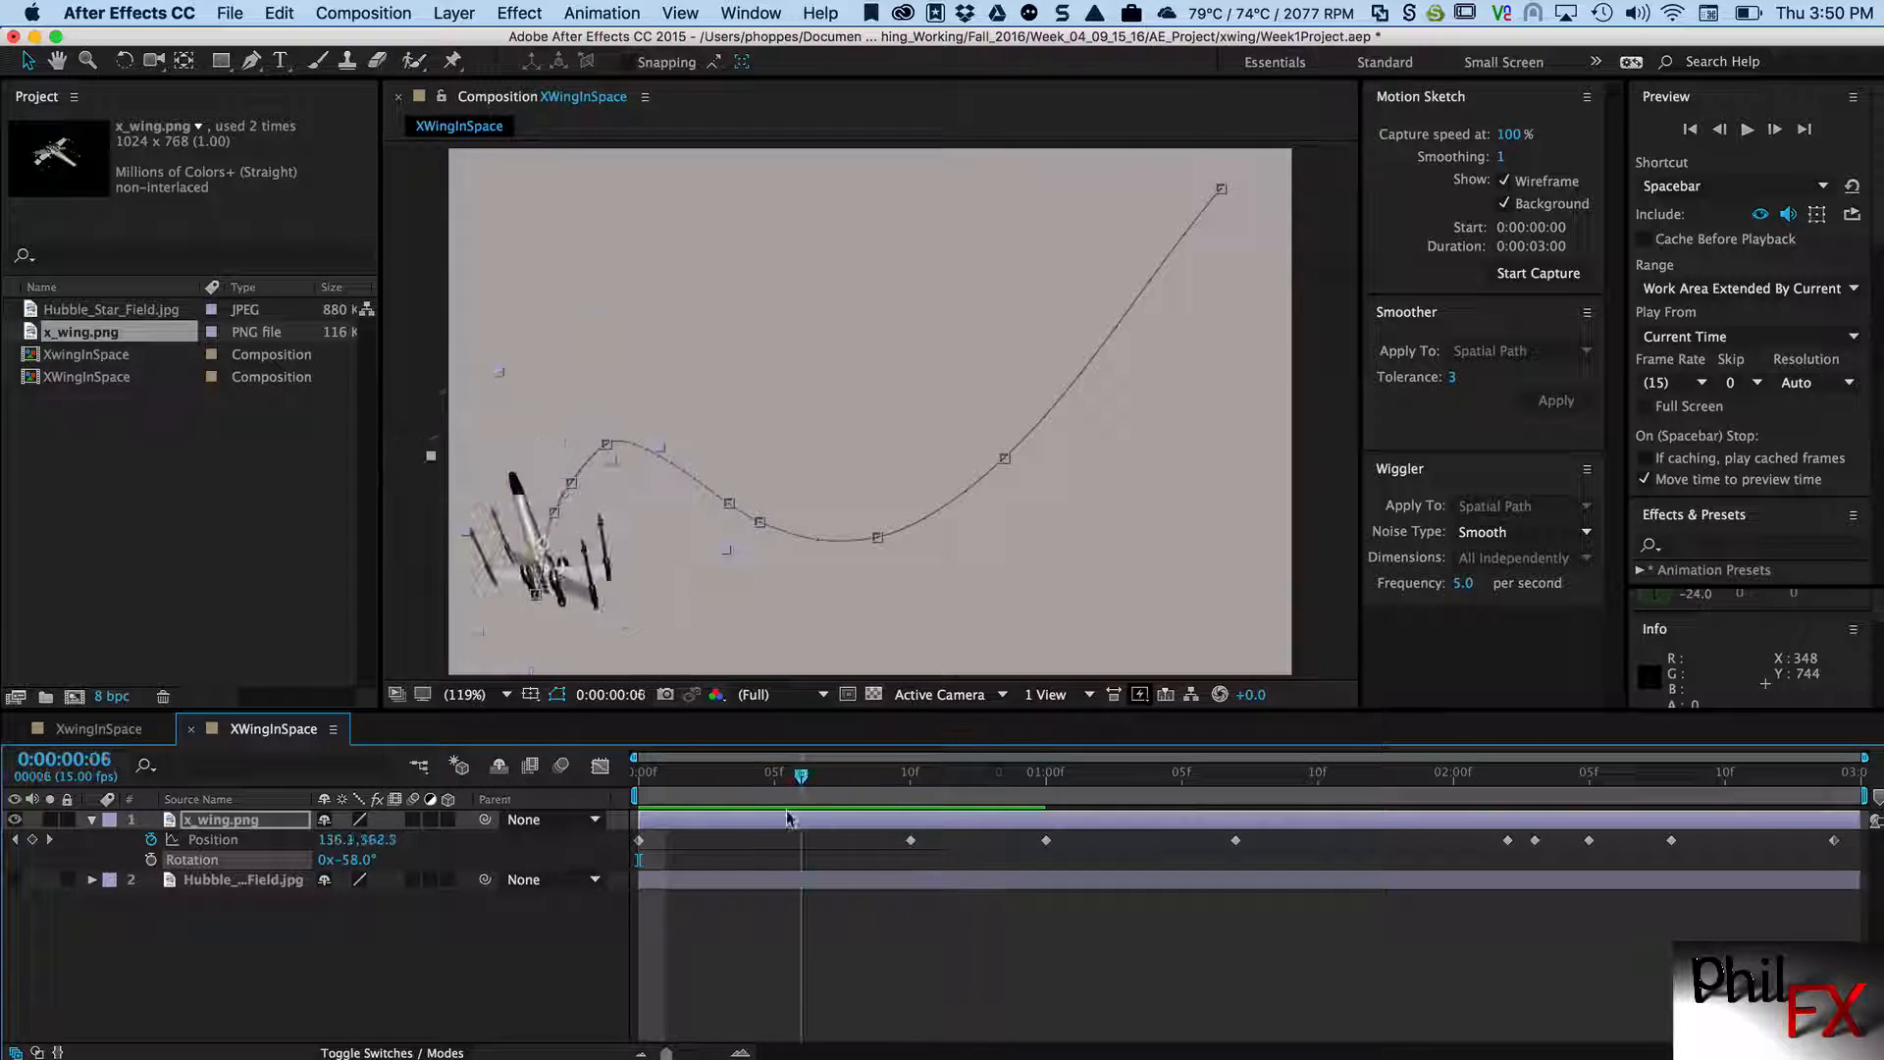
- Set an early Rotation keyframe near -58°, then check the ship's heading later in time
click(635, 771)
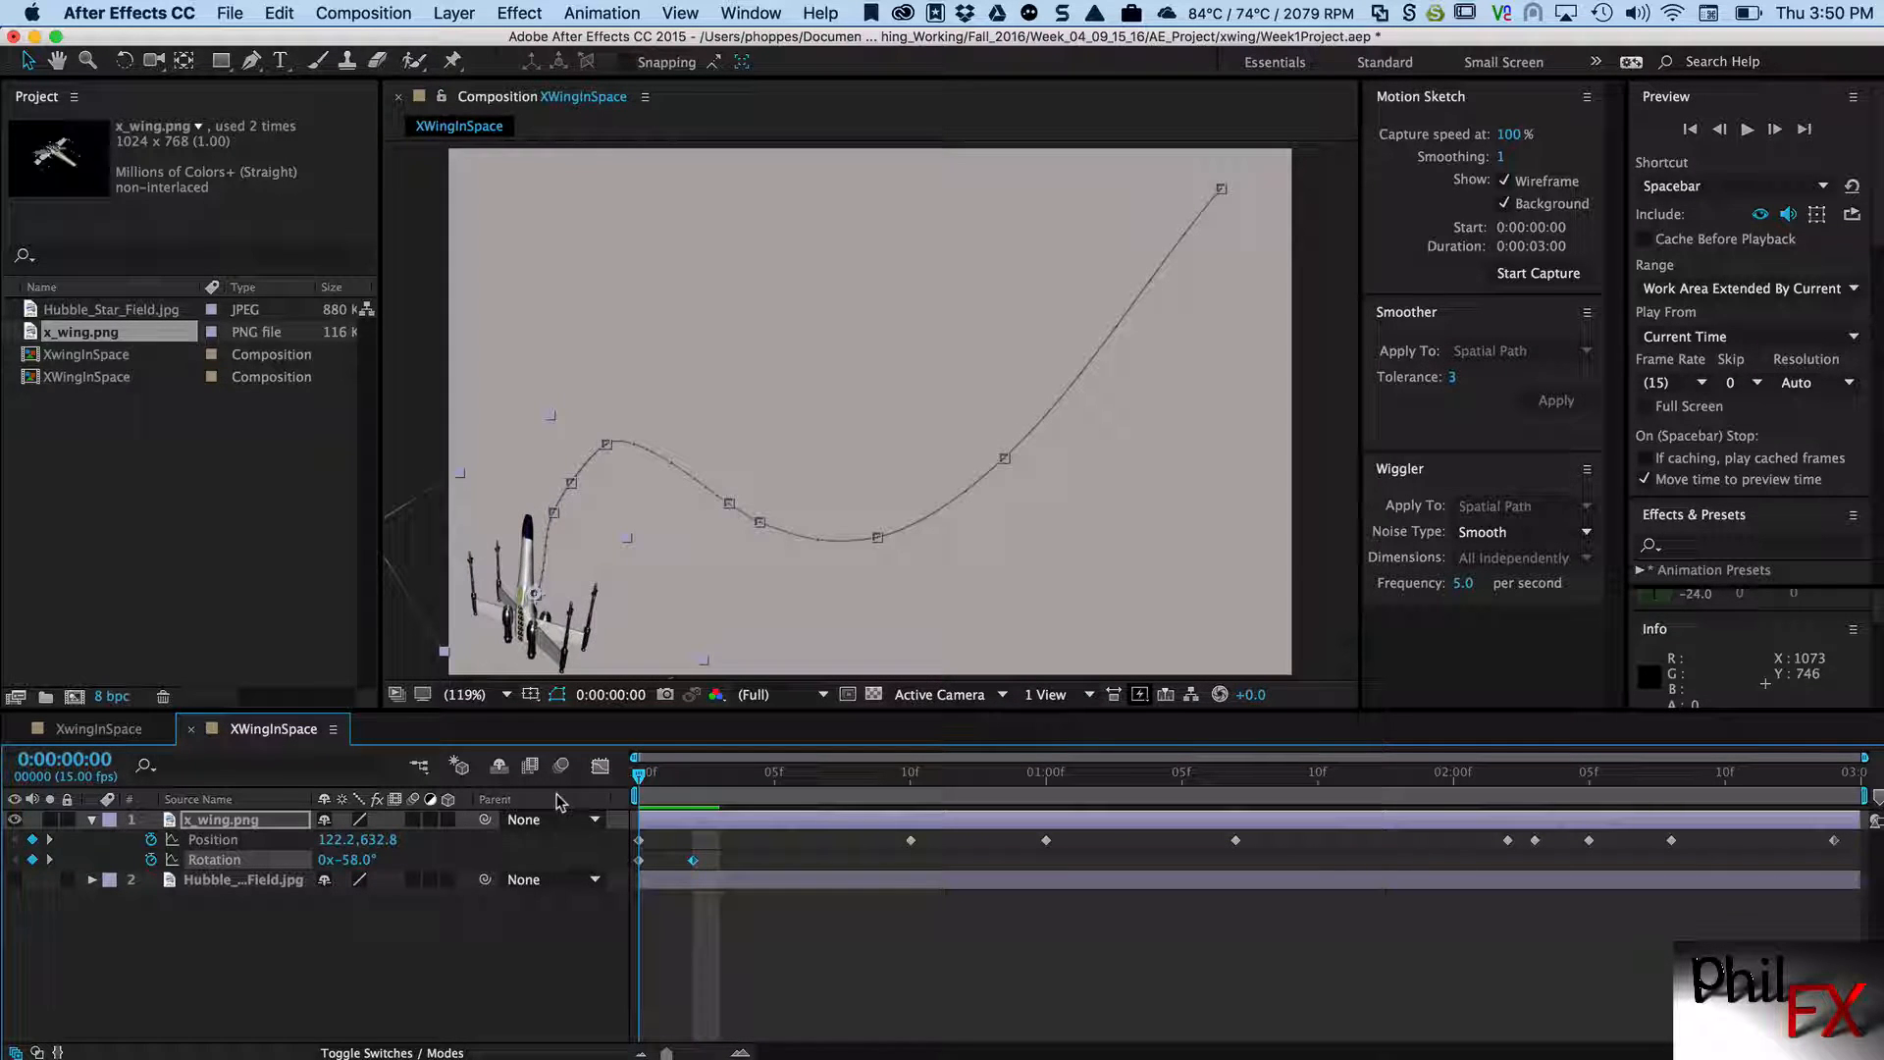
click(1344, 772)
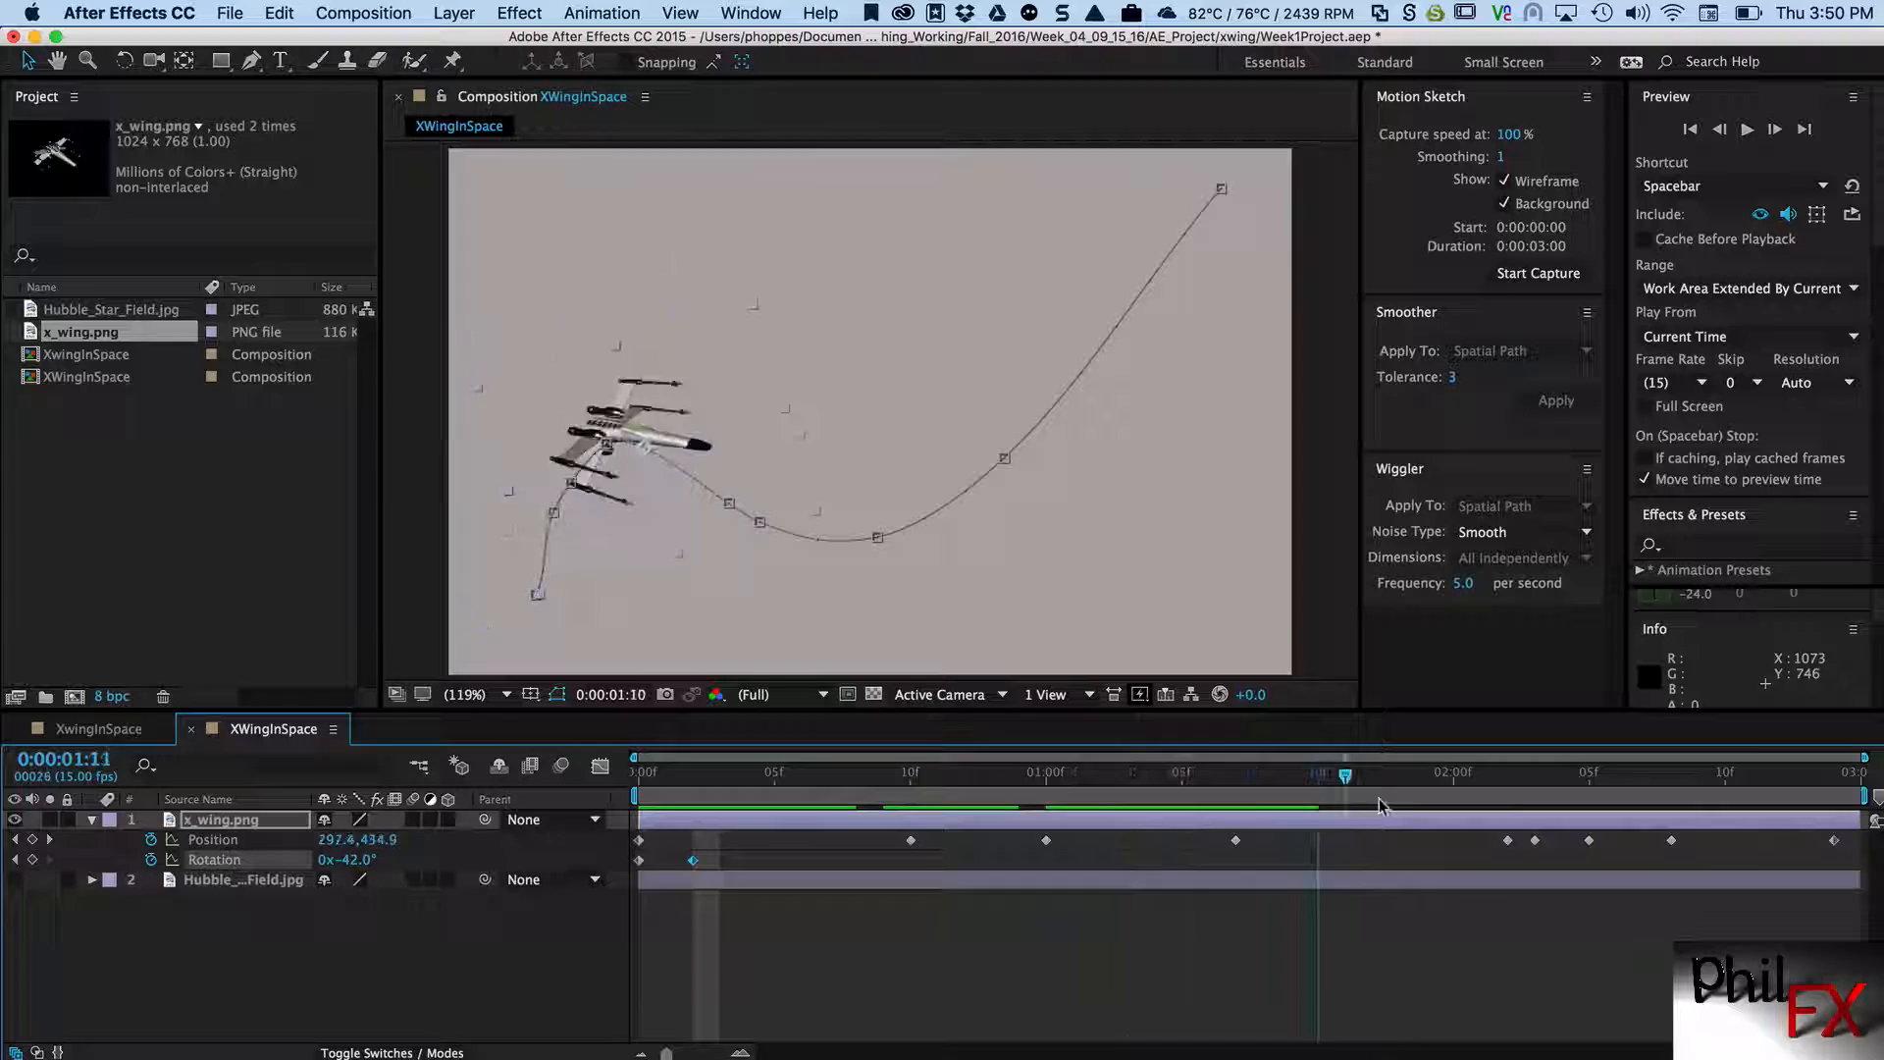